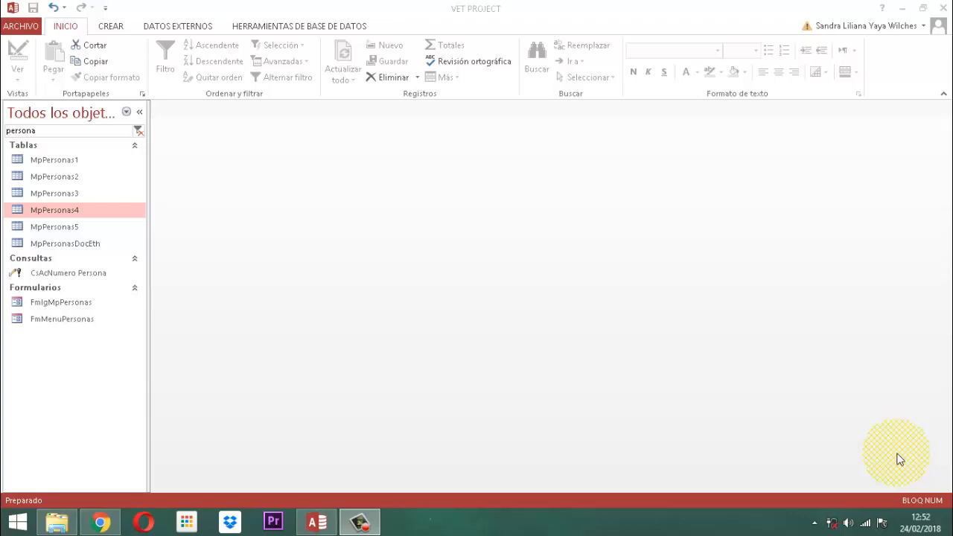
pyautogui.moveTo(752, 393)
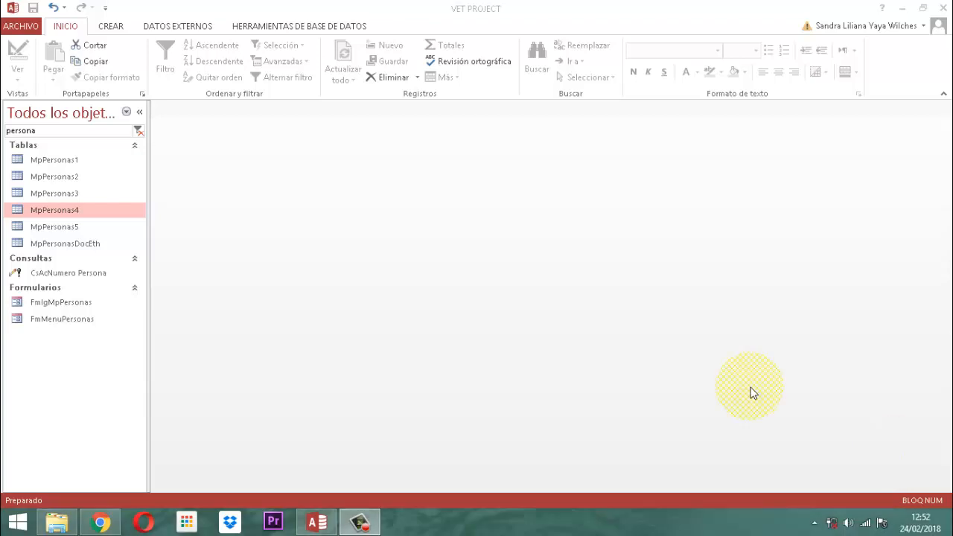
pyautogui.moveTo(34, 308)
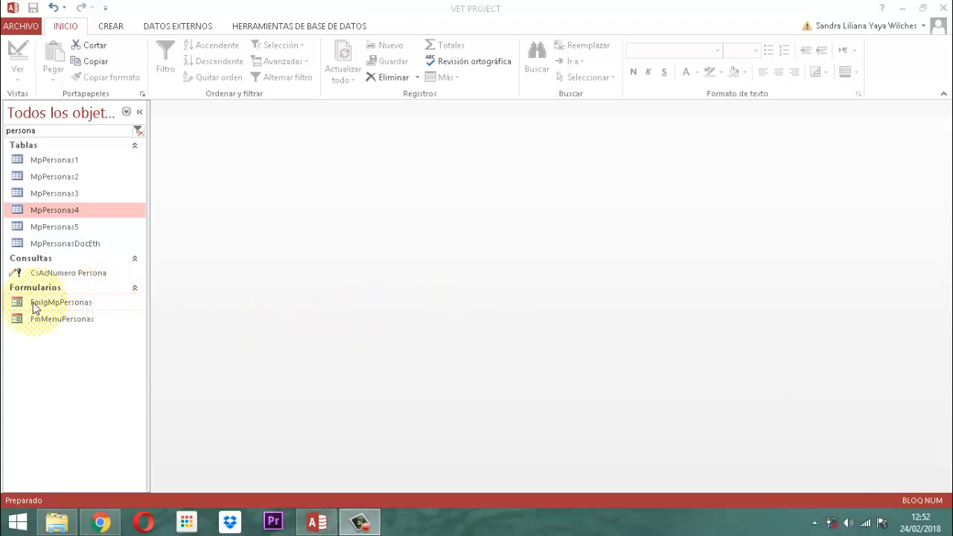
# Open the FrmMpPersonas form from the navigation pane in Design view
pyautogui.click(61, 301)
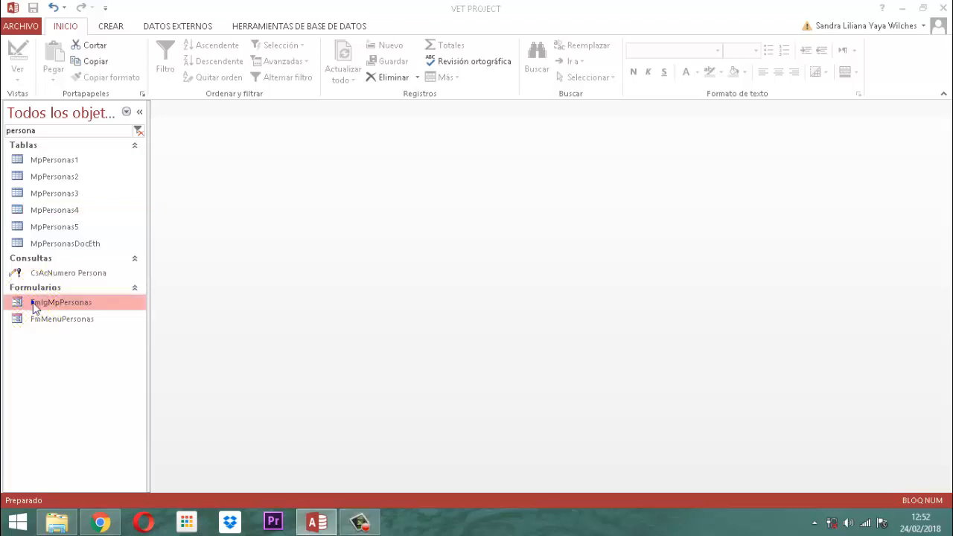
pyautogui.doubleClick(61, 300)
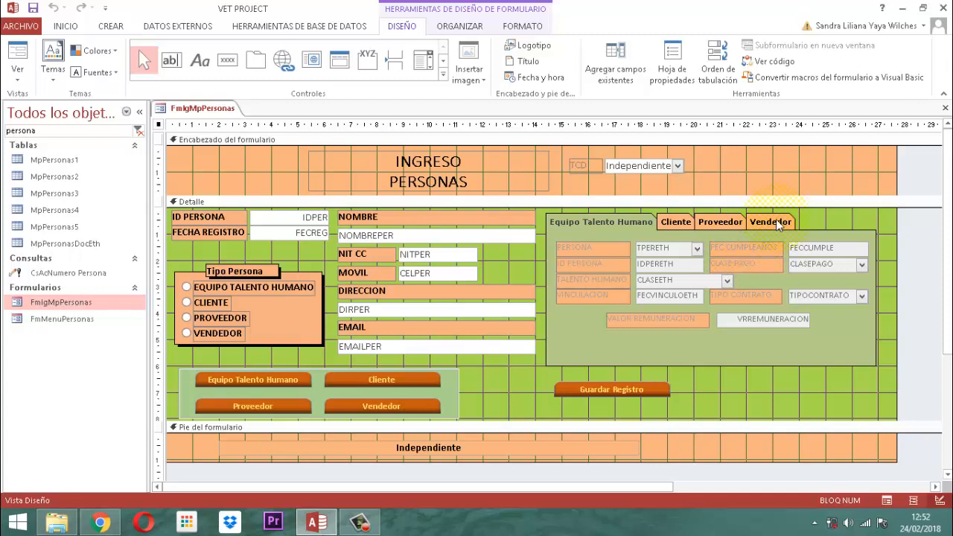
# Switch to the Vendedor page and show the list of available fields
pyautogui.click(769, 222)
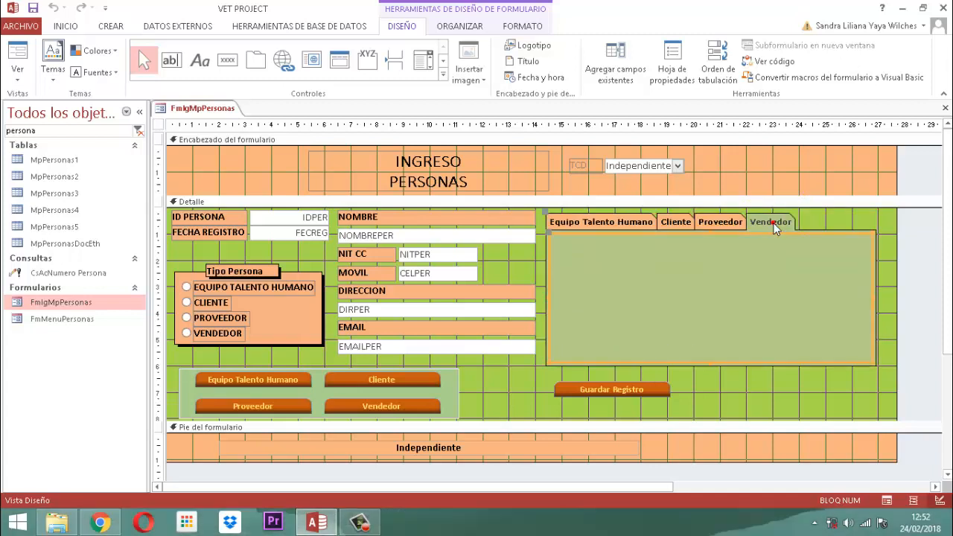
pyautogui.click(771, 221)
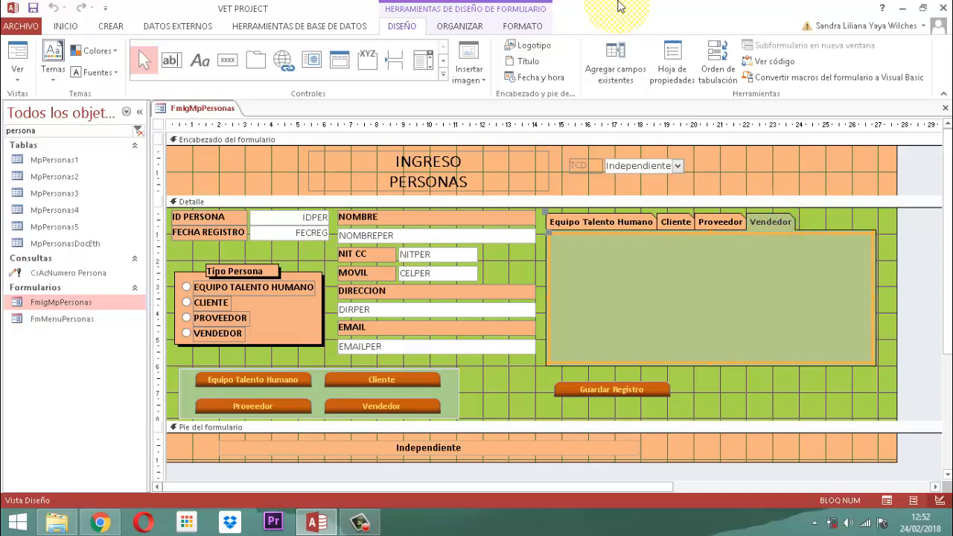
pyautogui.click(613, 60)
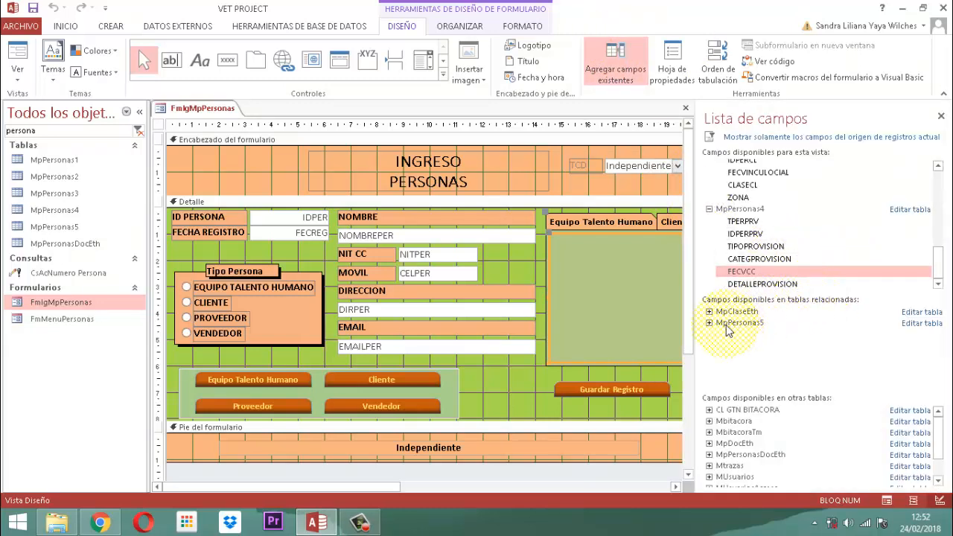
# Drag the MpPersonas5 fields, TPERVDR through CLASEVDR, onto the Vendedor page
pyautogui.click(709, 322)
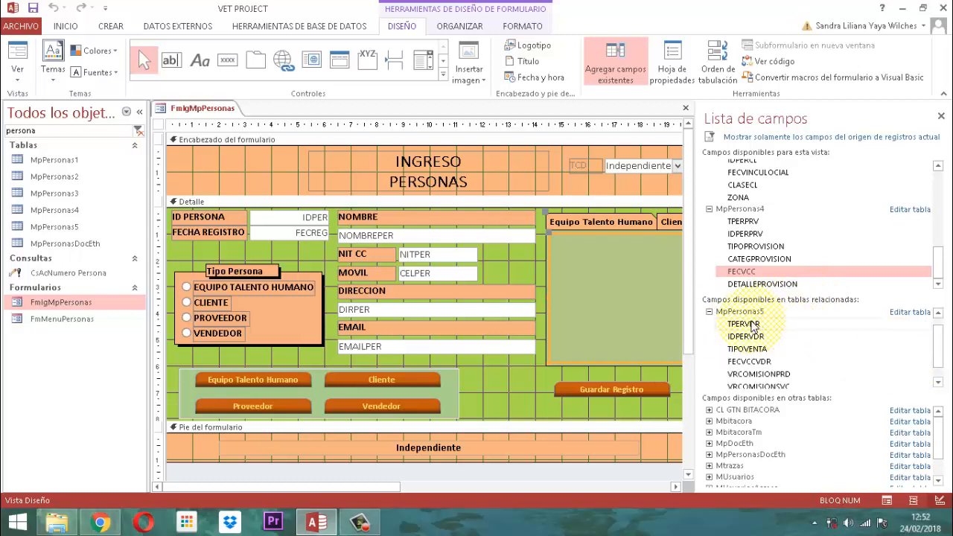
pyautogui.moveTo(741, 323); pyautogui.dragTo(655, 248)
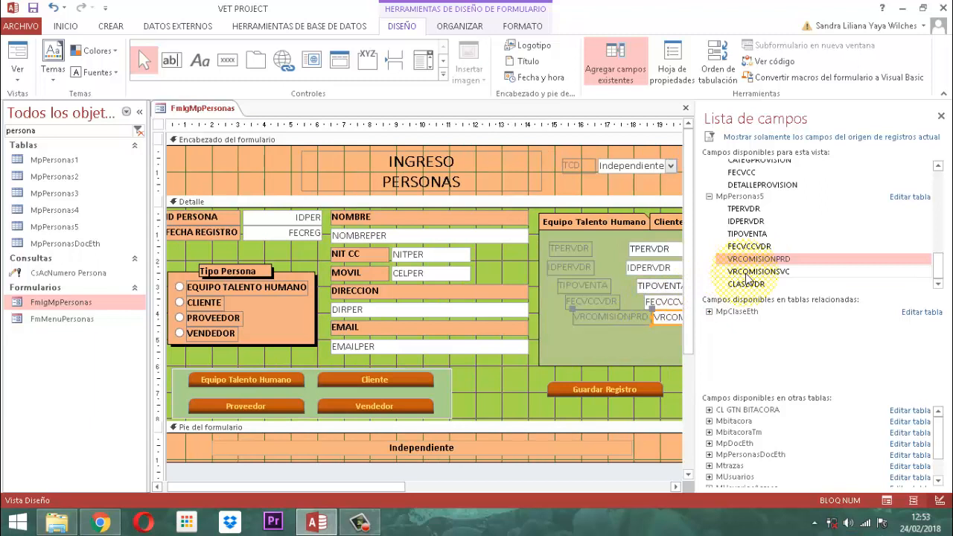
pyautogui.click(760, 271)
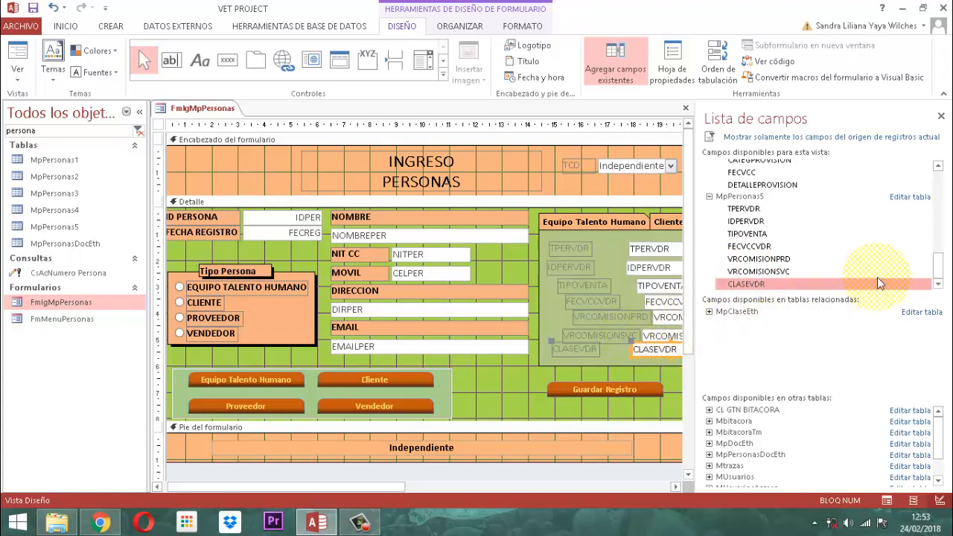
pyautogui.moveTo(941, 116)
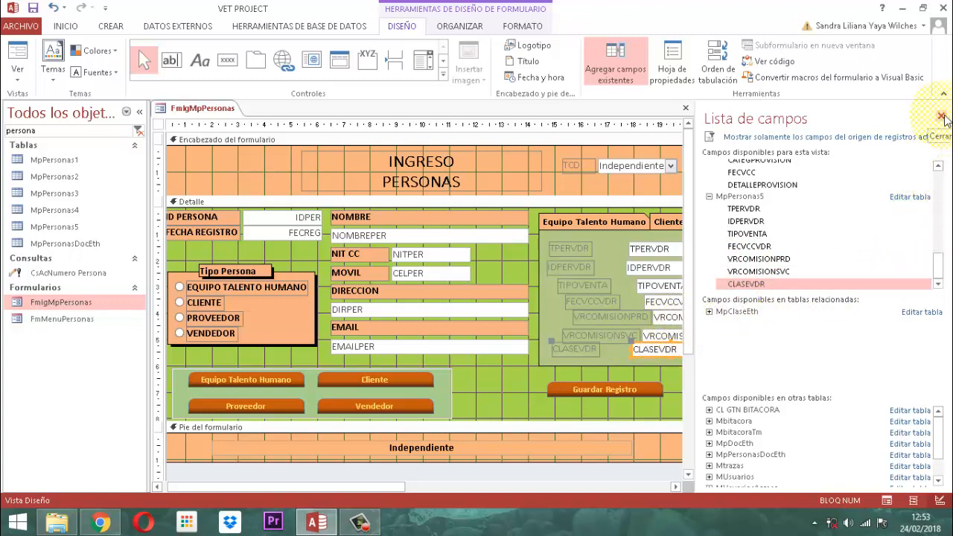
# Close the Lista de campos pane
pyautogui.click(944, 108)
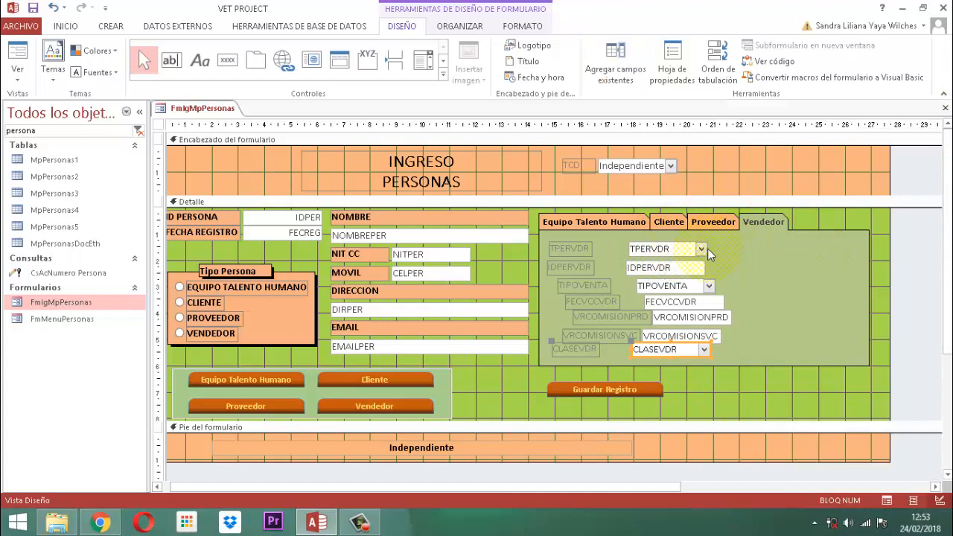
pyautogui.moveTo(595, 252)
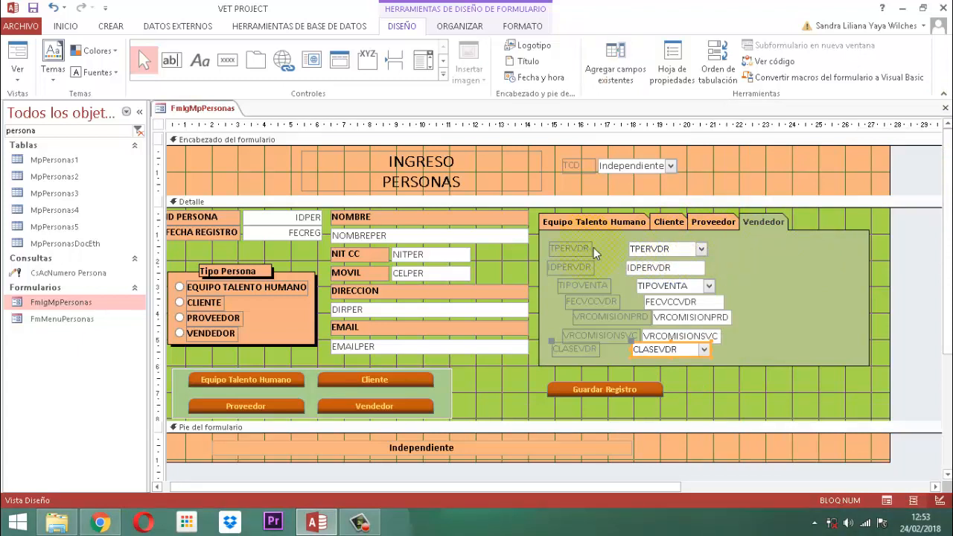
pyautogui.moveTo(737, 340)
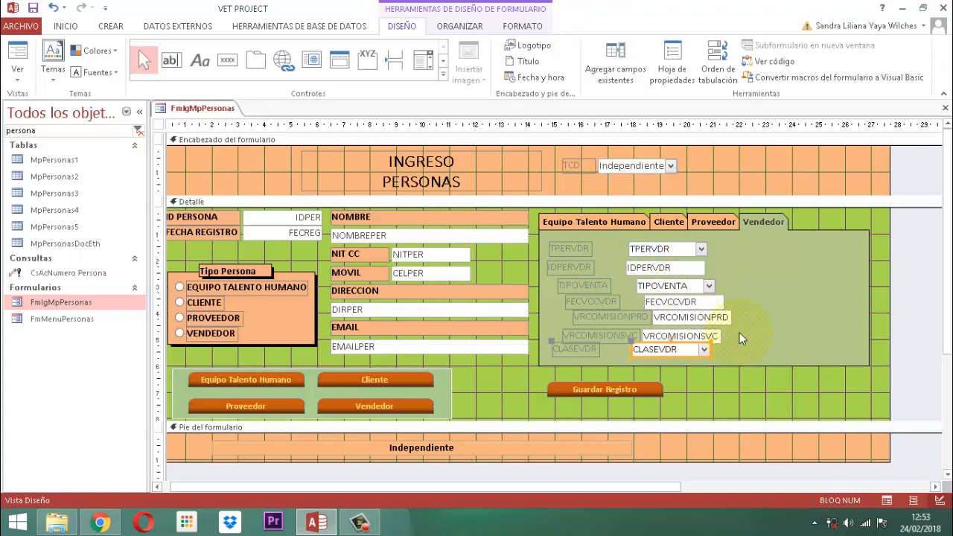
pyautogui.moveTo(750, 313)
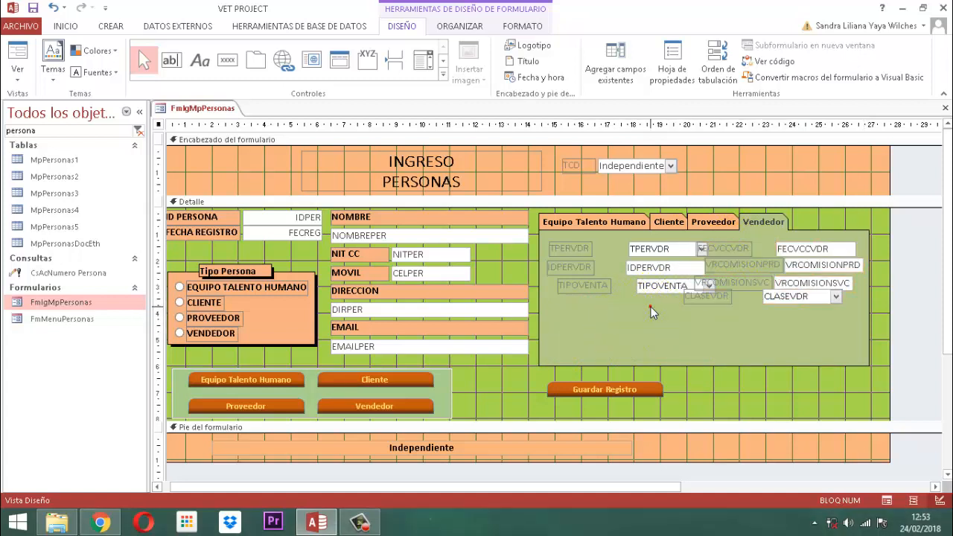
# Stack the vendor labels beside their fields with Organizar > Apilado, then remove the layout
pyautogui.click(568, 247)
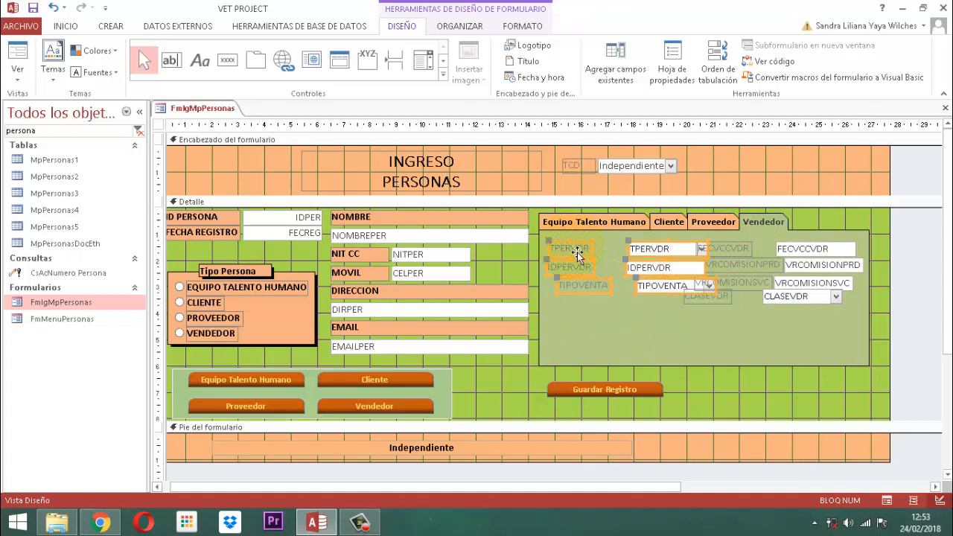
pyautogui.click(459, 27)
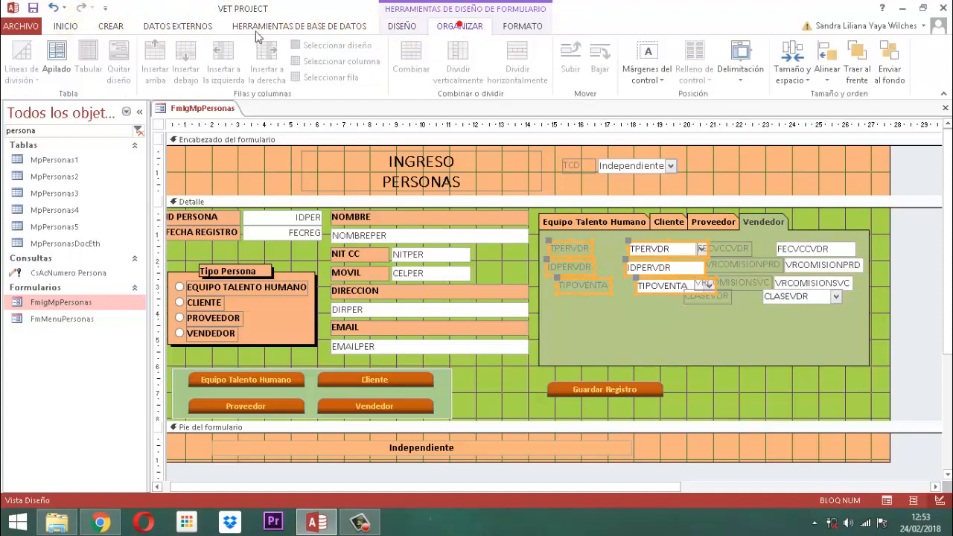
pyautogui.click(57, 59)
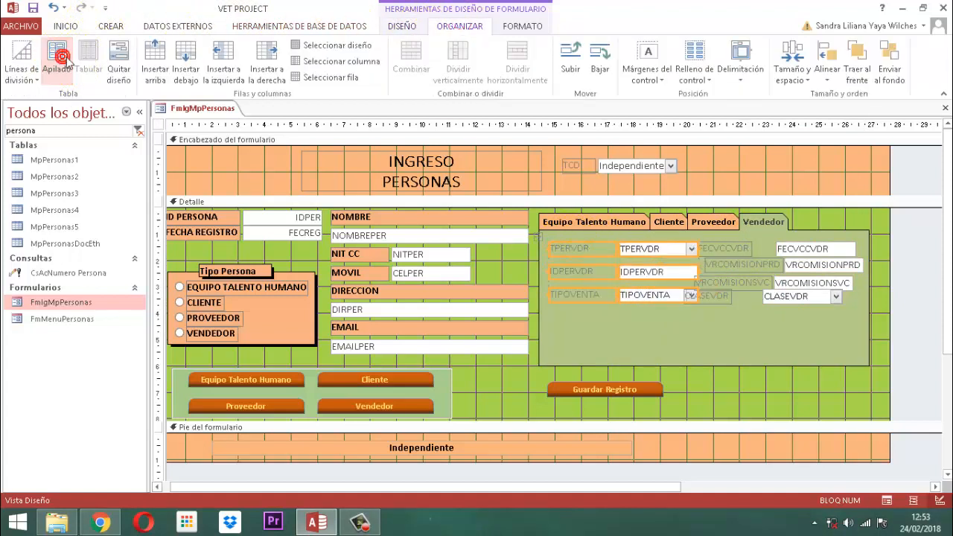
pyautogui.moveTo(119, 59)
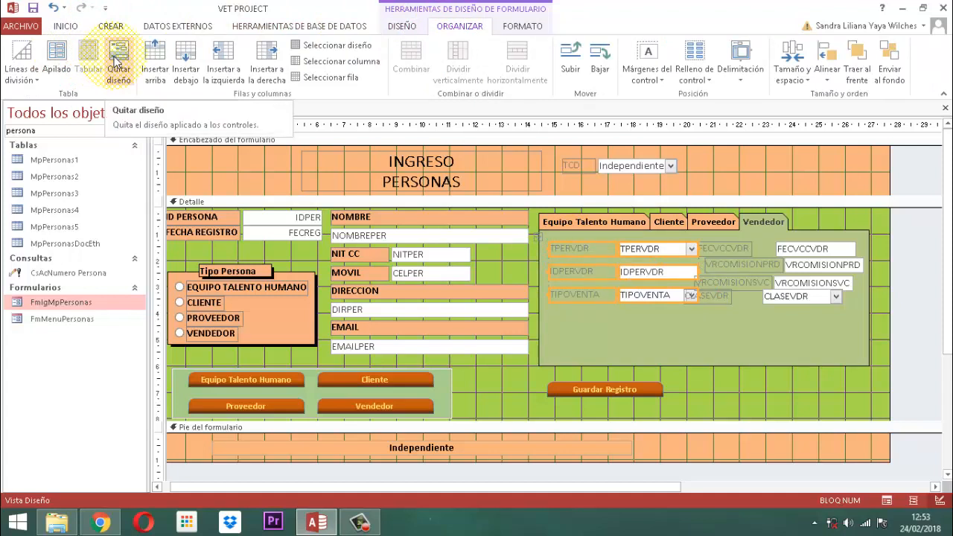
pyautogui.click(119, 60)
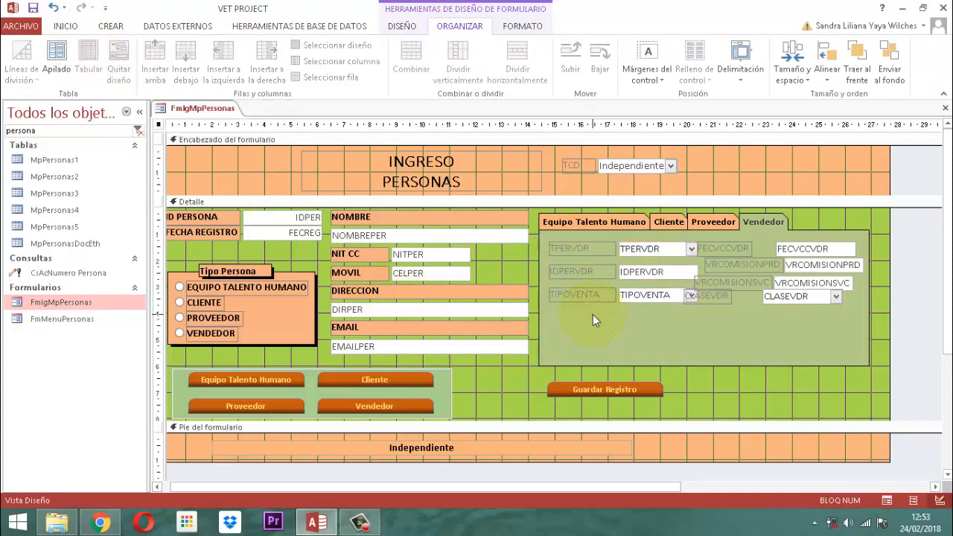
# Rename the first vendor label's caption to PERSONA
pyautogui.click(581, 247)
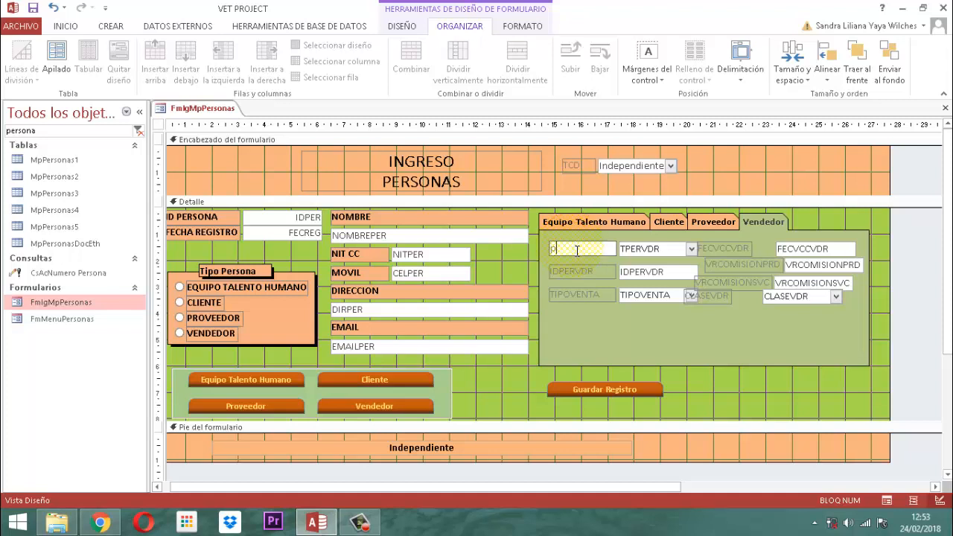
pyautogui.write('PERSONA')
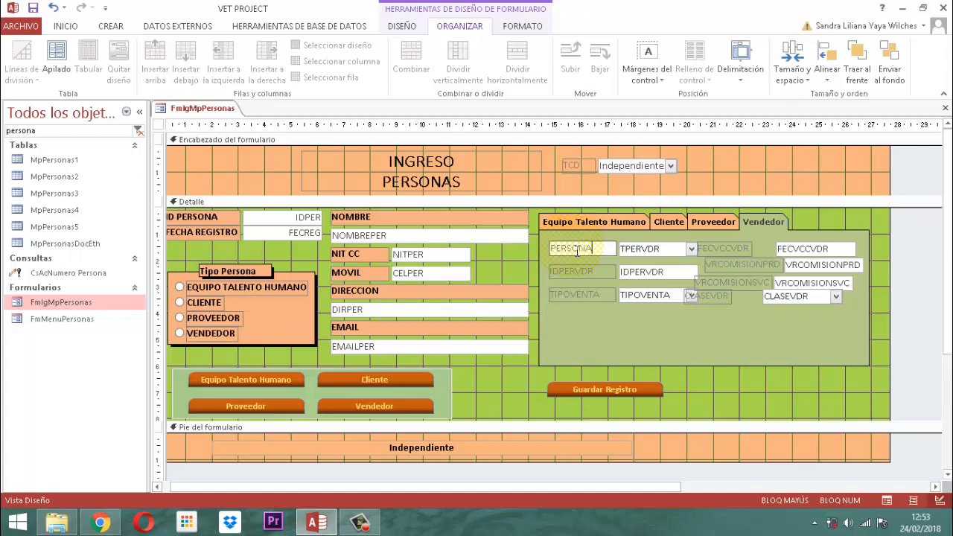
pyautogui.click(580, 271)
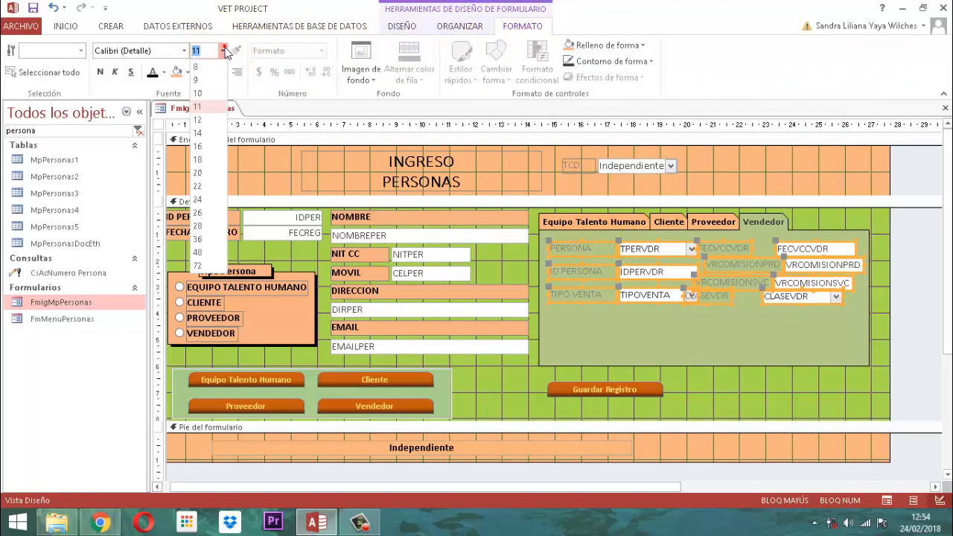
# Set the label text size to 10 and adjust the TPERVDR field box
pyautogui.click(196, 92)
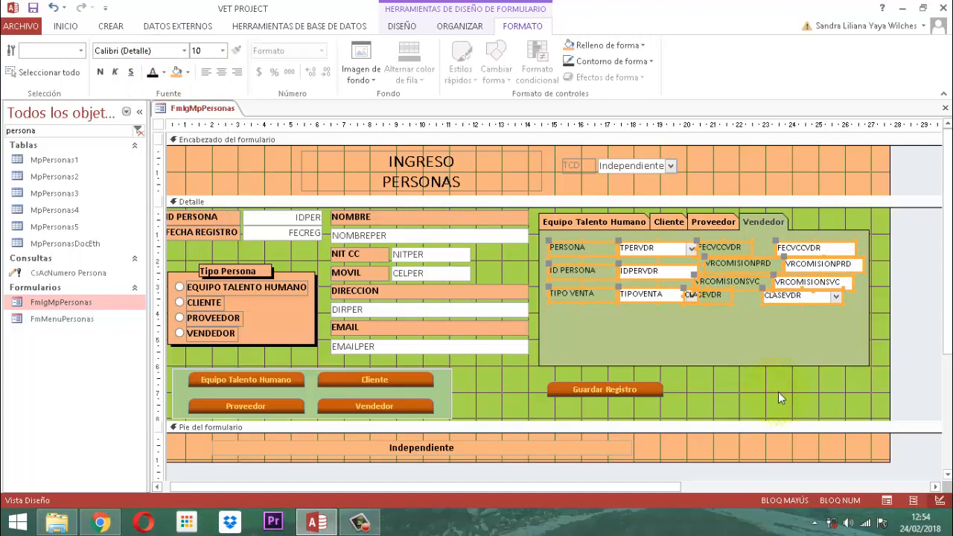
pyautogui.click(588, 320)
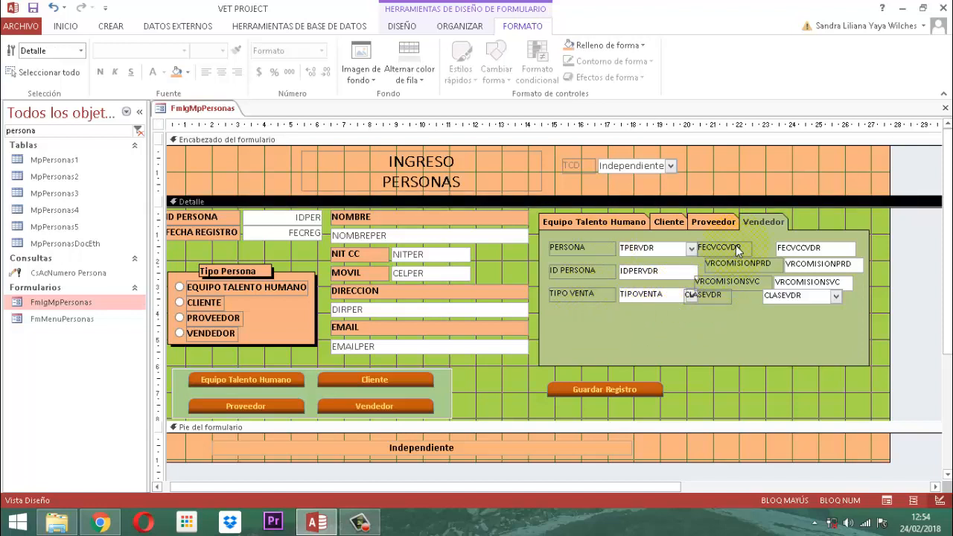
pyautogui.moveTo(588, 320)
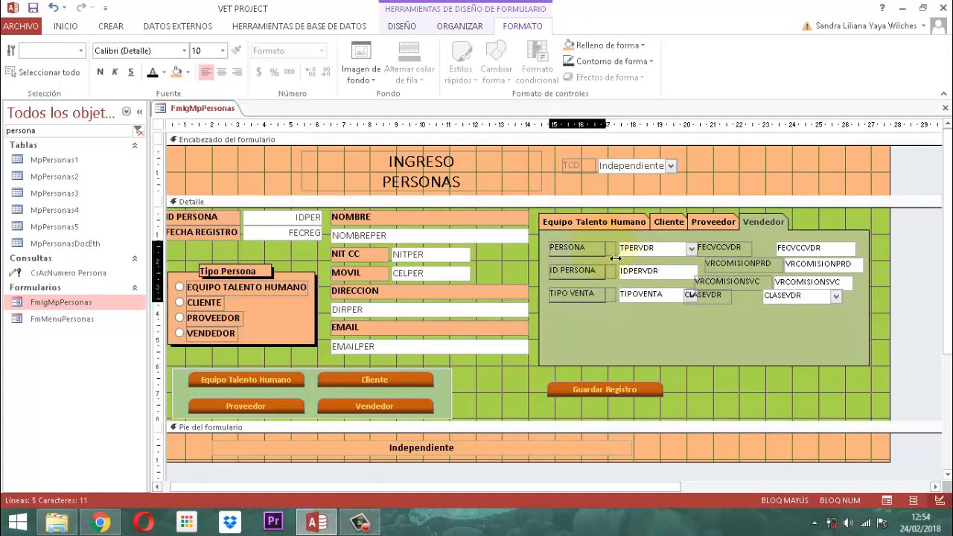
pyautogui.click(635, 315)
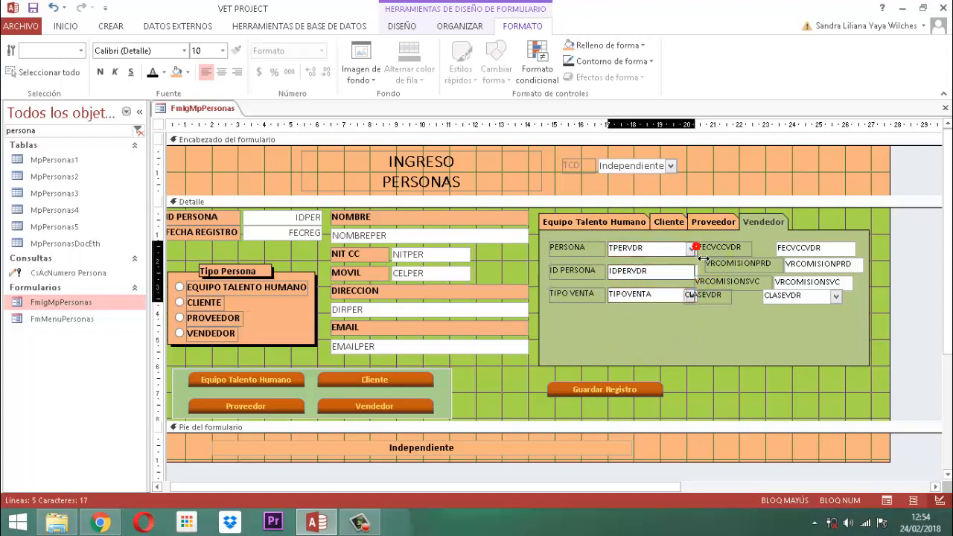
pyautogui.click(678, 331)
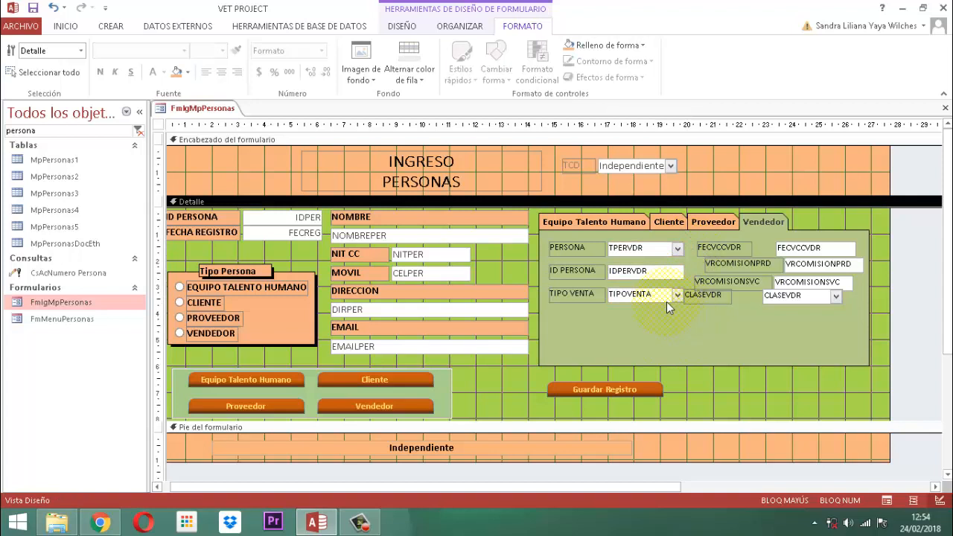
# Move the FECVCCVDR date field with its label beneath TIPO VENTA
pyautogui.click(645, 271)
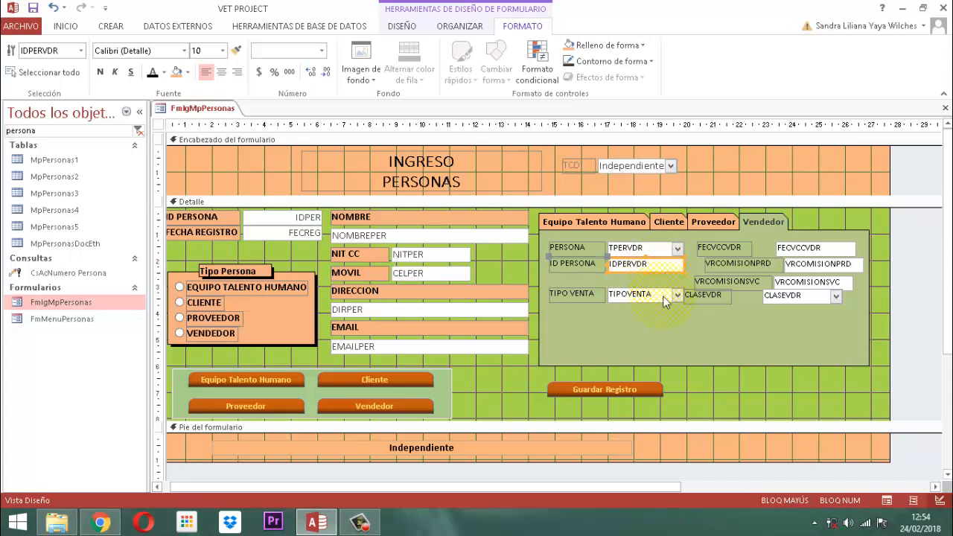
pyautogui.click(628, 284)
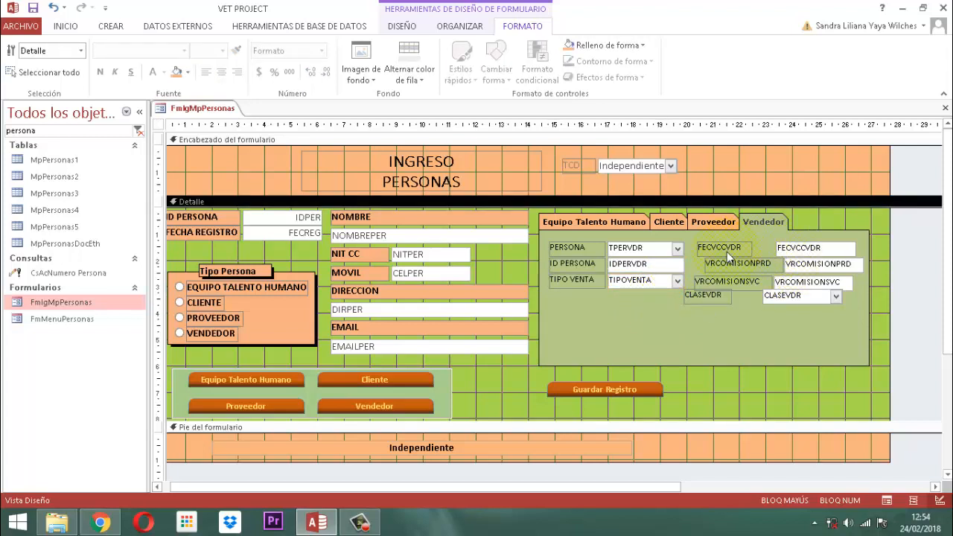
pyautogui.click(816, 247)
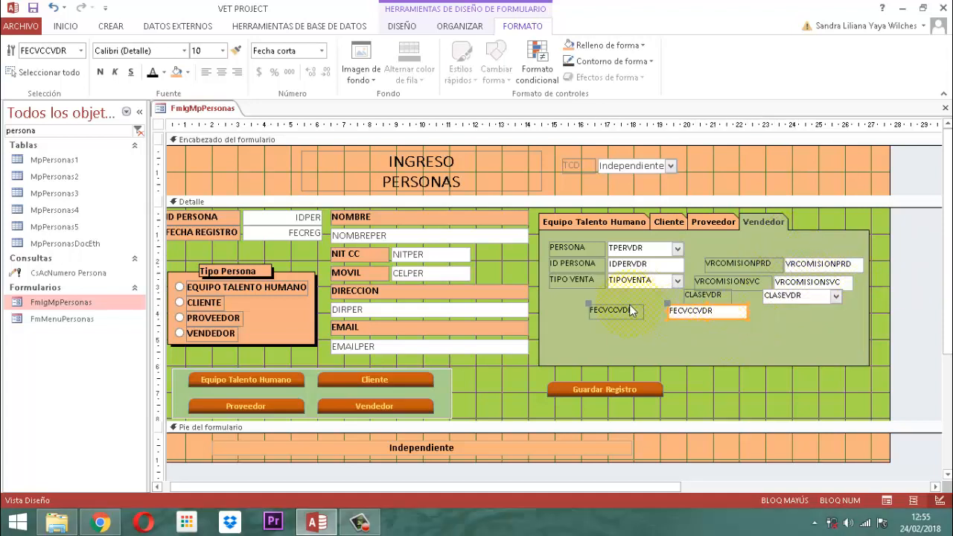
# Rename the date field's label Etiqueta170 to FEC VINCULO
pyautogui.click(610, 311)
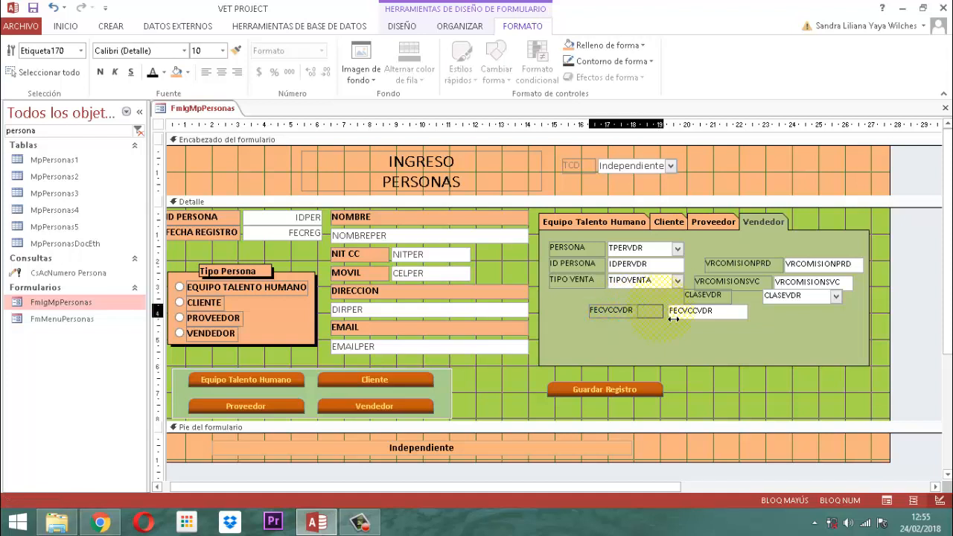
pyautogui.click(610, 311)
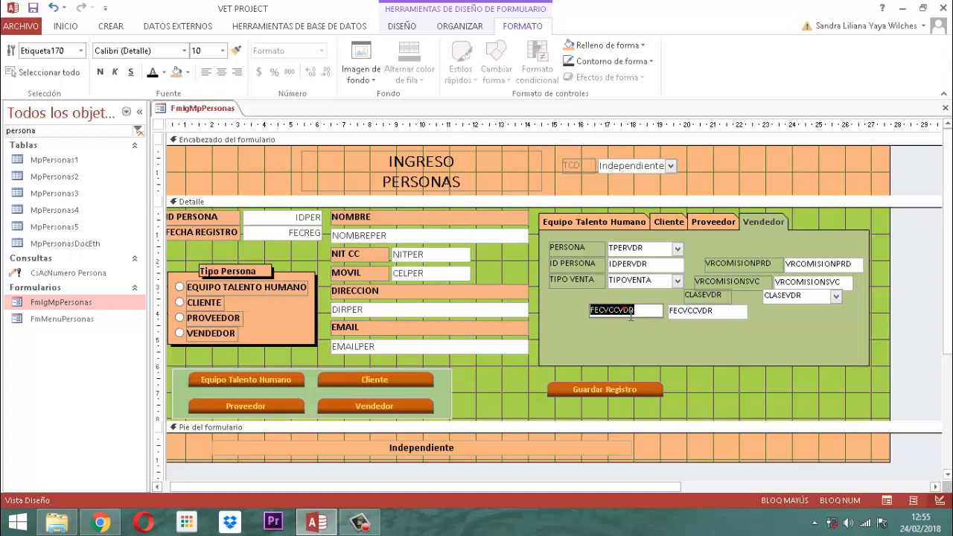
pyautogui.click(625, 310)
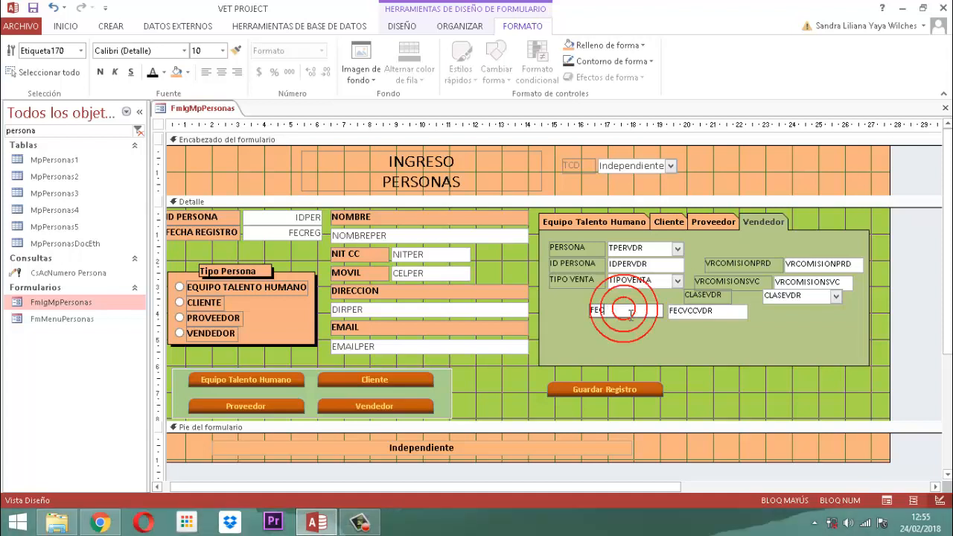
pyautogui.click(625, 309)
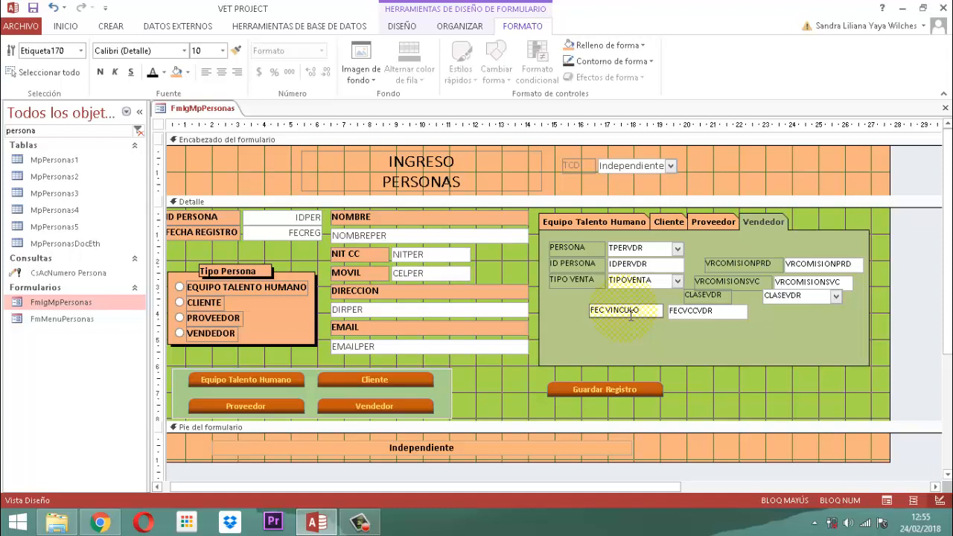
pyautogui.click(705, 311)
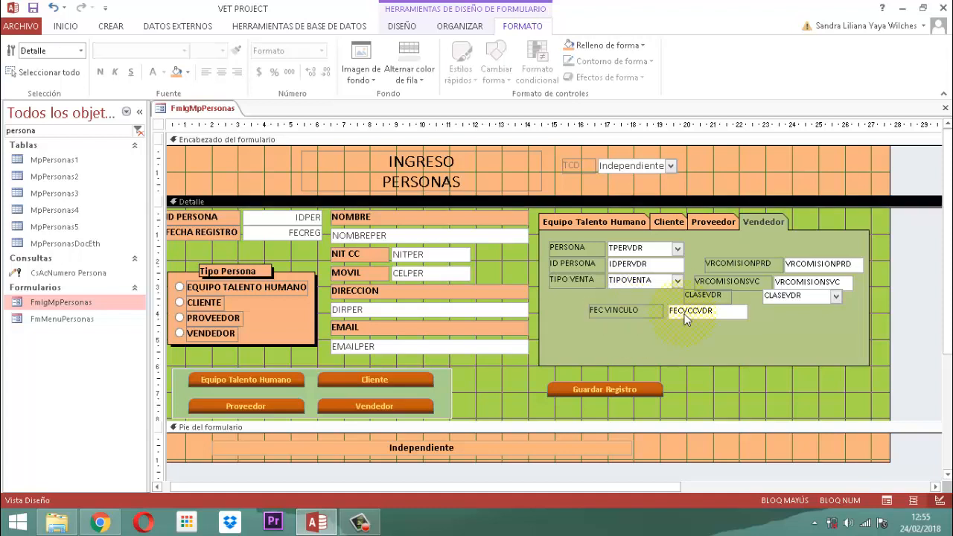
# Place the FECVCCVDR field right beside the FEC VINCULO label
pyautogui.click(699, 311)
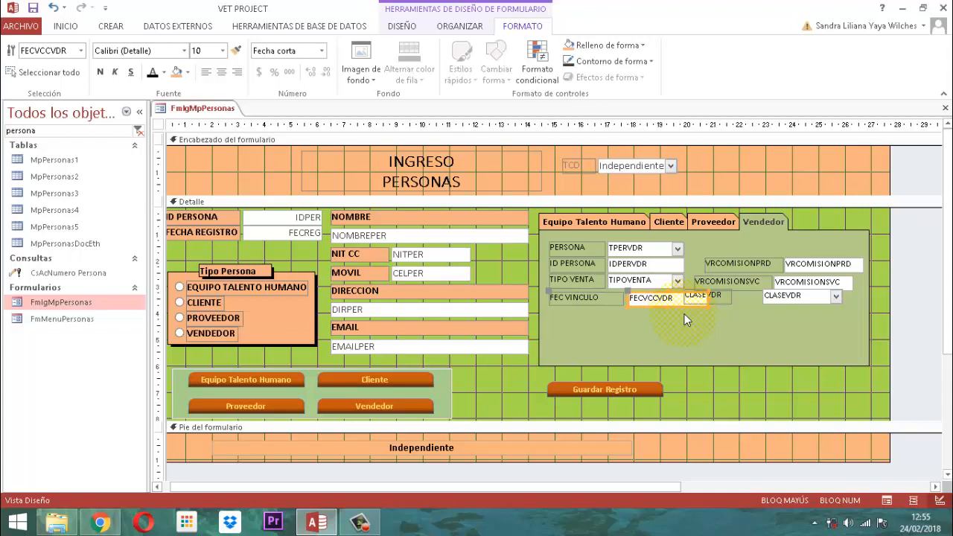
pyautogui.click(685, 324)
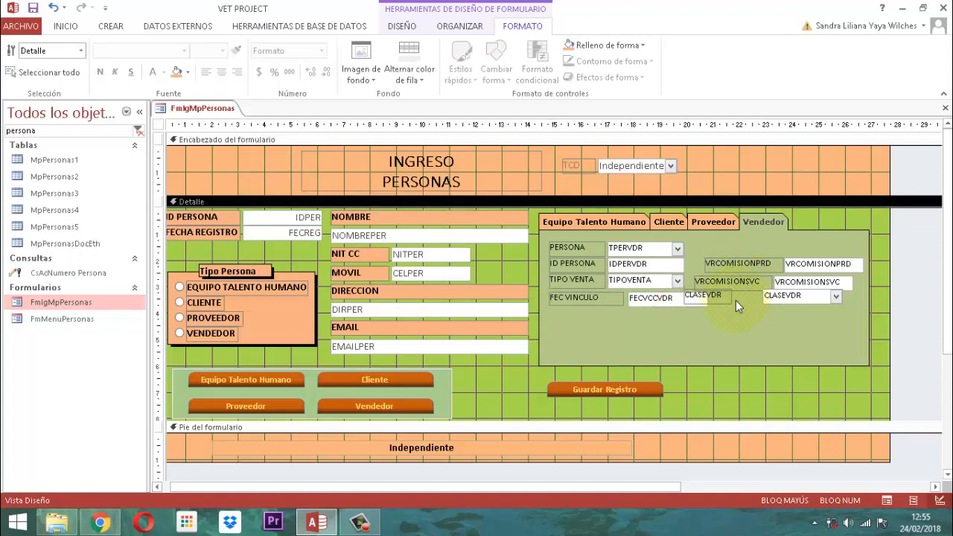
# Move the CLASEVDR dropdown beside PERSONA and relabel it CLASE VENDEDOR
pyautogui.click(703, 295)
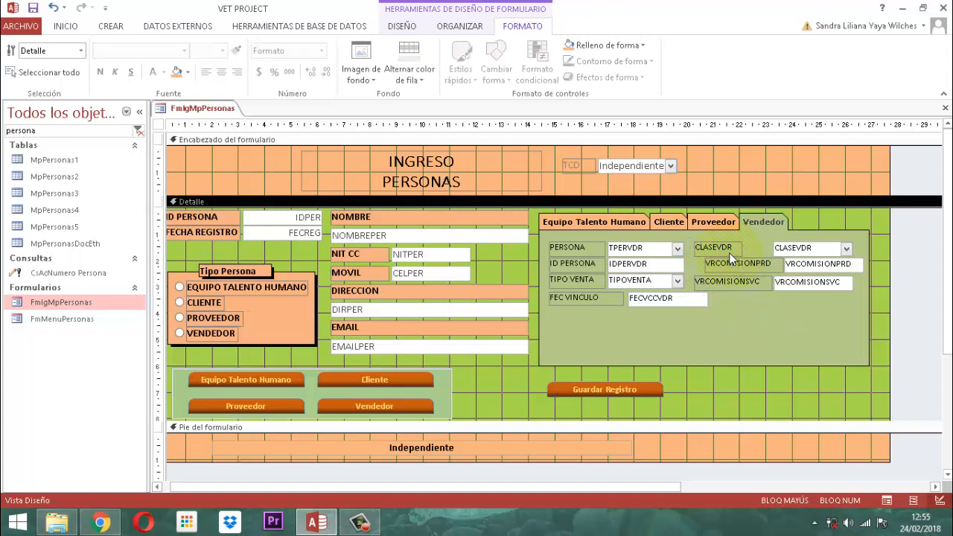
pyautogui.click(715, 248)
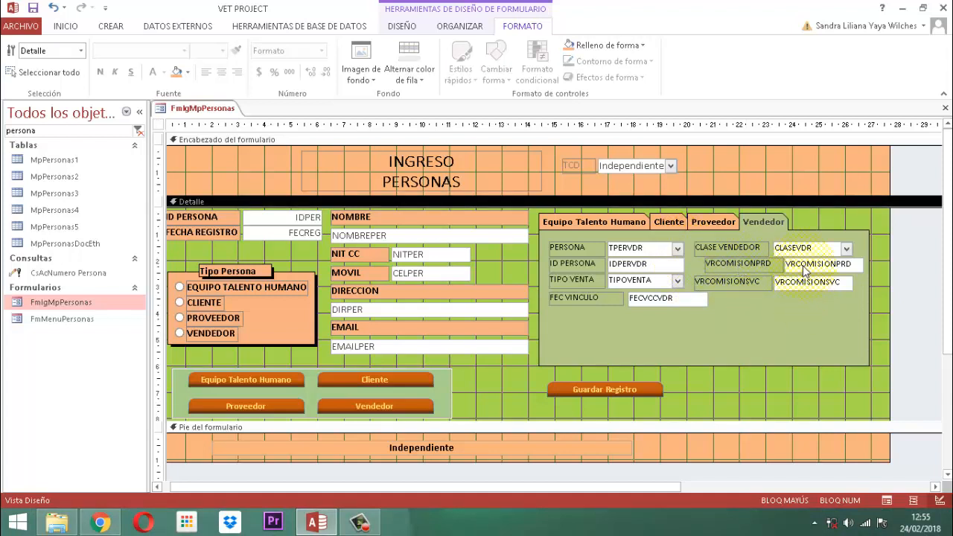
# Move both commission fields beneath FEC VINCULO
pyautogui.click(812, 281)
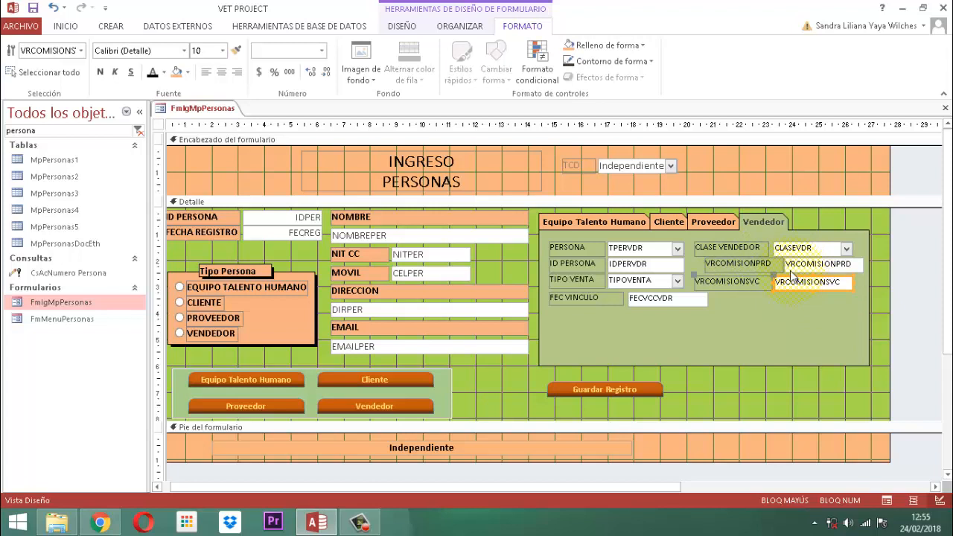
pyautogui.click(792, 269)
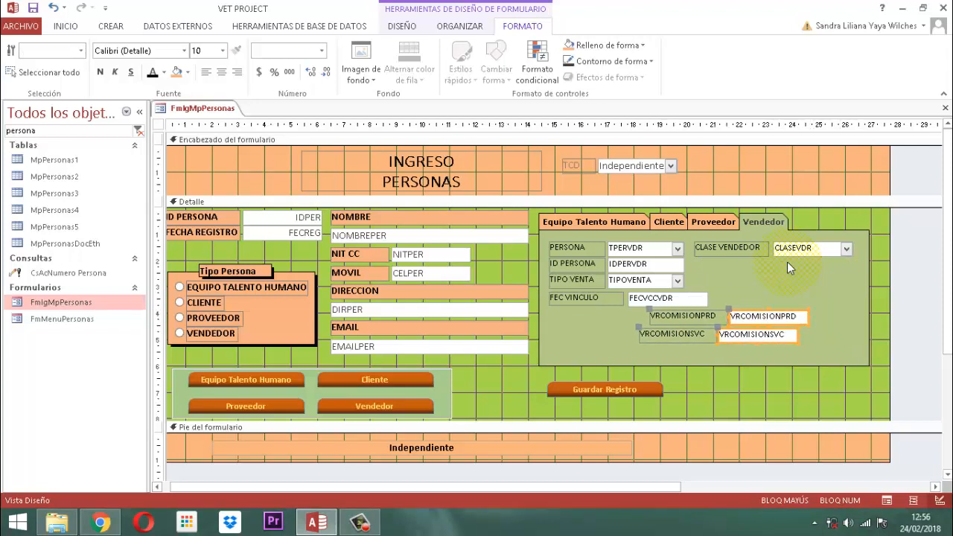
pyautogui.click(458, 25)
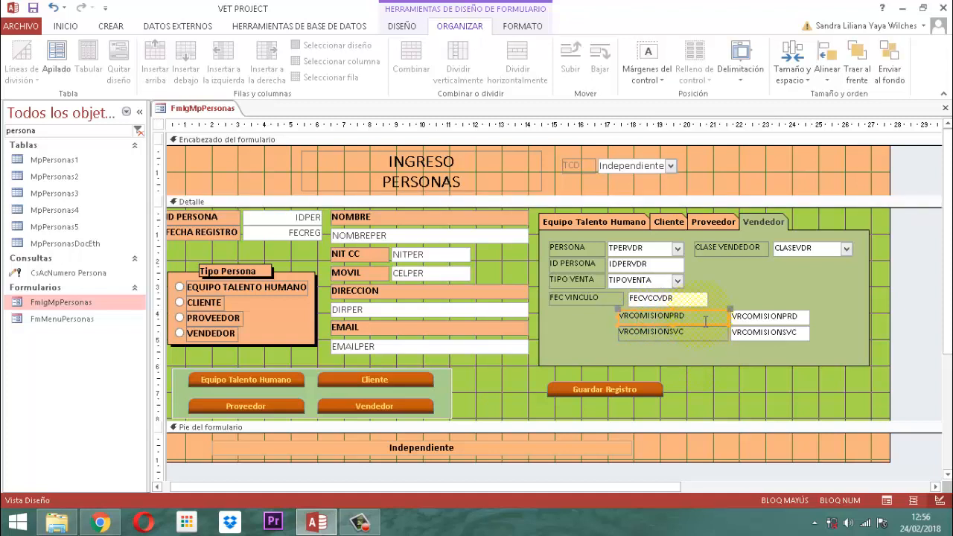
# Relabel the commission fields VR COMISION X PRODUCTO and VR COMISION X SERVICIO
pyautogui.click(673, 316)
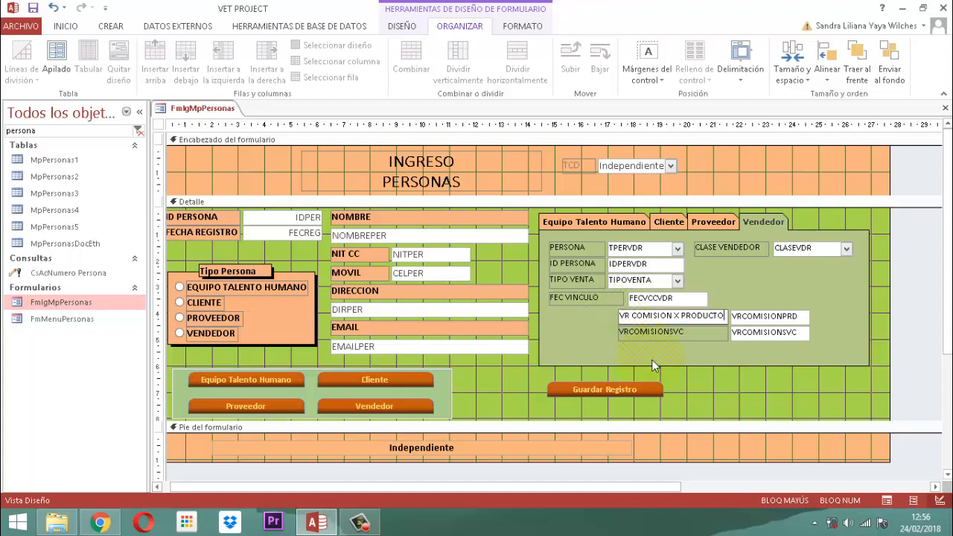
pyautogui.click(670, 332)
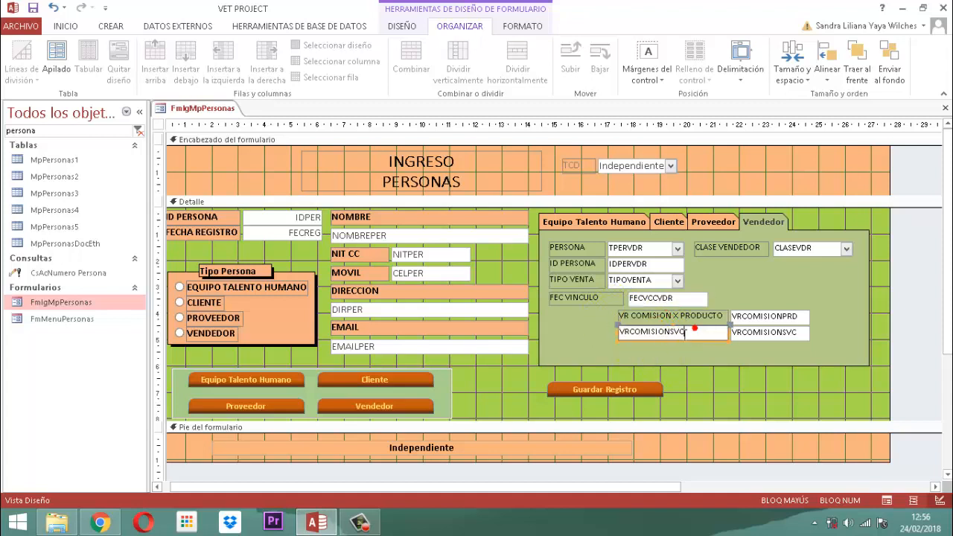
pyautogui.click(670, 332)
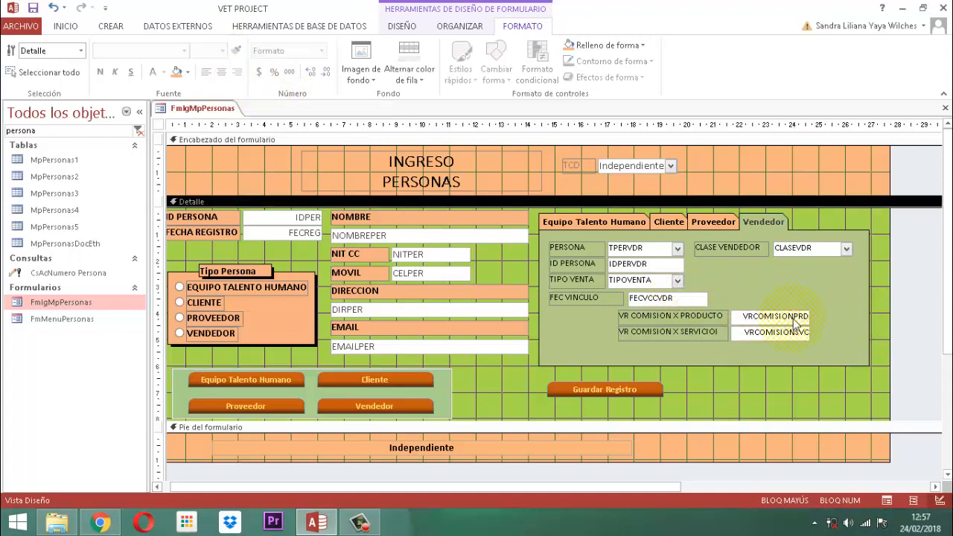
pyautogui.moveTo(815, 322)
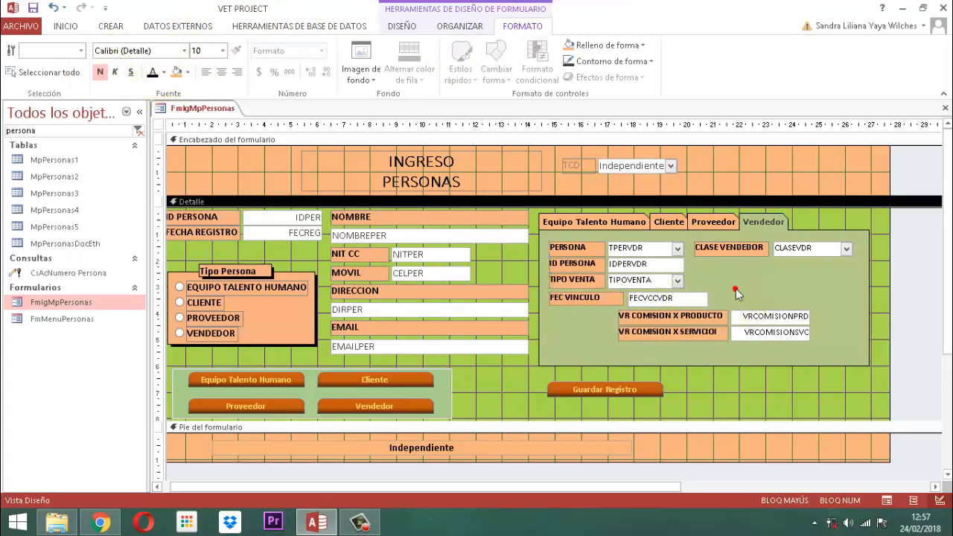
# Select the TPERVDR field and show the Diseño form design tools
pyautogui.click(640, 247)
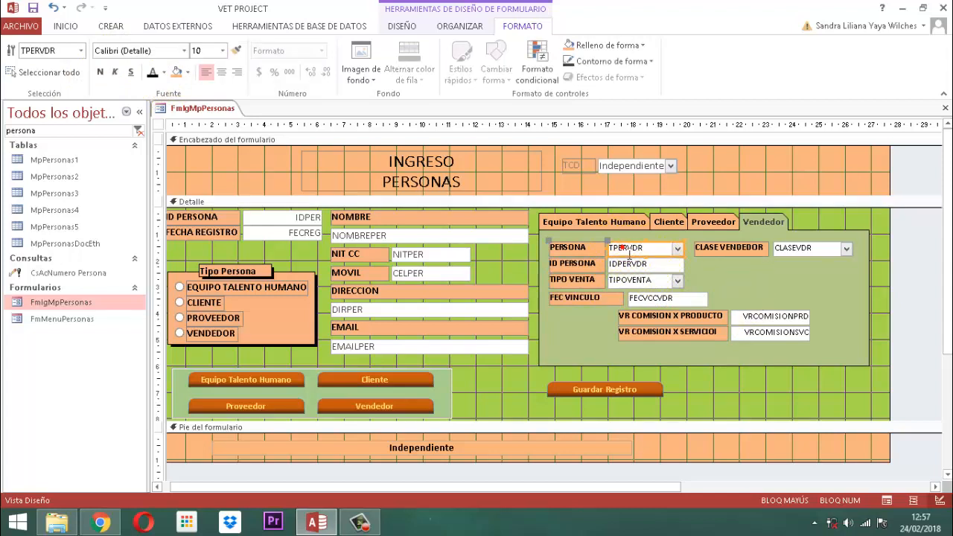
pyautogui.click(402, 27)
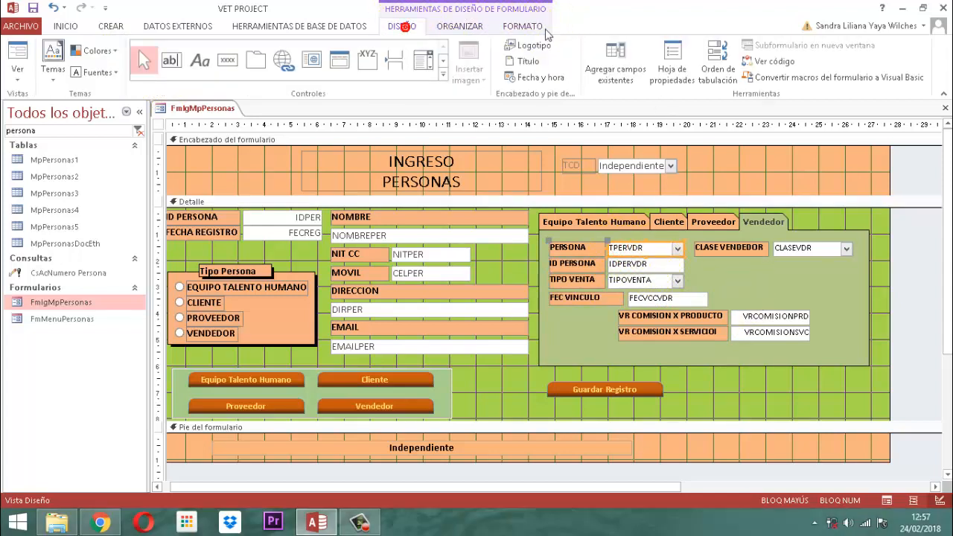
# Set the tab order TPERVDR, IDPERVDR, TIPOVENTA, FECVCCVDR, CLASEVDR, then both commissions, and confirm
pyautogui.click(718, 61)
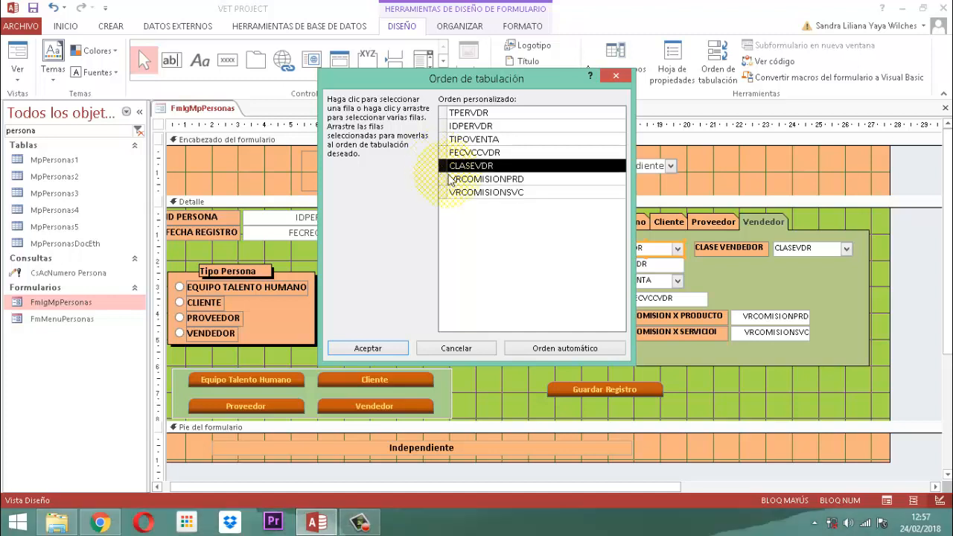
pyautogui.moveTo(482, 190)
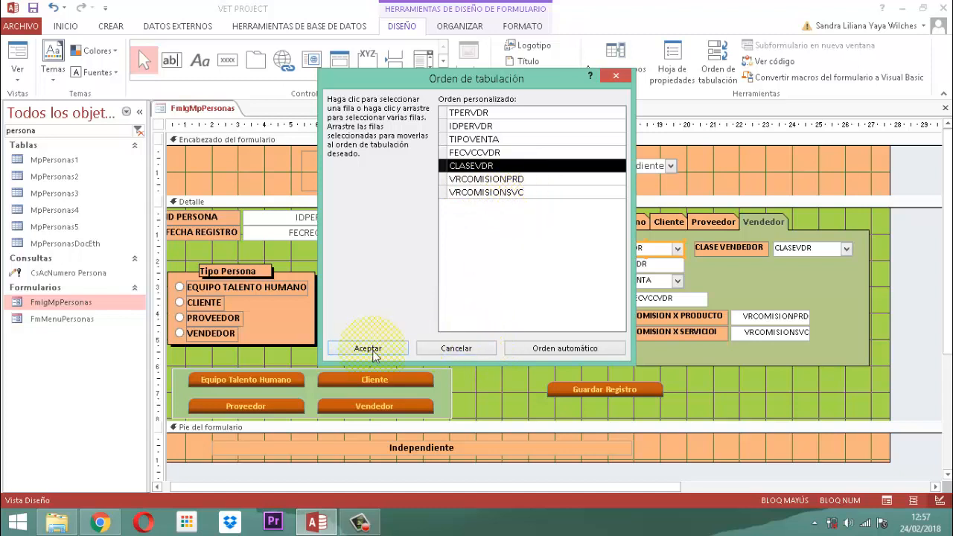
pyautogui.click(367, 348)
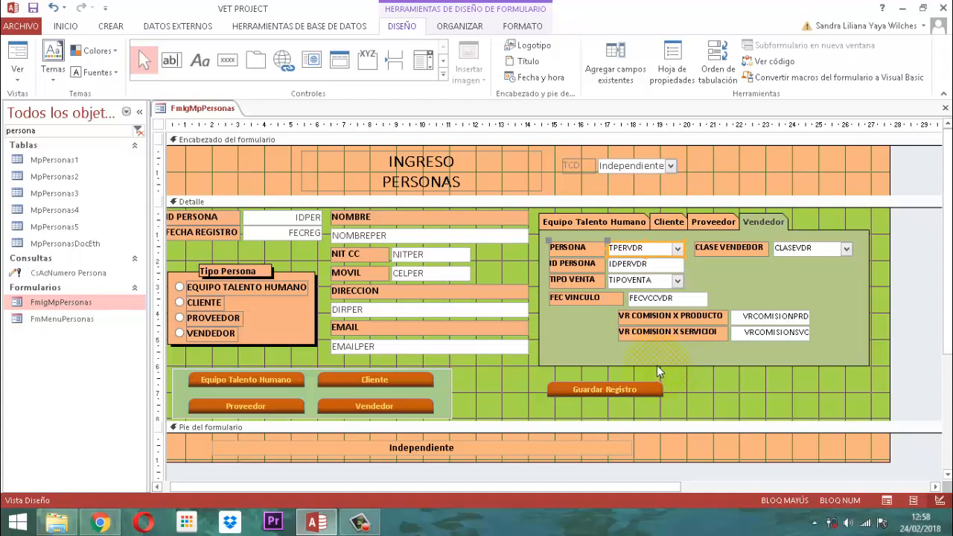
pyautogui.moveTo(782, 335)
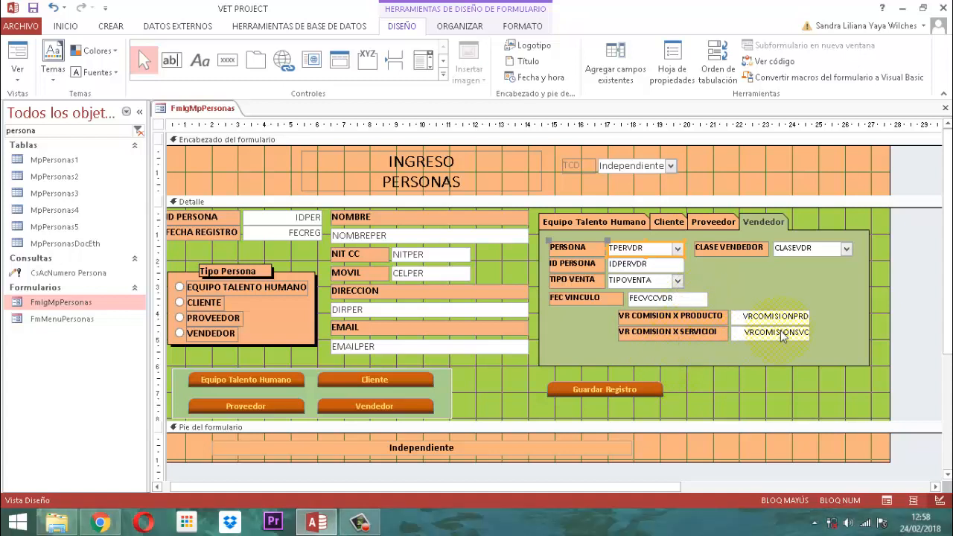
pyautogui.moveTo(774, 335)
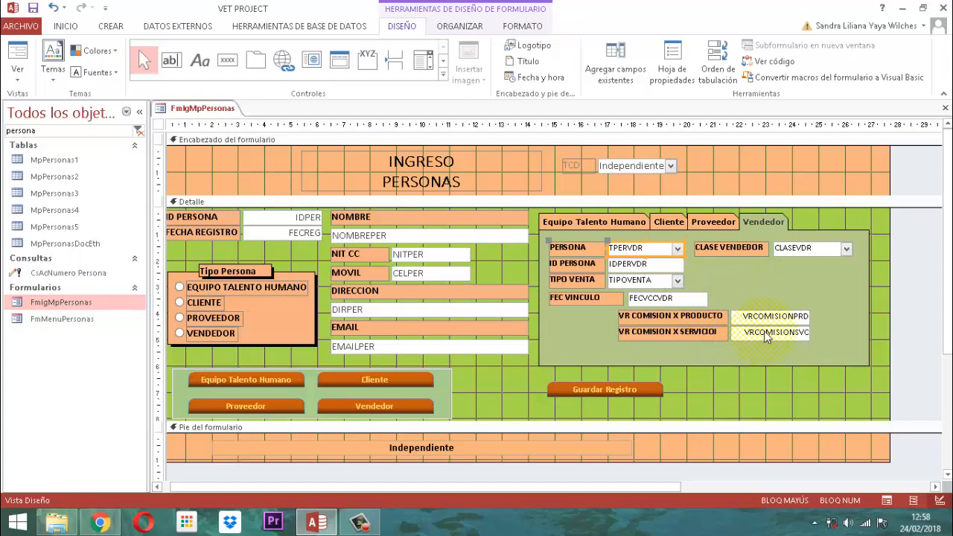
pyautogui.moveTo(642, 341)
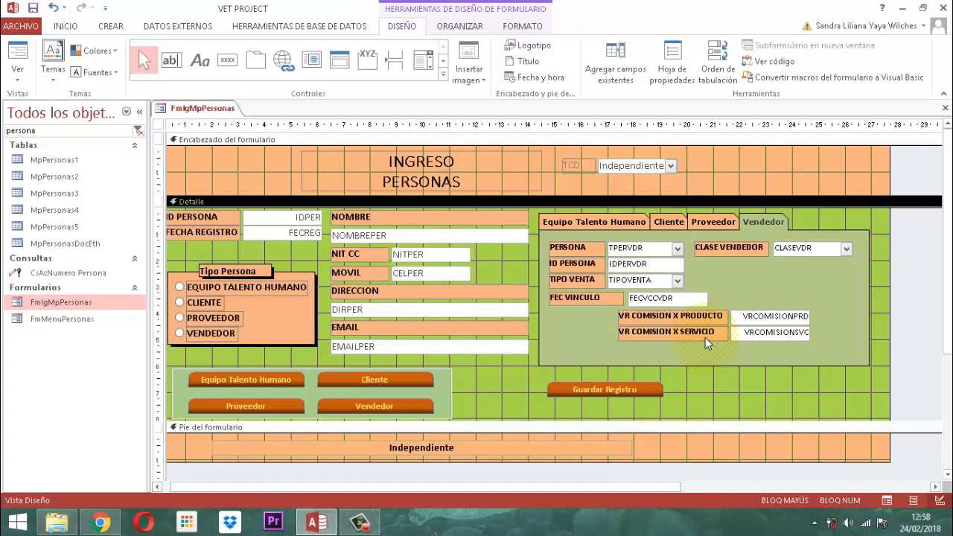
pyautogui.click(774, 332)
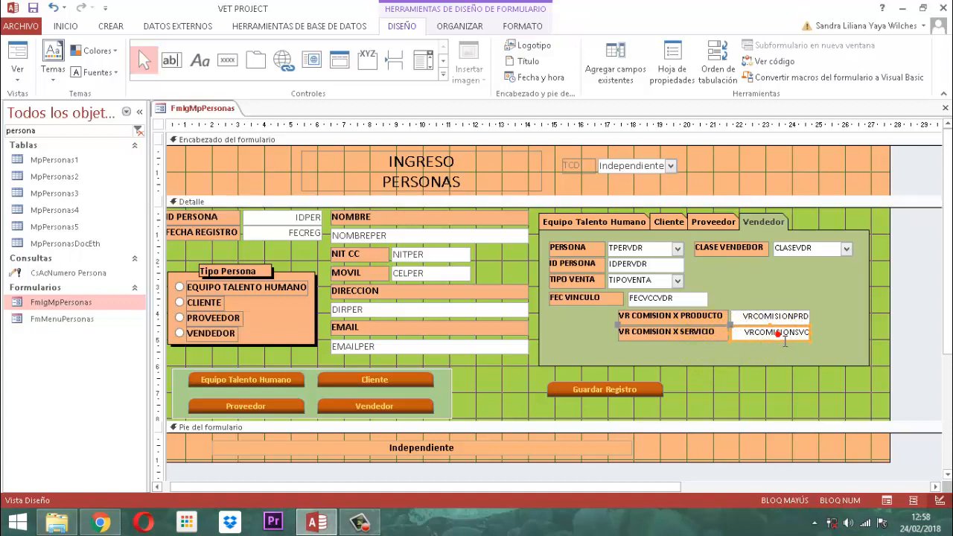
pyautogui.click(777, 334)
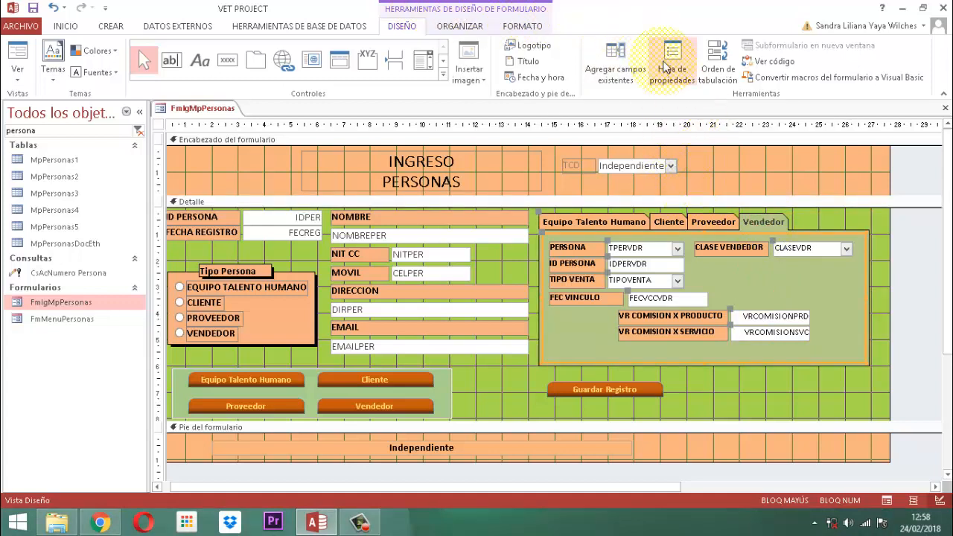
# Set the Vendedor tab page's Habilitado property to No so its controls appear disabled
pyautogui.click(671, 56)
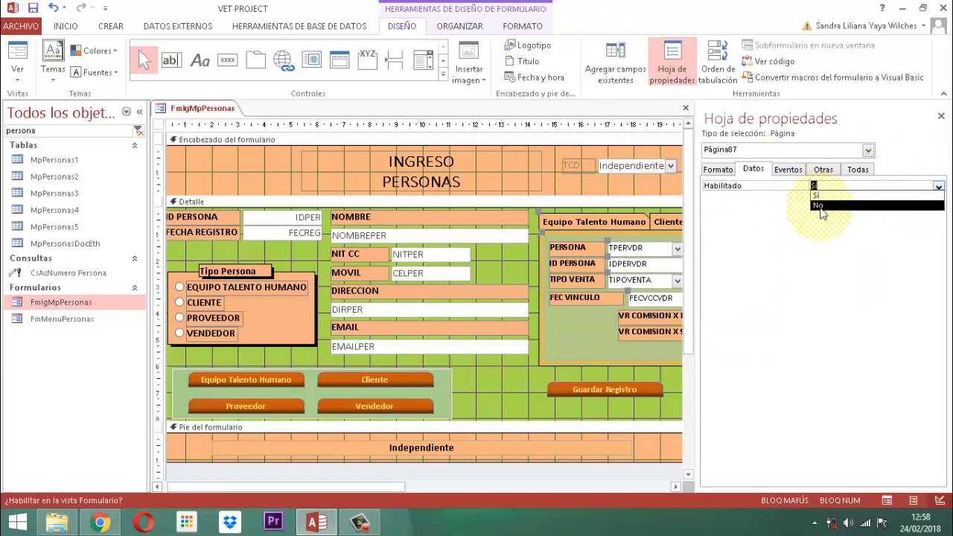
pyautogui.click(817, 206)
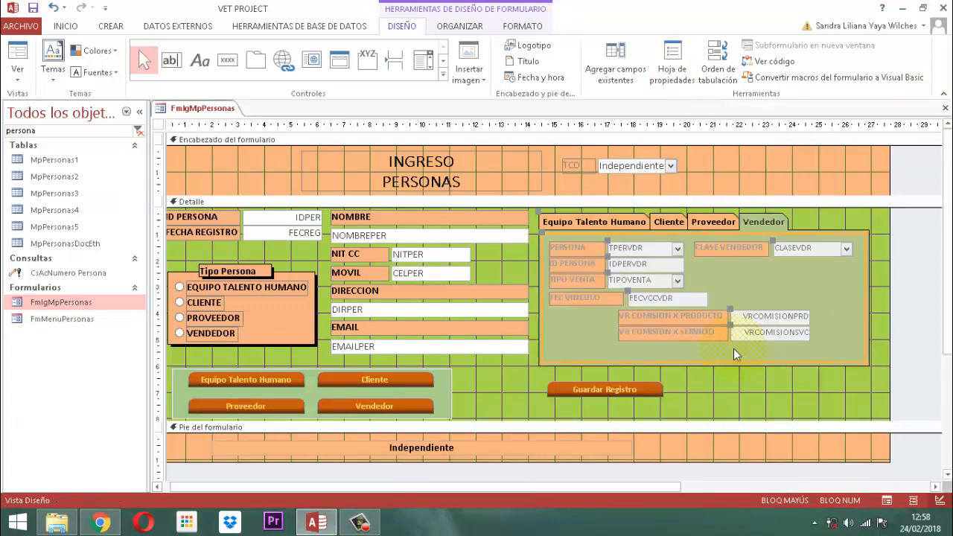
pyautogui.click(375, 405)
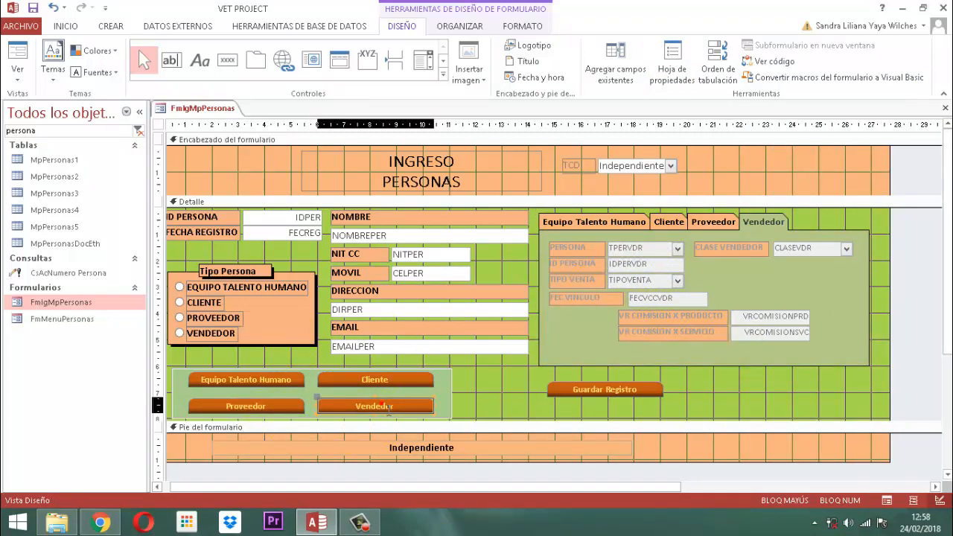
# Start a code handler for the btnvdr button's Al hacer clic event via Generador de código
pyautogui.click(670, 61)
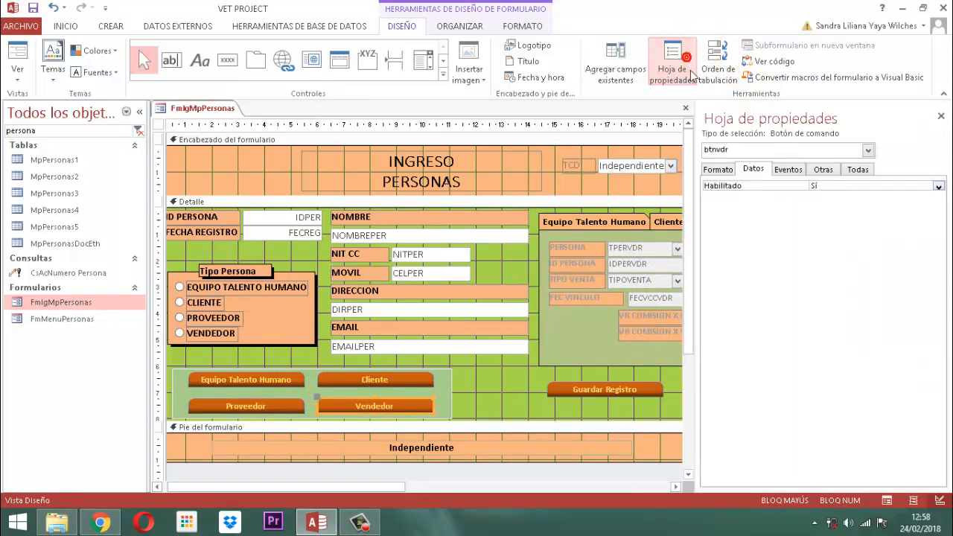
pyautogui.click(787, 169)
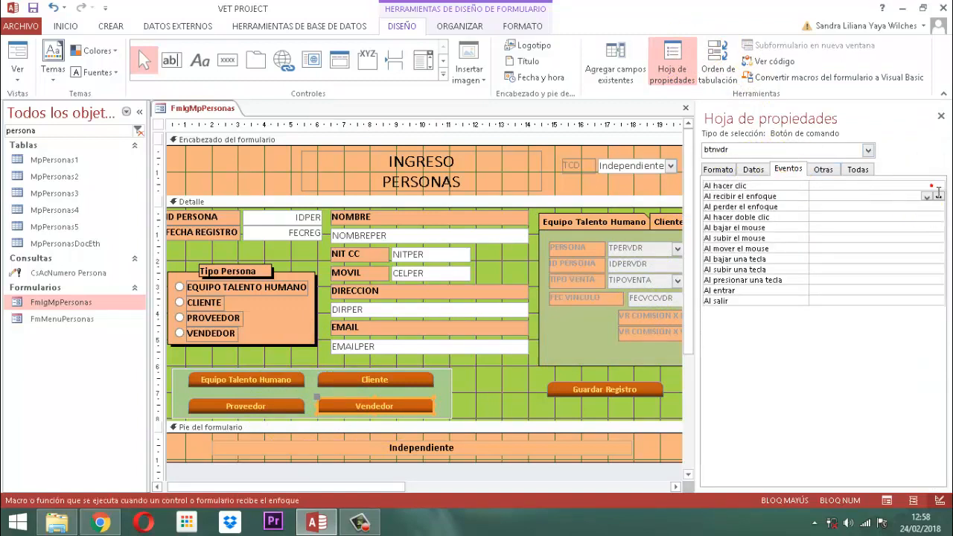
pyautogui.click(938, 185)
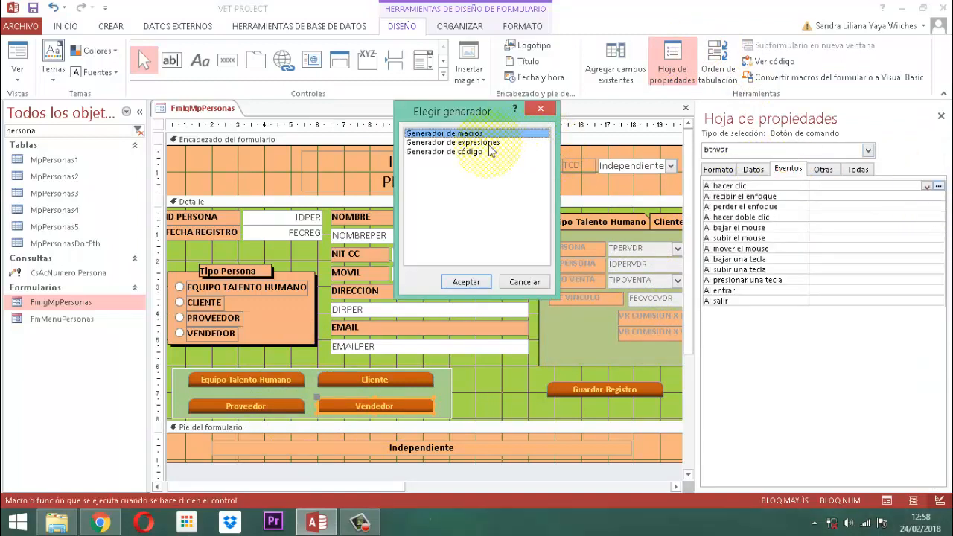
pyautogui.click(465, 282)
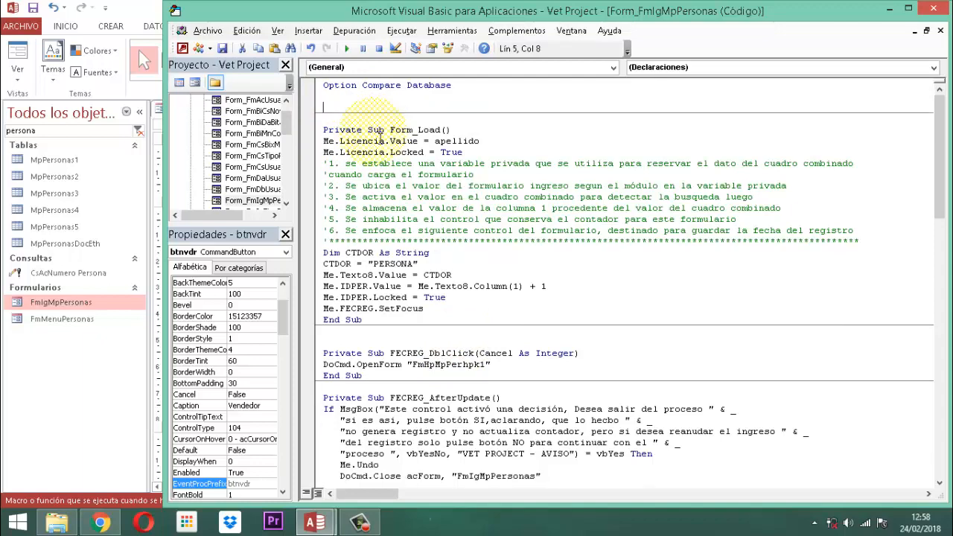
# In btnvdr_Click, enable Me.TabCt183.Pages(3) and give it the focus
pyautogui.scroll(-3)
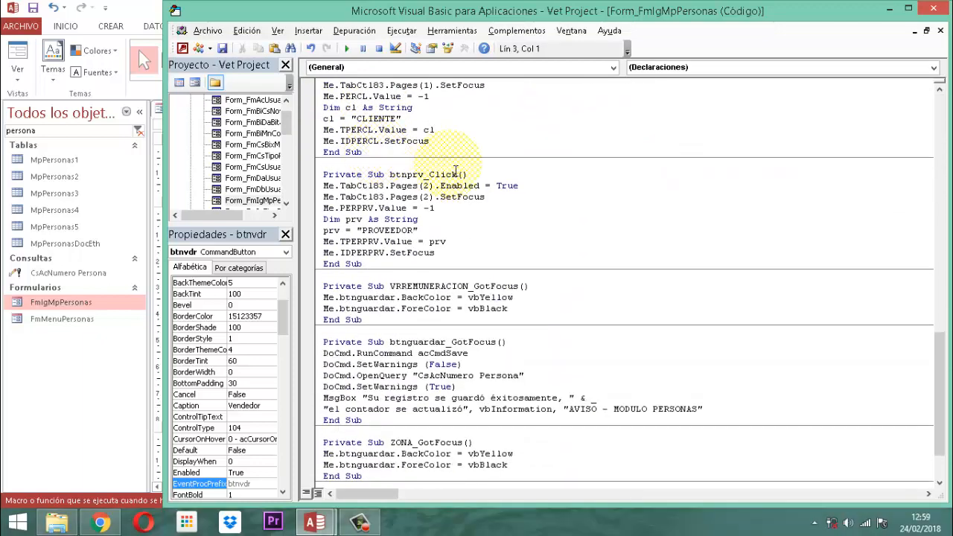
pyautogui.scroll(-3)
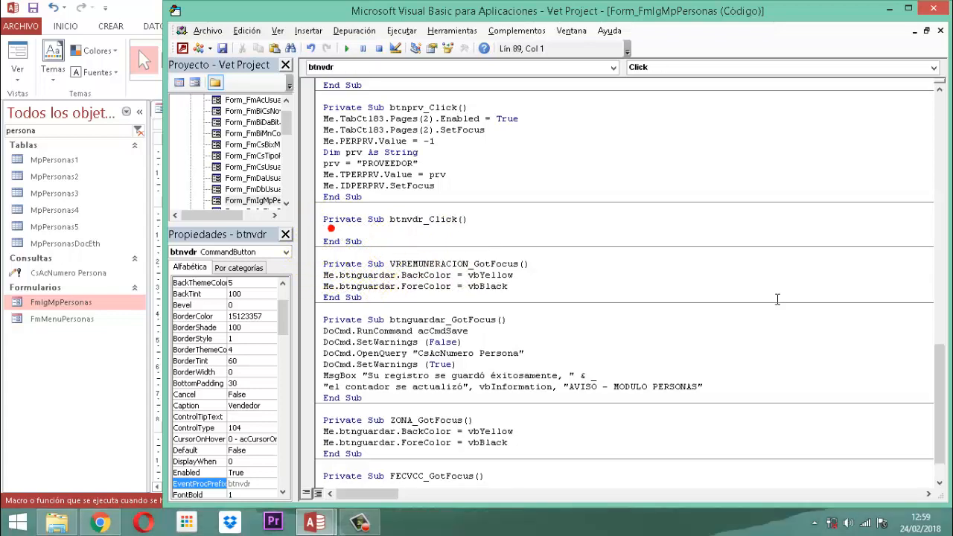
pyautogui.write('m')
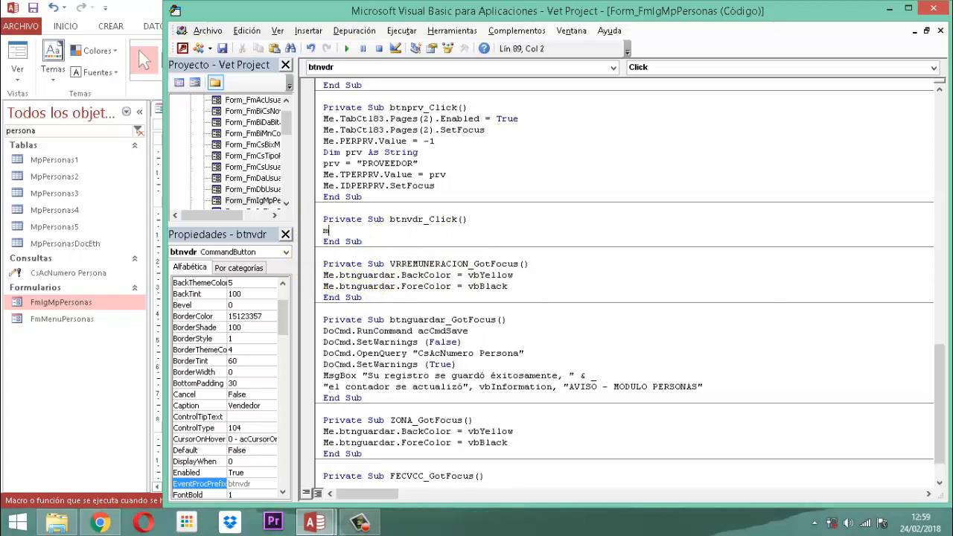
pyautogui.write('Me.TabCt183')
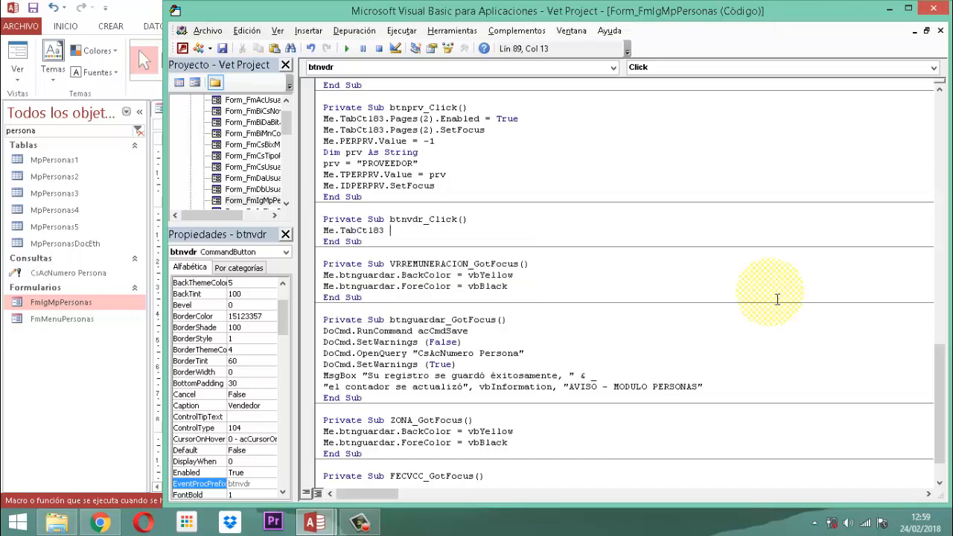
pyautogui.write('.pag')
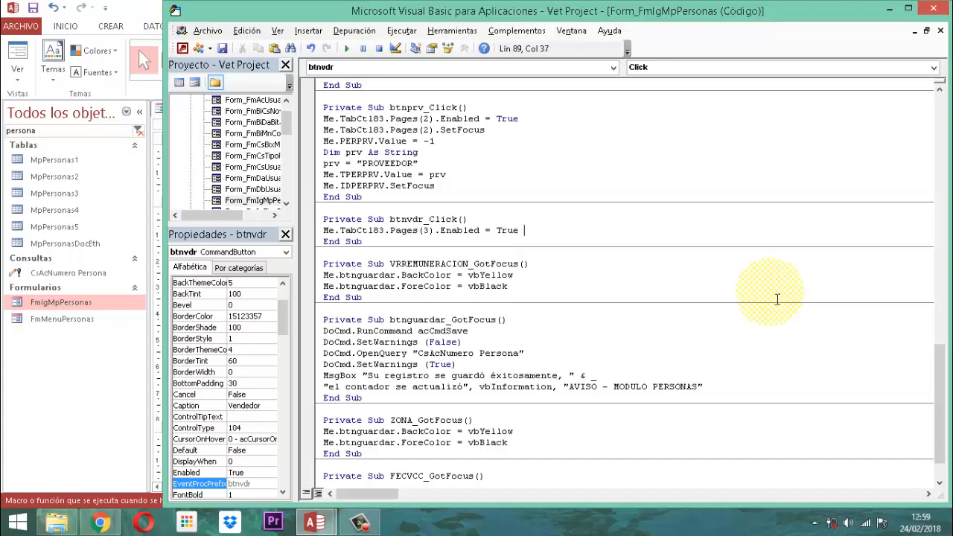
pyautogui.write('Me.ta')
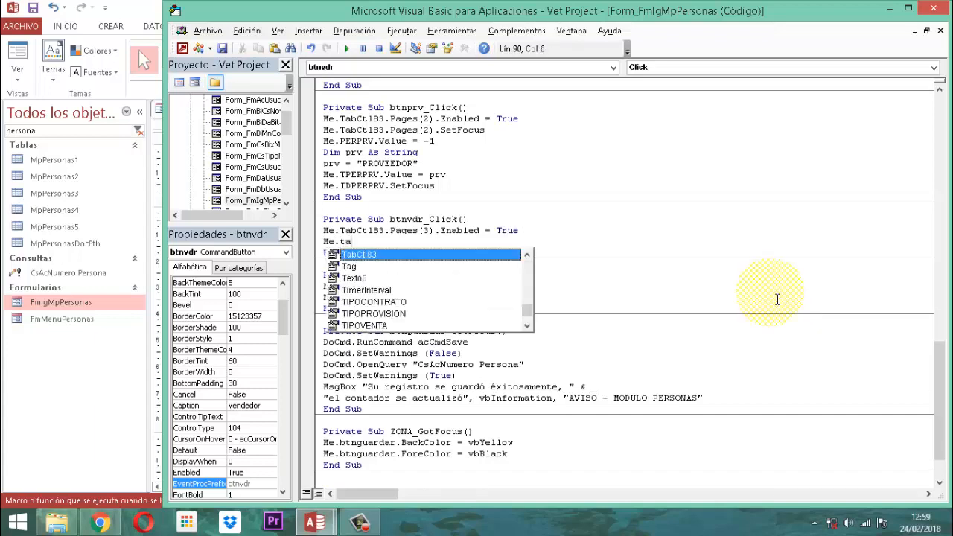
pyautogui.write('pag')
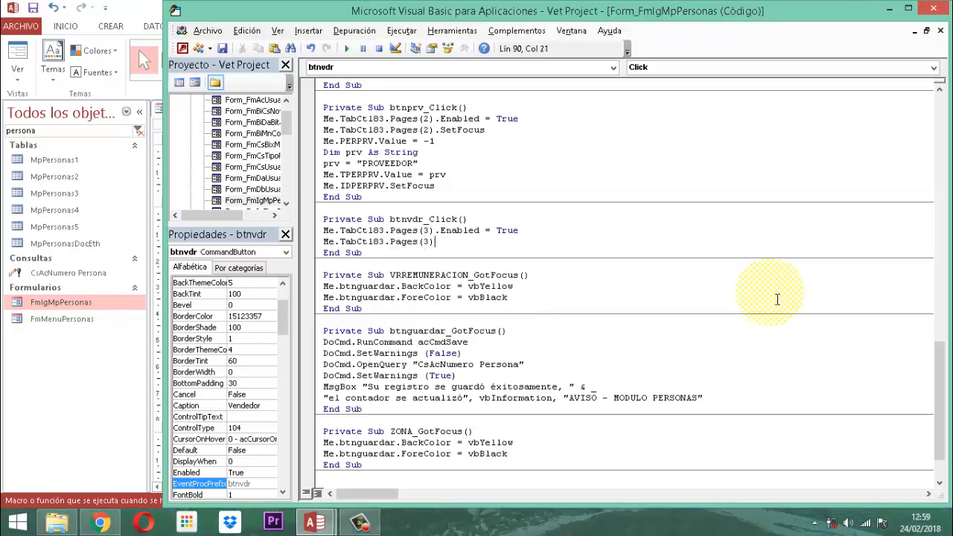
pyautogui.write('.SetFocus')
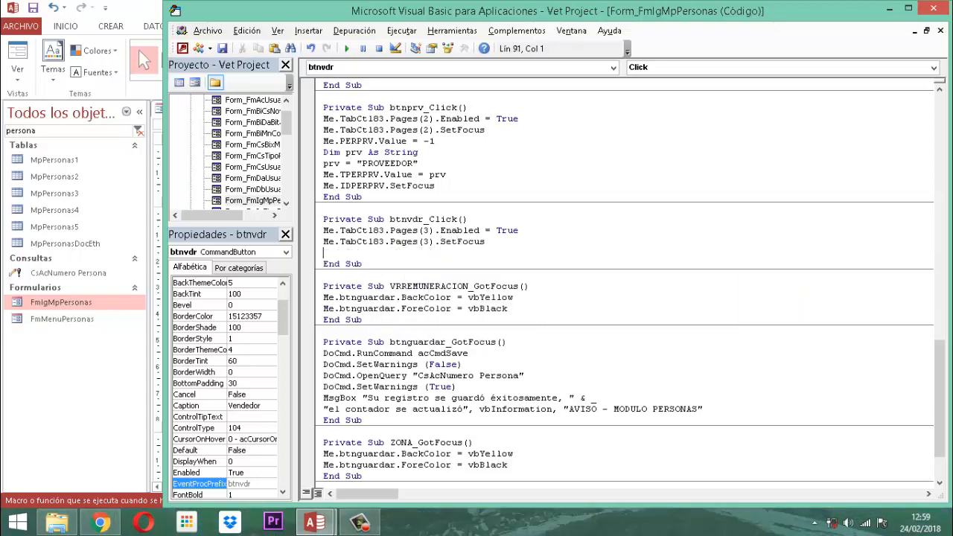
# Add Me.PERVDR.Value = -1 to the routine
pyautogui.write('Me')
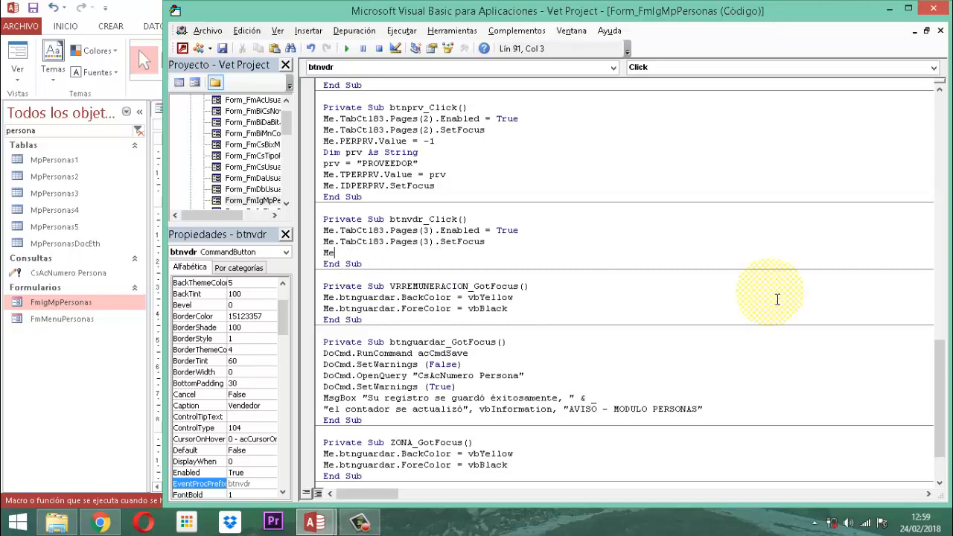
pyautogui.write('PERVDR.Value = -1')
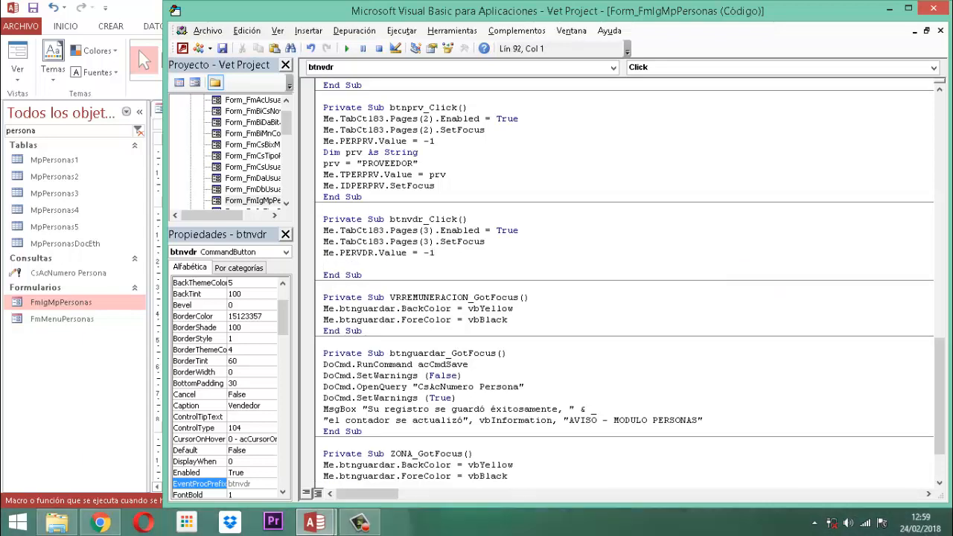
# Declare Dim vdr As String and assign vdr = "VENDEDOR"
pyautogui.write('Di')
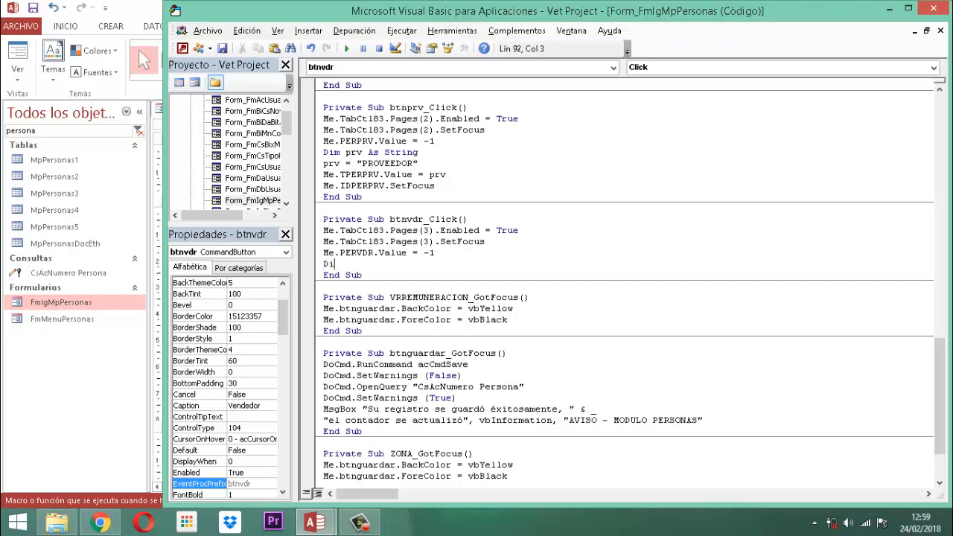
pyautogui.write('m vdr As String')
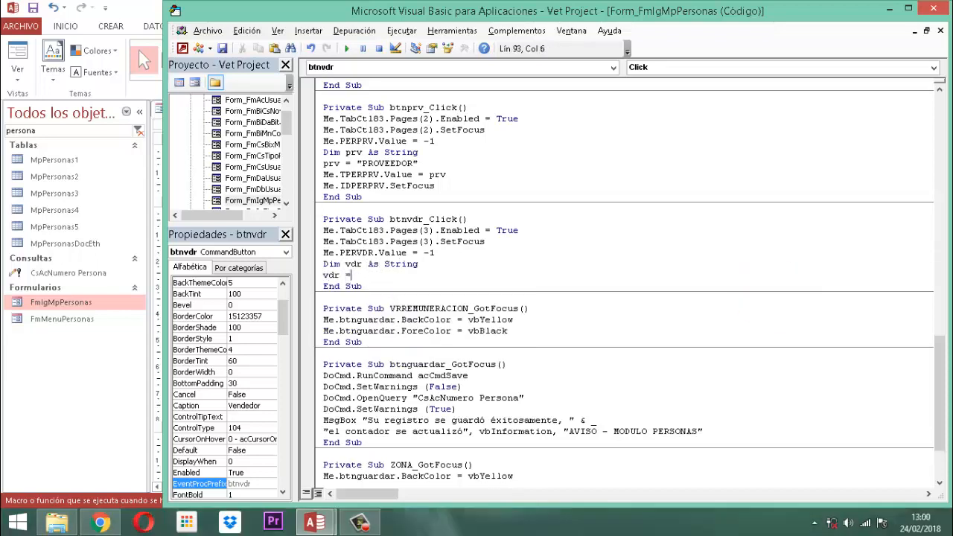
pyautogui.write('"VENDEDOR')
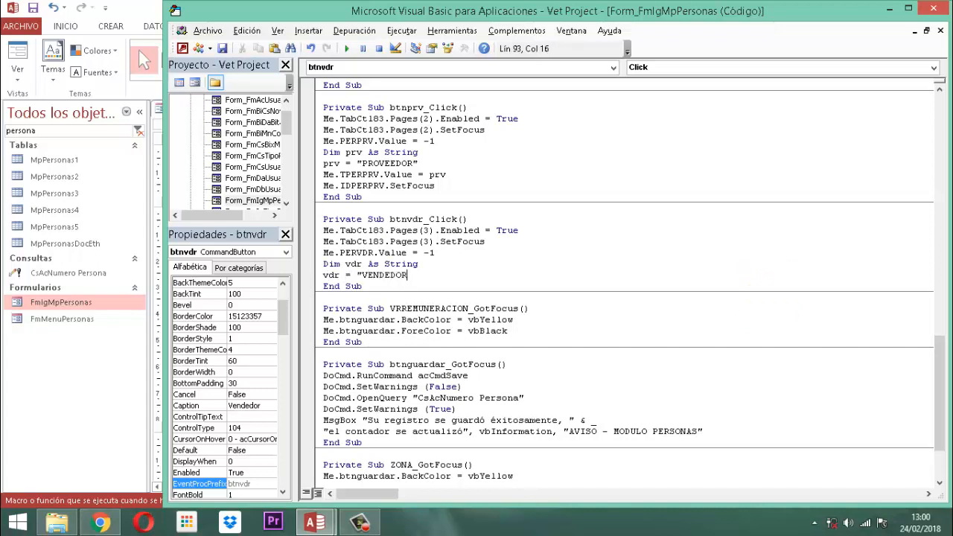
pyautogui.press('Return')
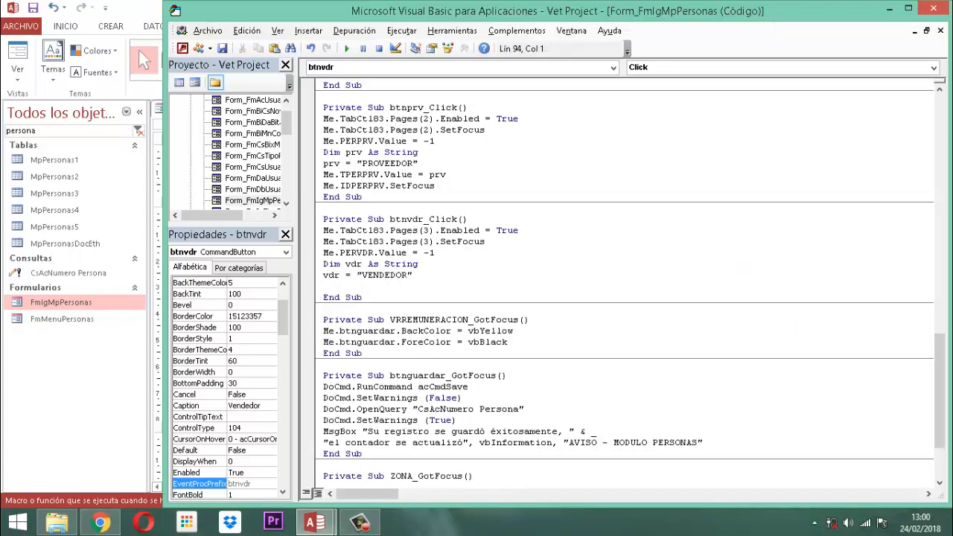
# Set Me.TPERVDR.Value = vdr and move focus with Me.IDPERVDR.SetFocus
pyautogui.write('Me.t')
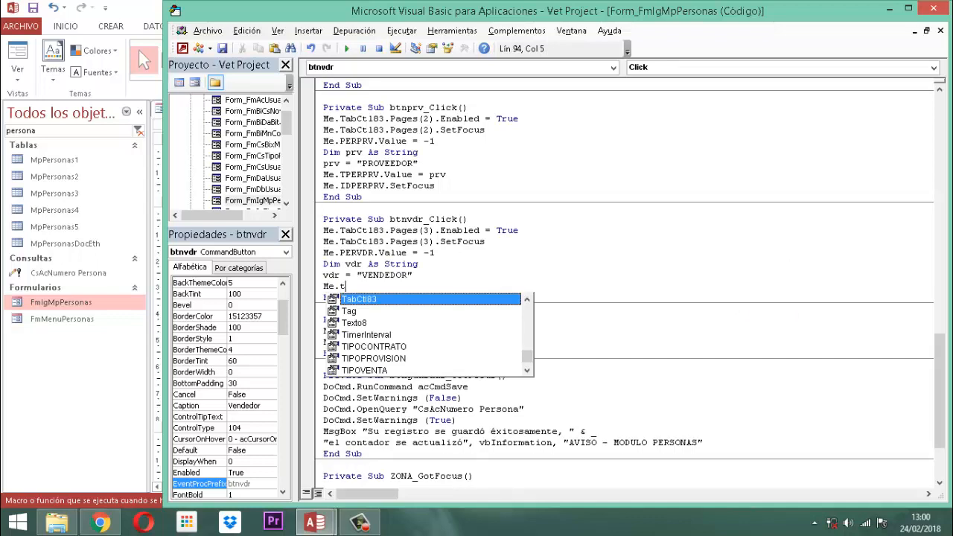
pyautogui.write('perv')
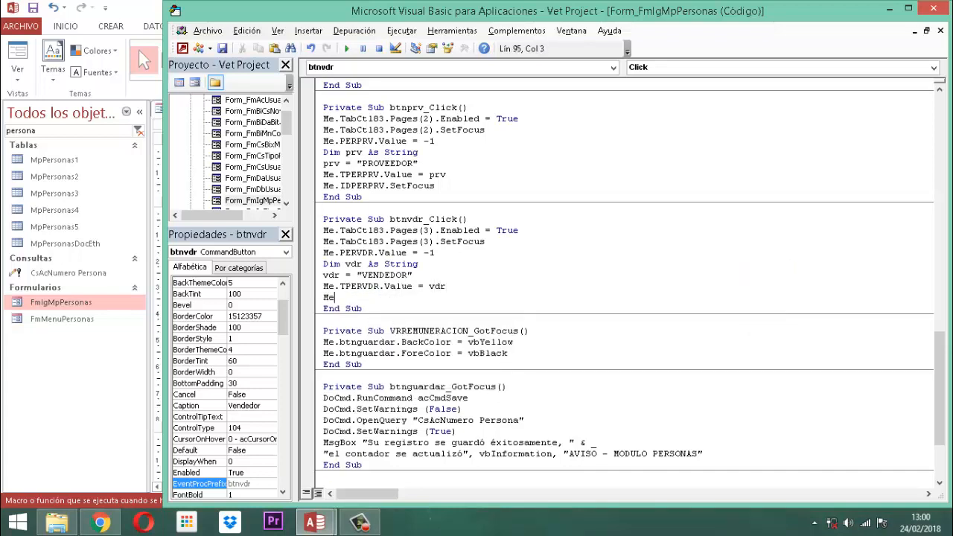
pyautogui.write('idper')
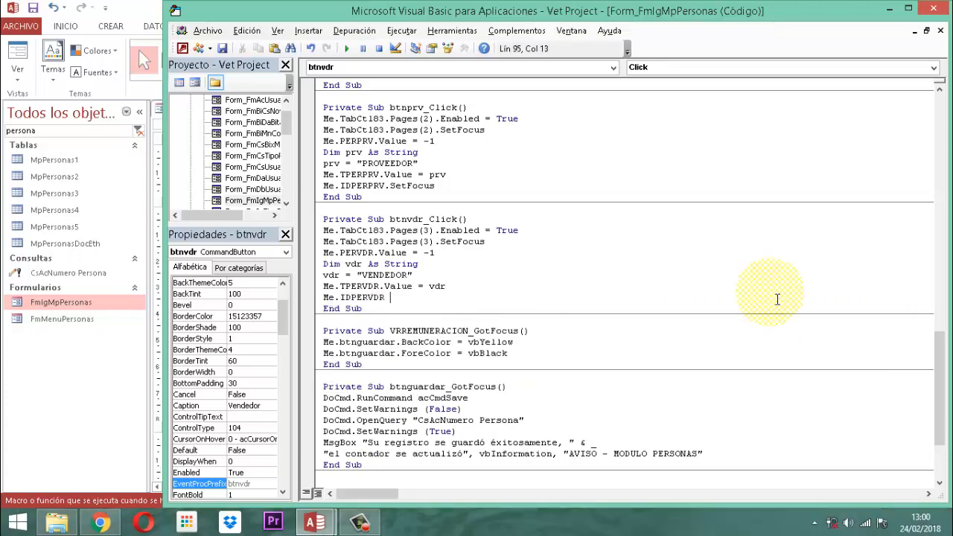
pyautogui.write('.SetFocus')
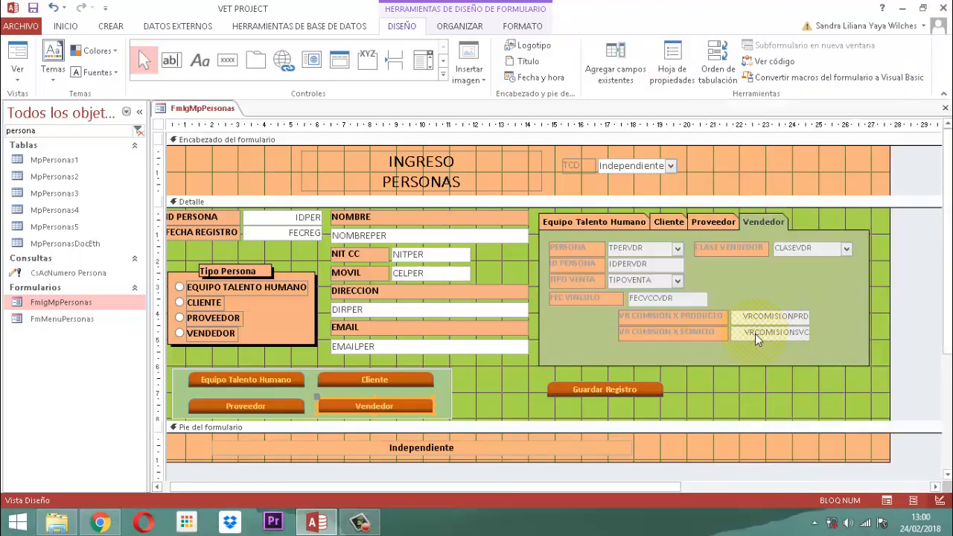
# Select VRCOMISIONSVC and launch the builder for its Al recibir el enfoque event
pyautogui.click(771, 332)
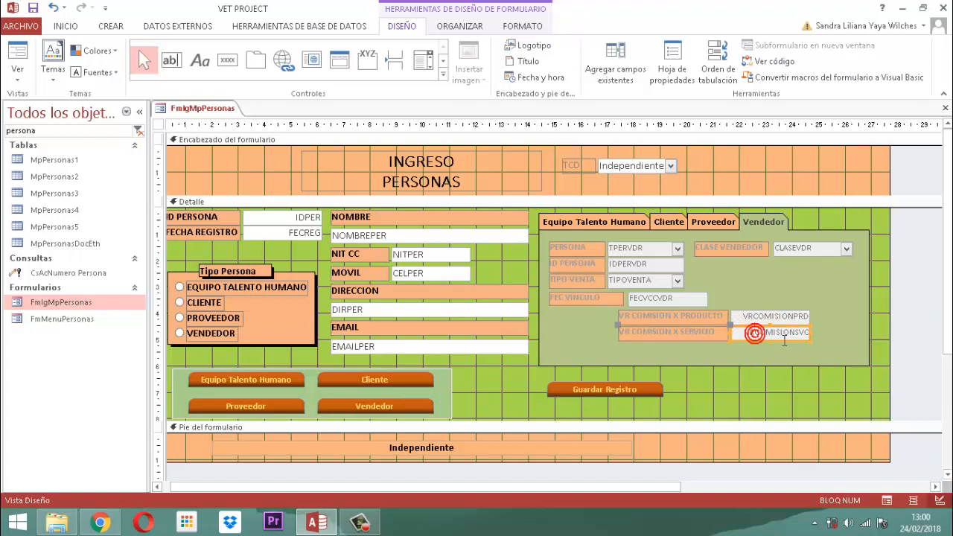
pyautogui.click(774, 332)
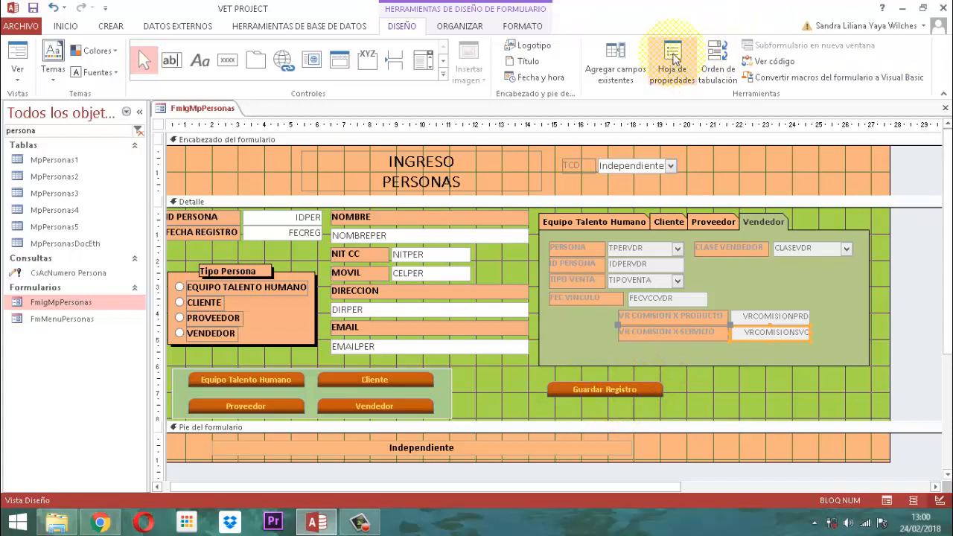
pyautogui.click(670, 57)
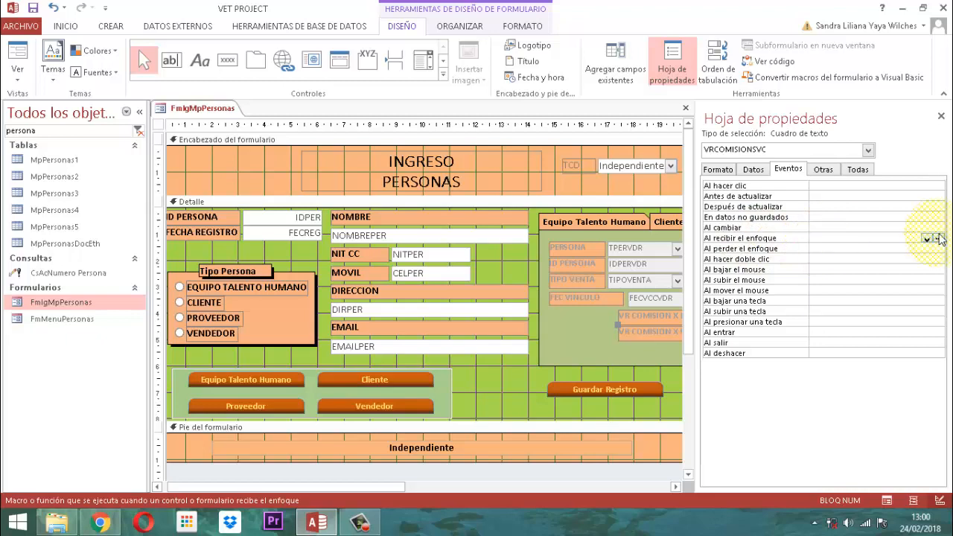
pyautogui.click(938, 238)
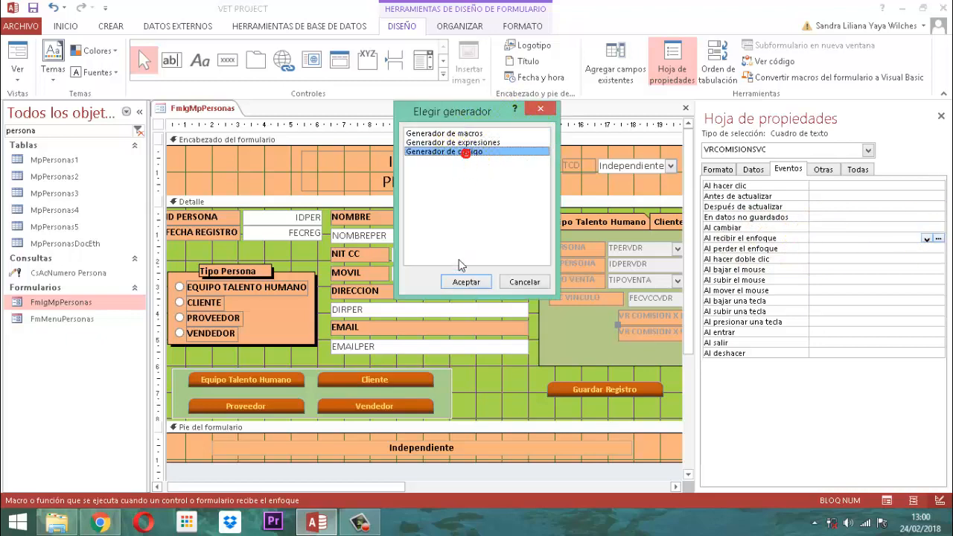
# Write VRCOMISIONSVC_GotFocus reusing the BackColor/ForeColor lines so the save button turns yellow with black text
pyautogui.click(464, 281)
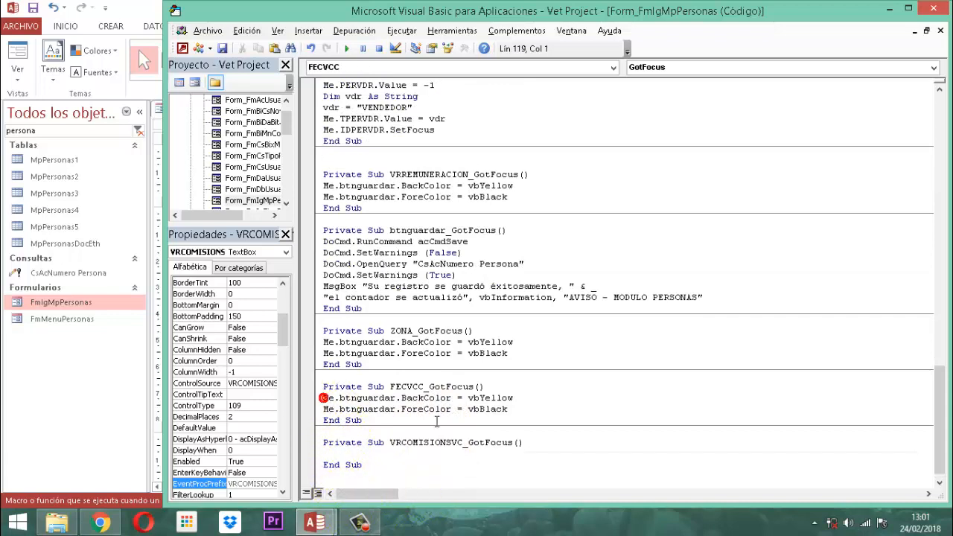
pyautogui.moveTo(322, 396); pyautogui.dragTo(507, 408)
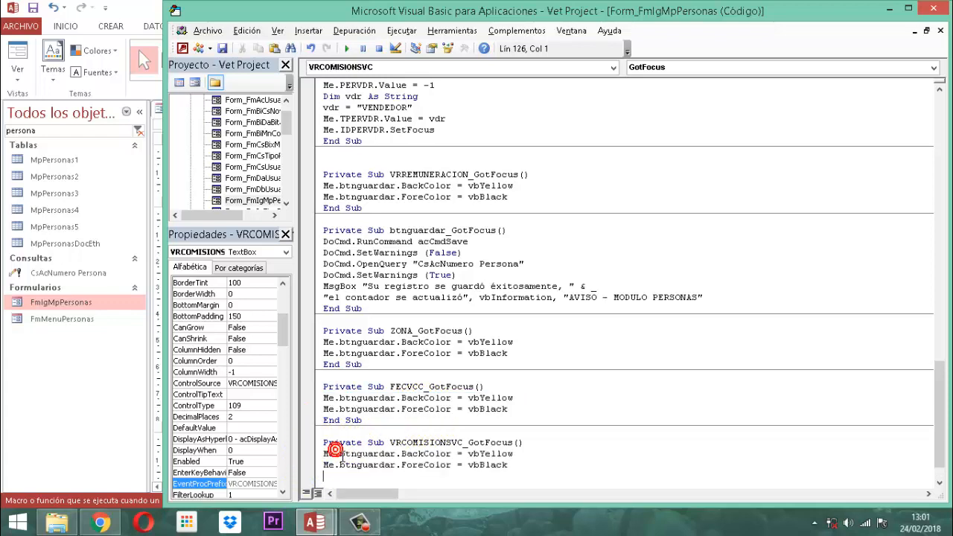
pyautogui.click(512, 465)
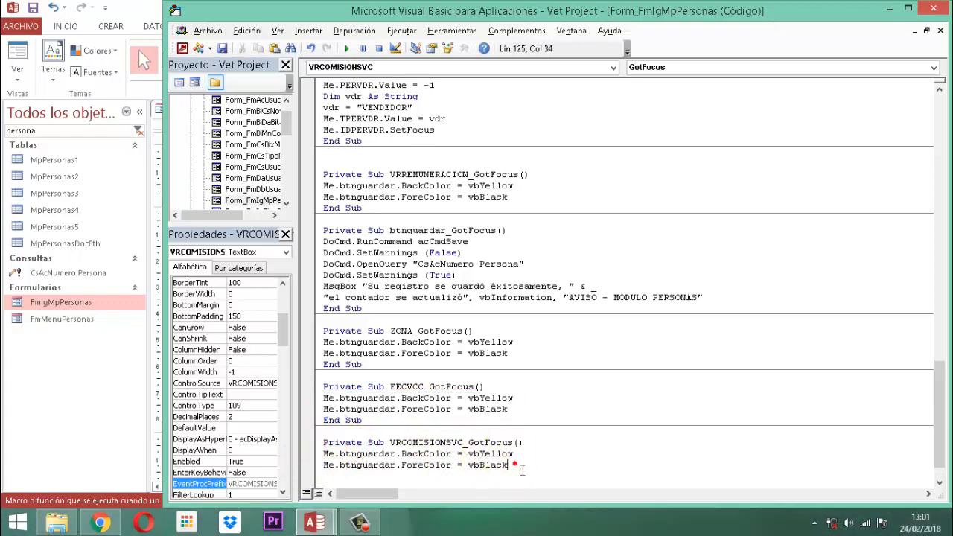
pyautogui.scroll(-3)
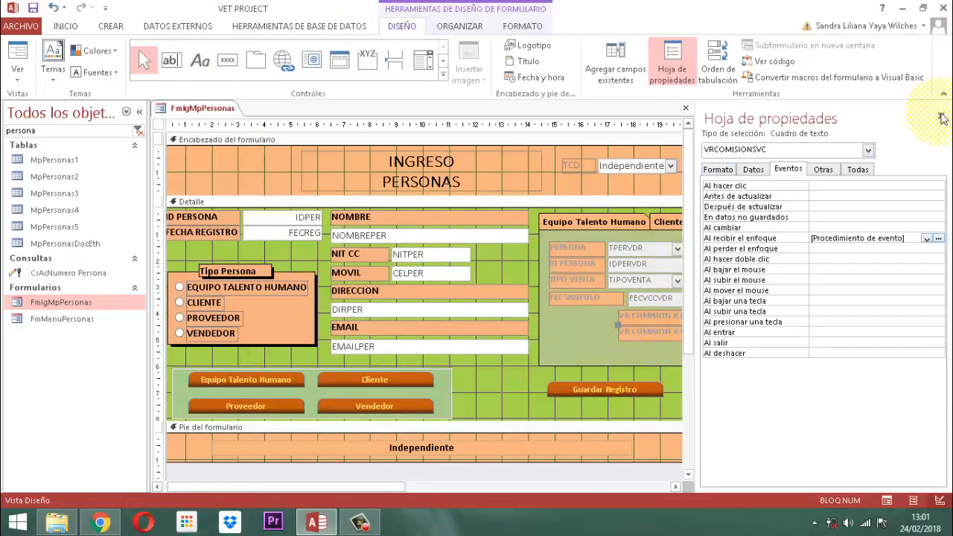
# Close the form design and open the MpPersonas5 table from the navigation pane
pyautogui.click(946, 108)
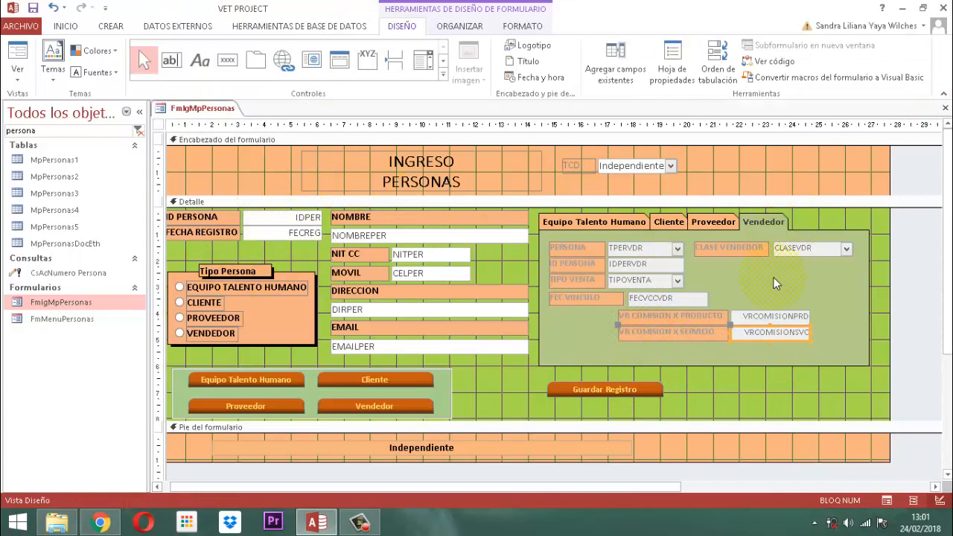
pyautogui.rightClick(197, 107)
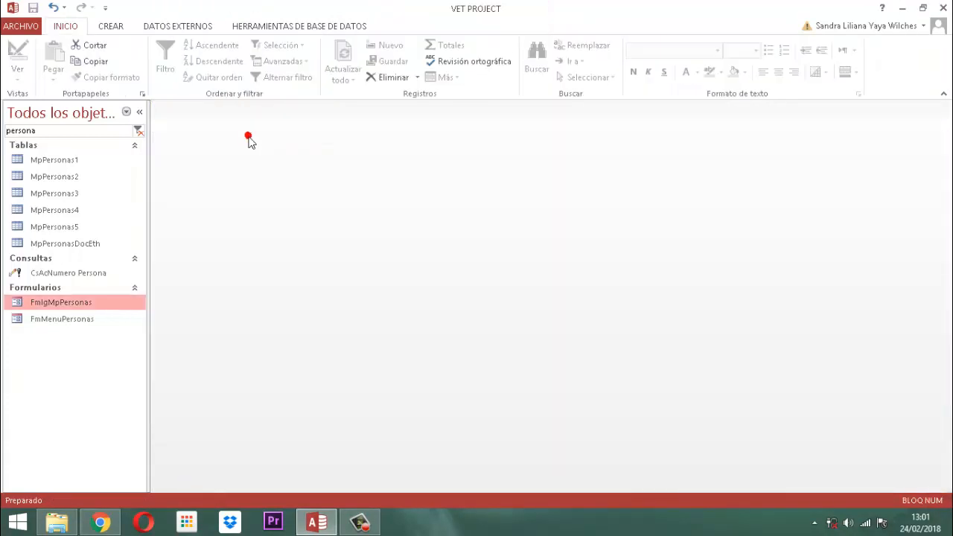
pyautogui.click(54, 226)
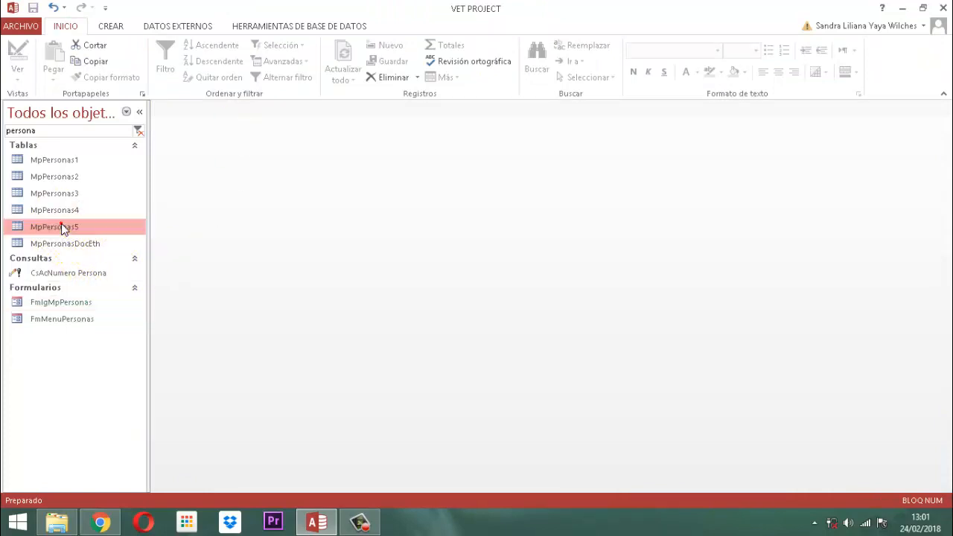
pyautogui.doubleClick(54, 226)
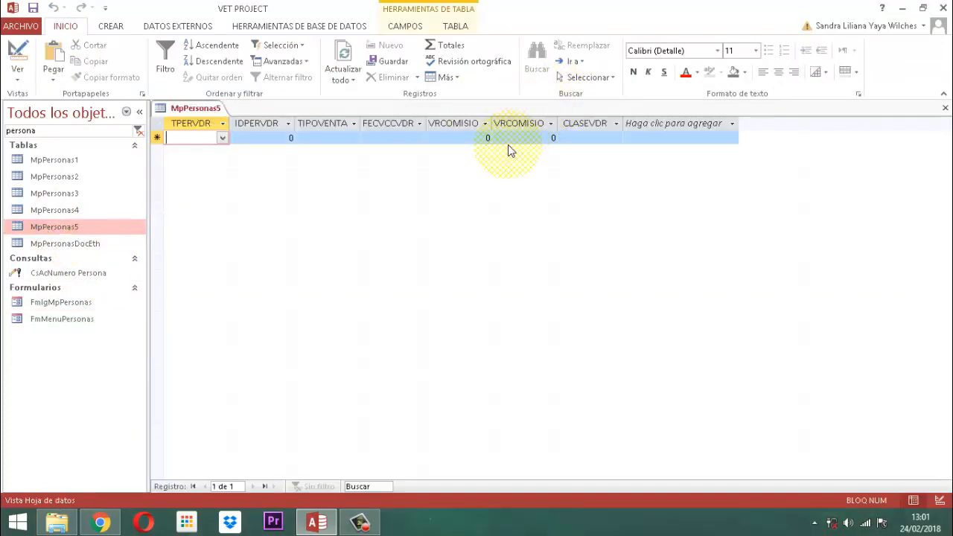
# Enter a VENDEDOR row directly in MpPersonas5 with both commission values and person id 10000
pyautogui.click(518, 137)
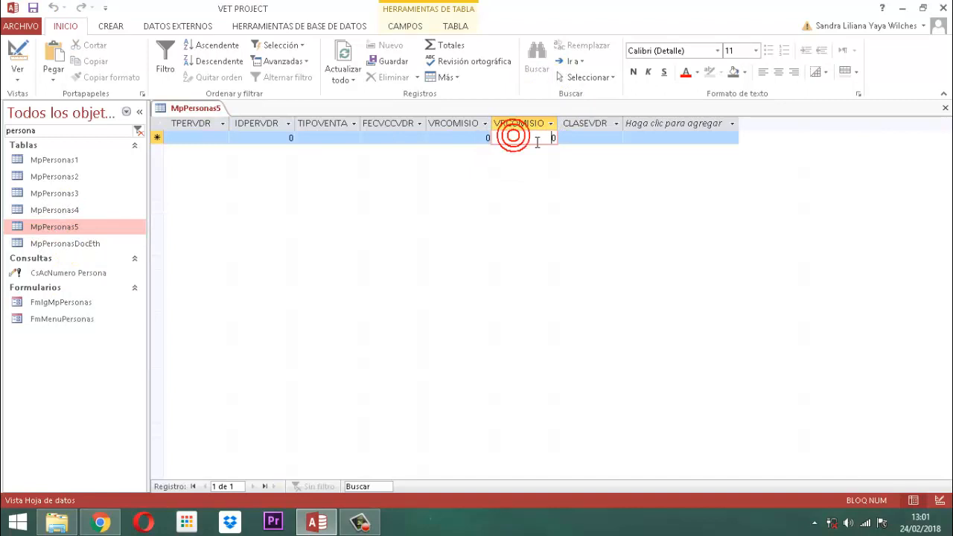
pyautogui.write('50')
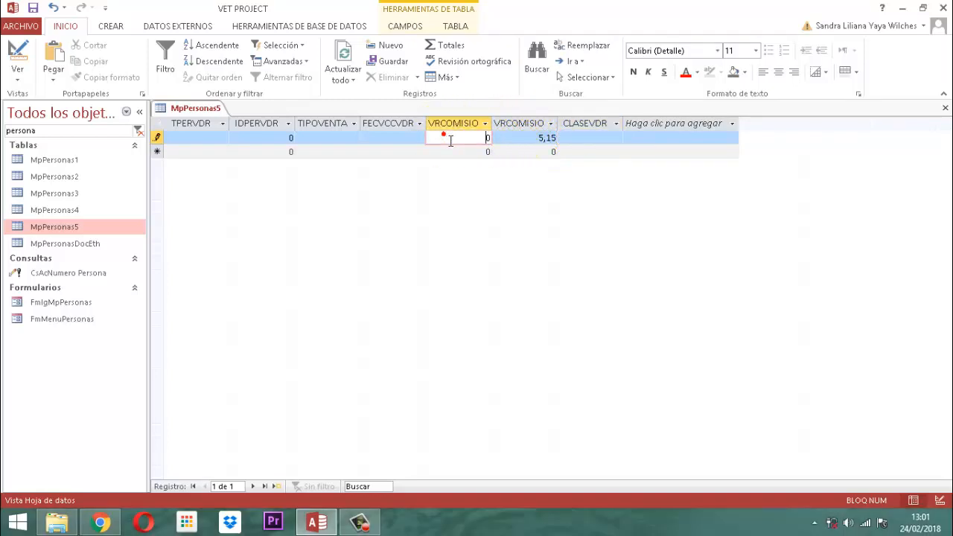
pyautogui.click(443, 137)
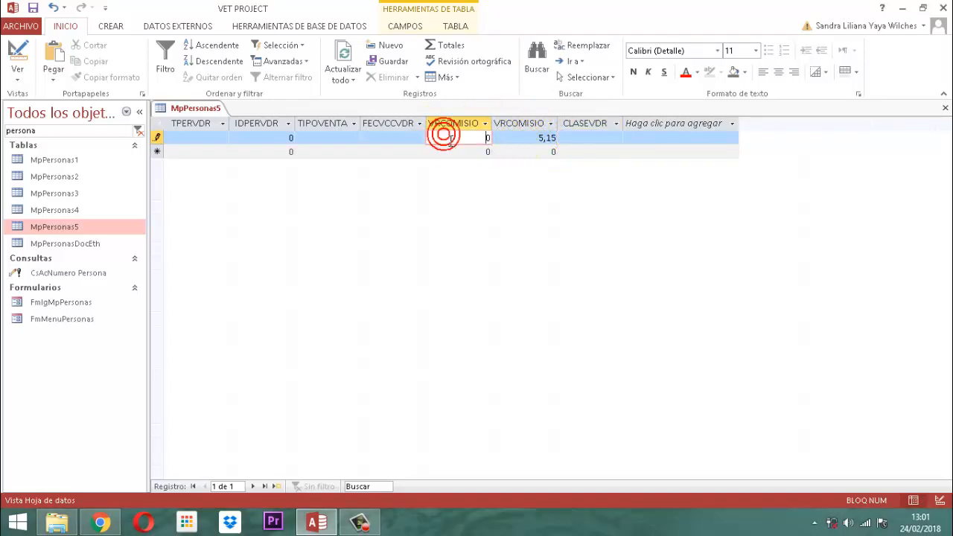
pyautogui.write('5,30')
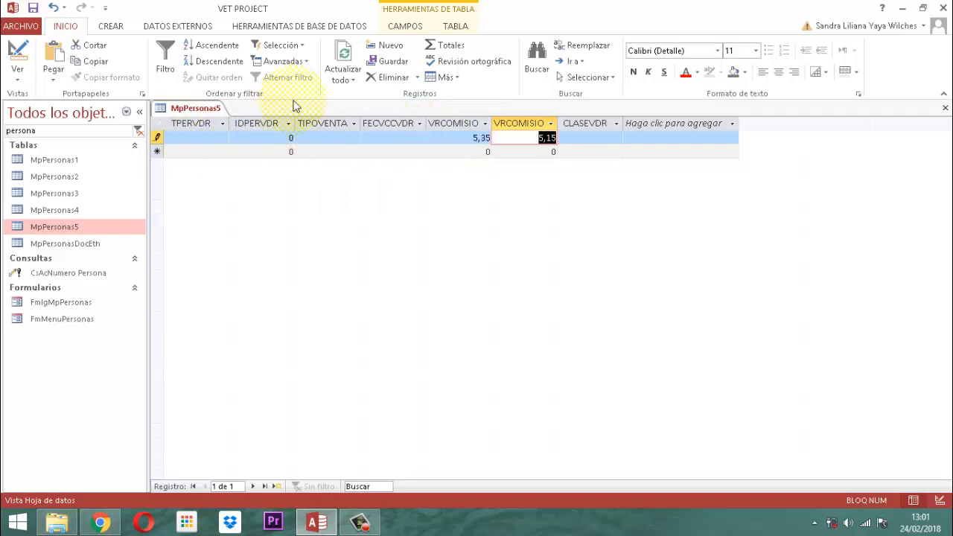
pyautogui.click(190, 137)
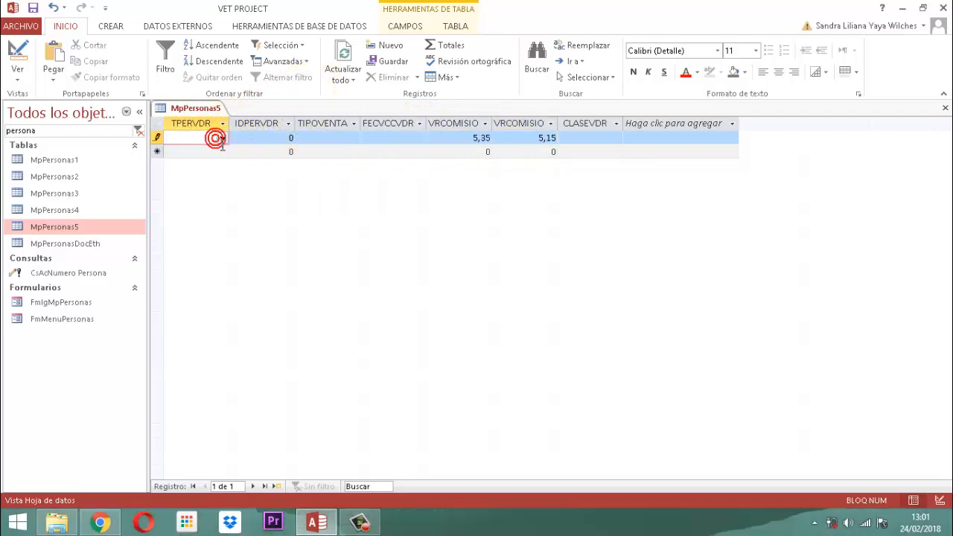
pyautogui.click(222, 136)
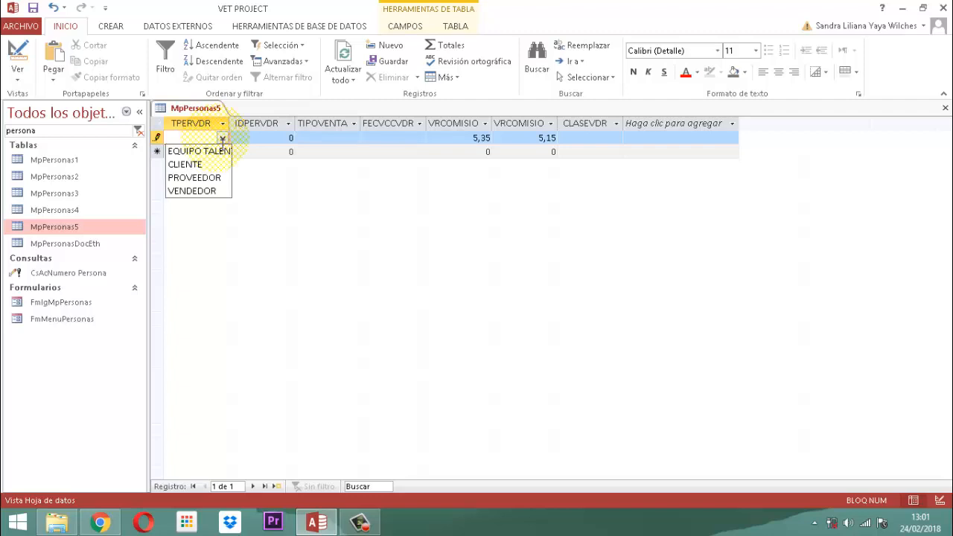
pyautogui.click(192, 191)
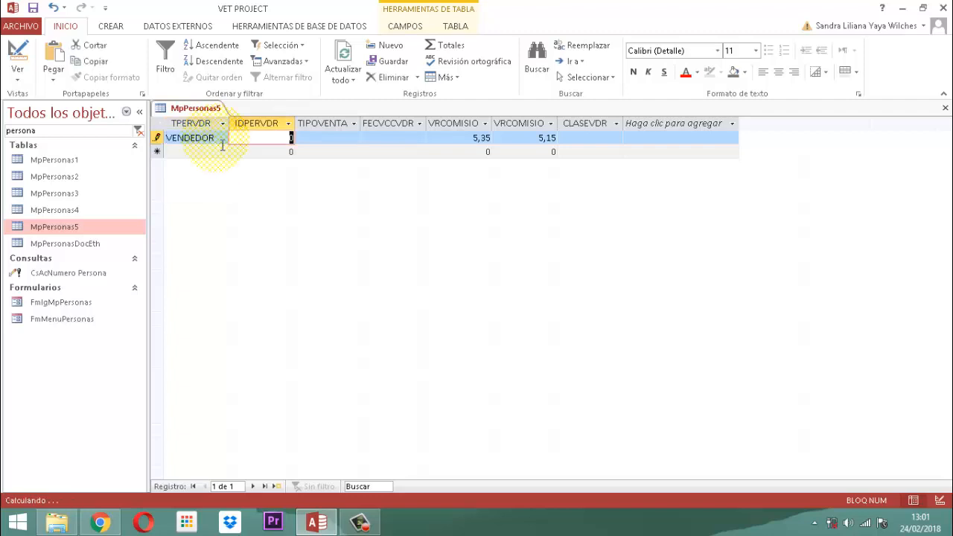
pyautogui.write('100004')
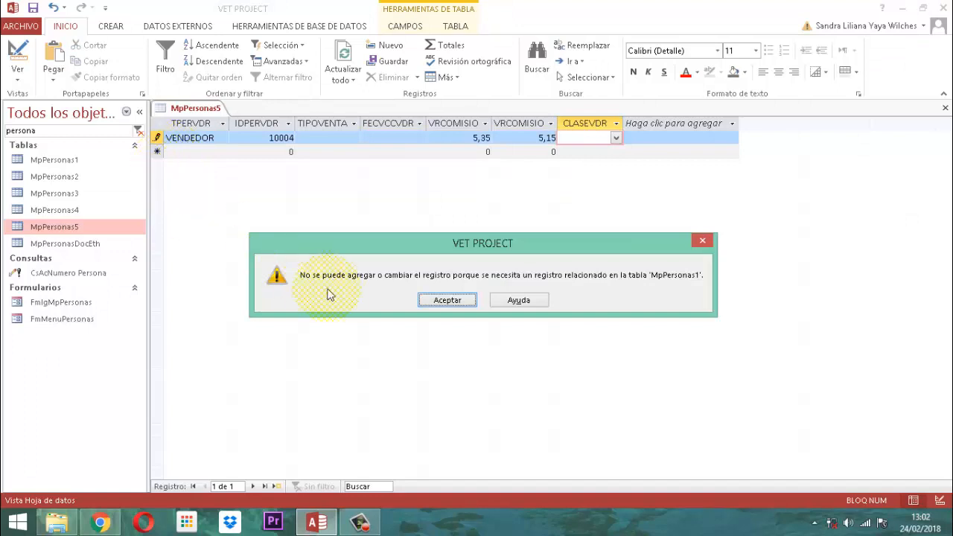
# Accept the related-record error, discard the rejected row and open MpPersonas1 to review its three people
pyautogui.click(447, 299)
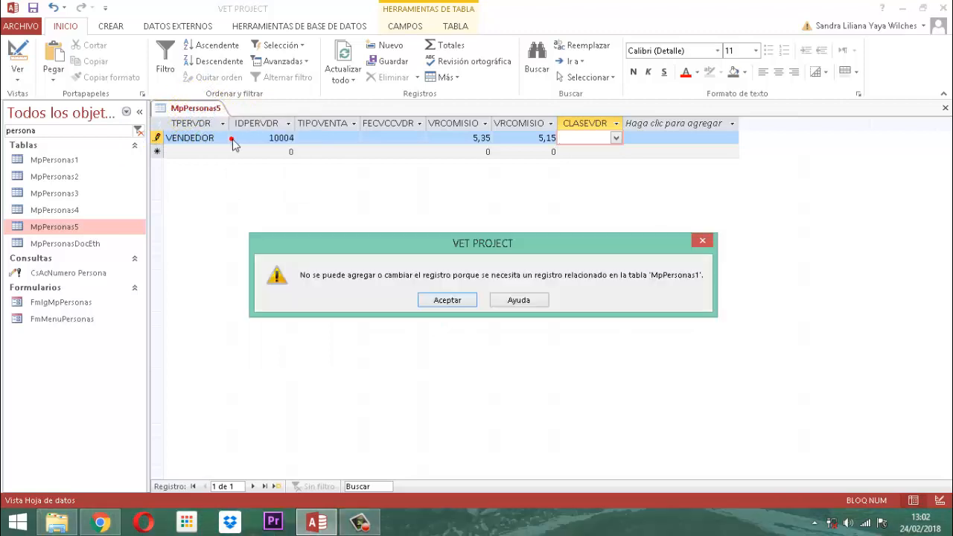
pyautogui.click(447, 299)
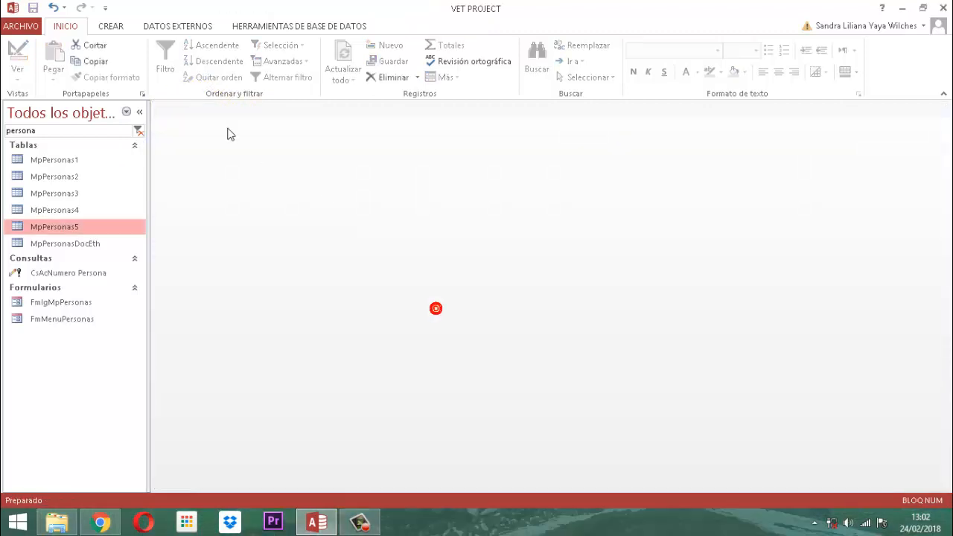
pyautogui.doubleClick(54, 227)
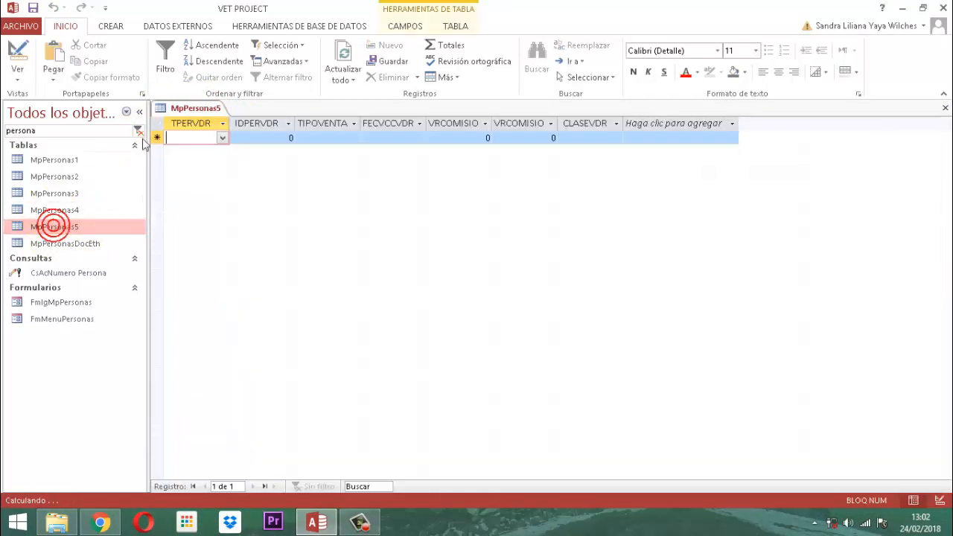
# Close all open tables with Cerrar todo and pick the FrmMpPersonas form
pyautogui.rightClick(191, 107)
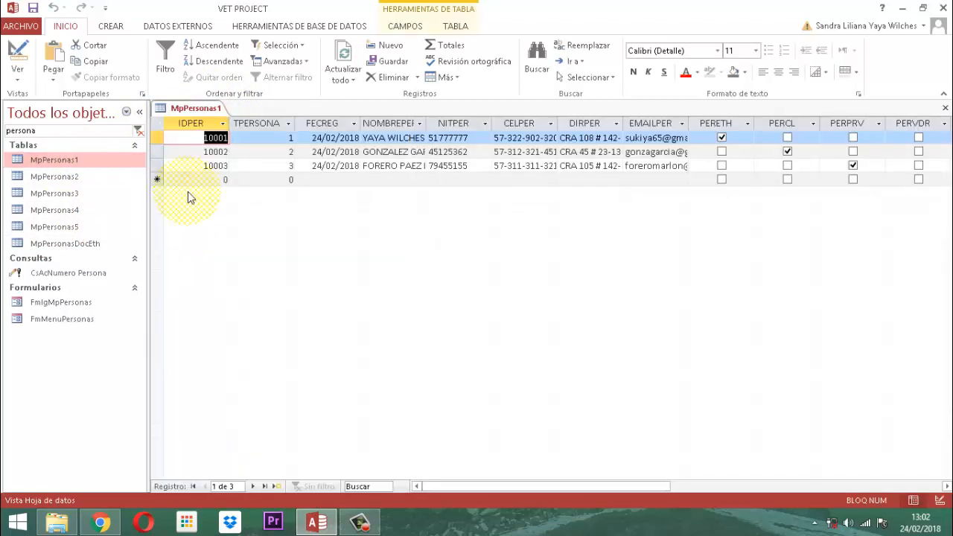
pyautogui.rightClick(195, 107)
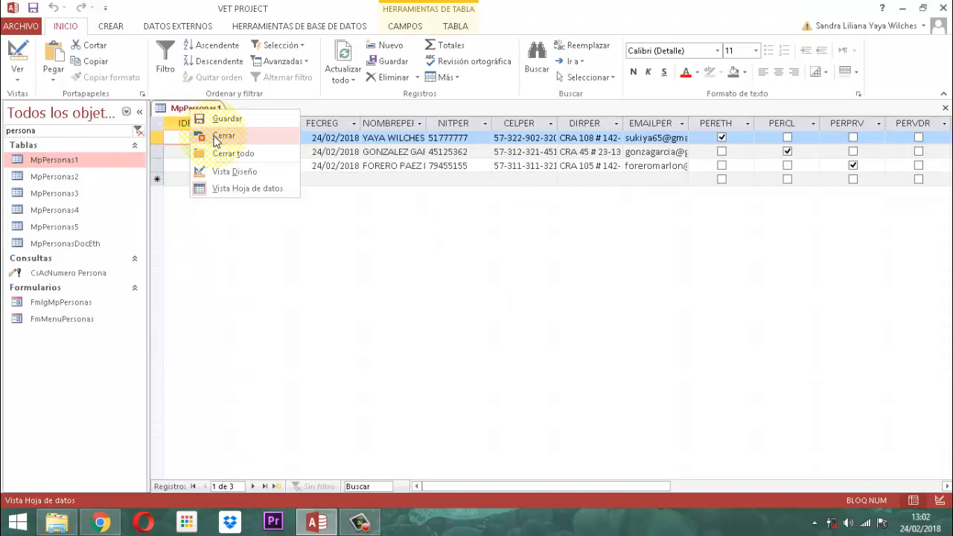
pyautogui.click(223, 135)
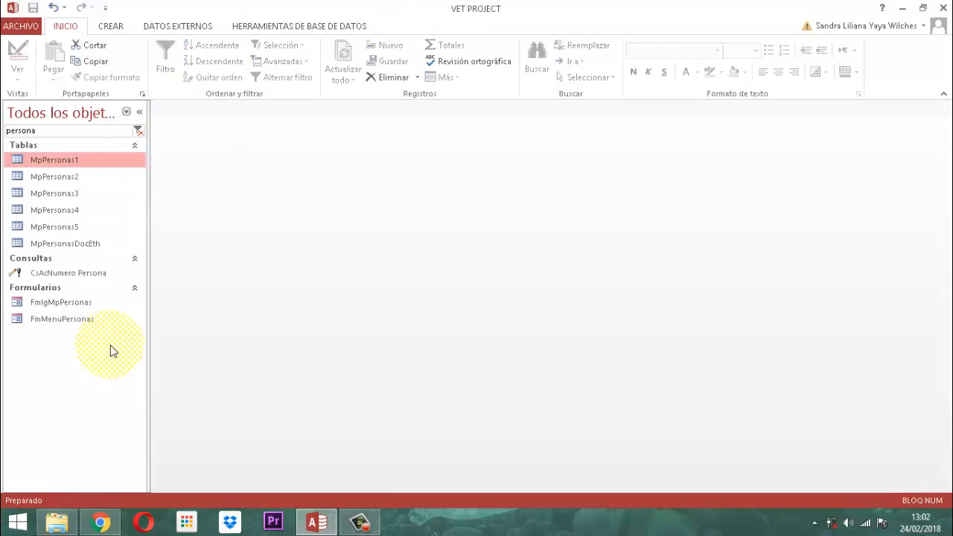
pyautogui.moveTo(53, 303)
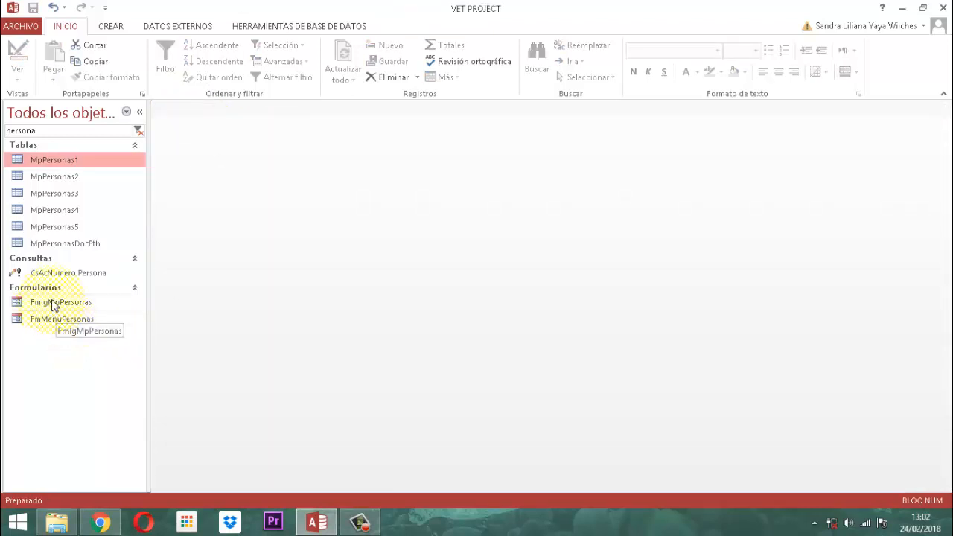
pyautogui.click(59, 301)
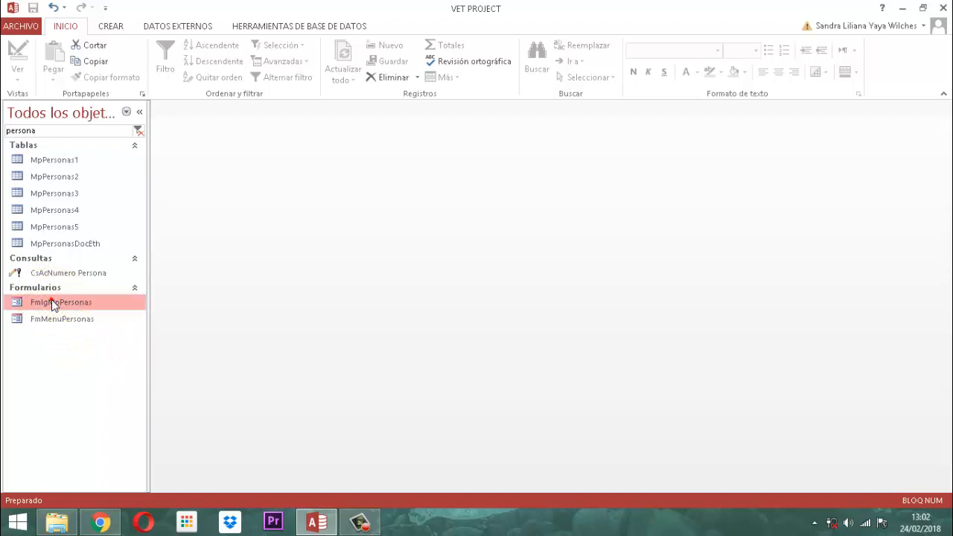
# Start a new VENDEDOR person in FrmMpPersonas with name and ID number entered
pyautogui.doubleClick(61, 300)
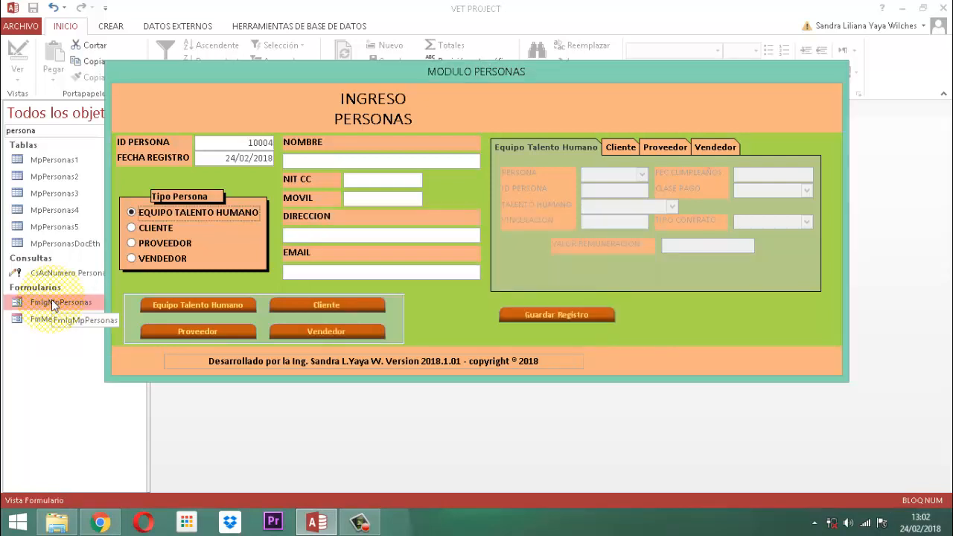
pyautogui.click(131, 259)
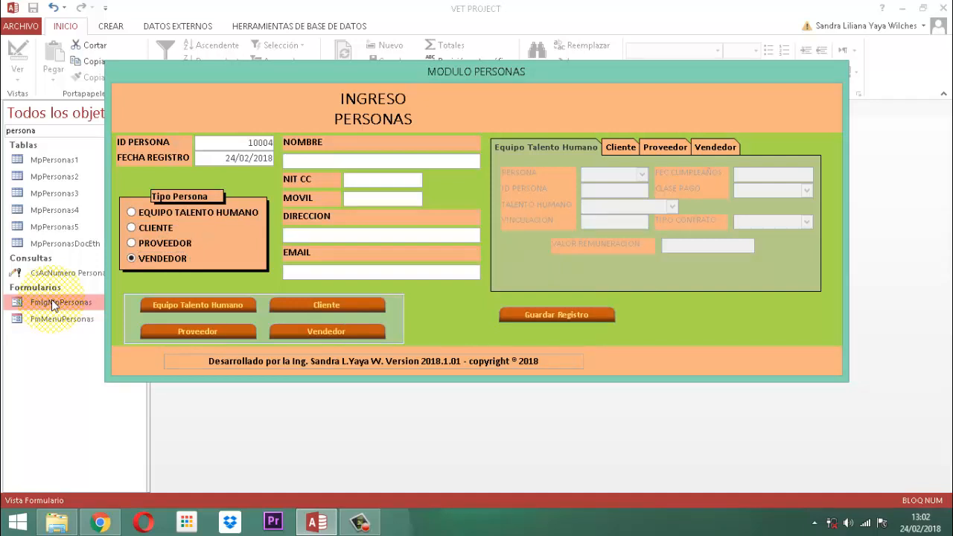
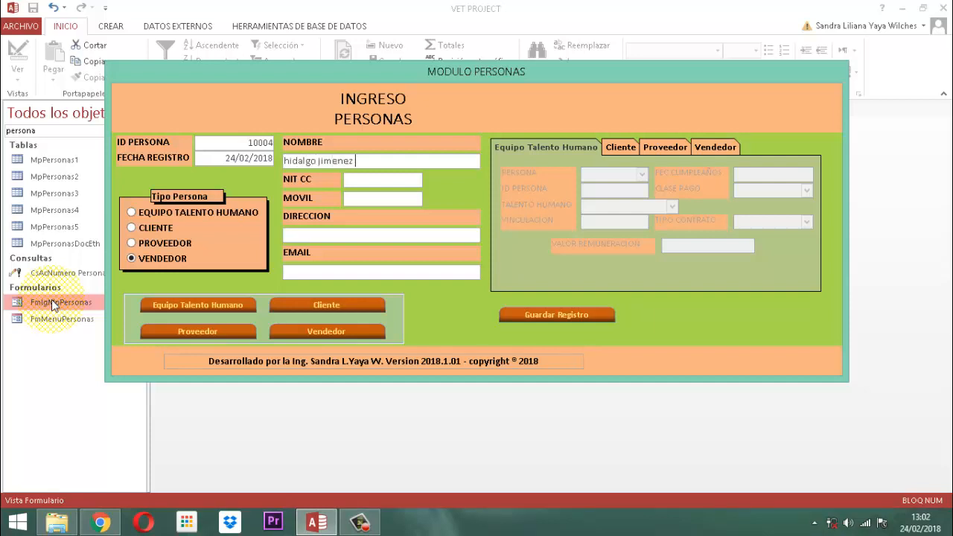
pyautogui.write('mi')
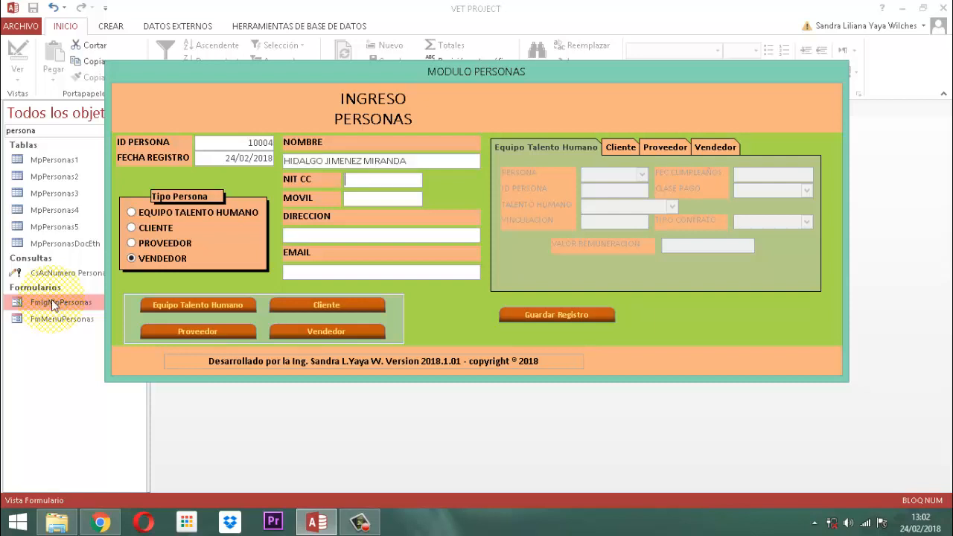
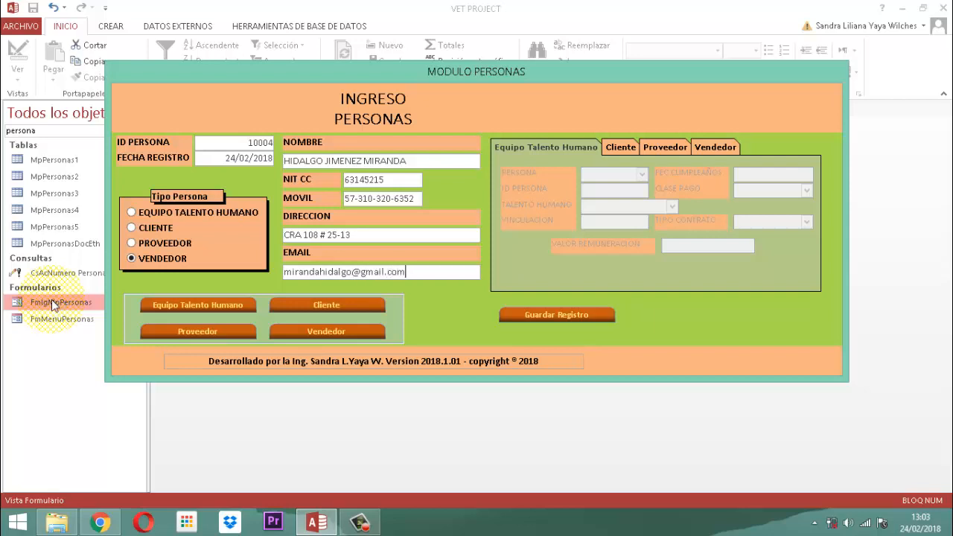
pyautogui.click(326, 331)
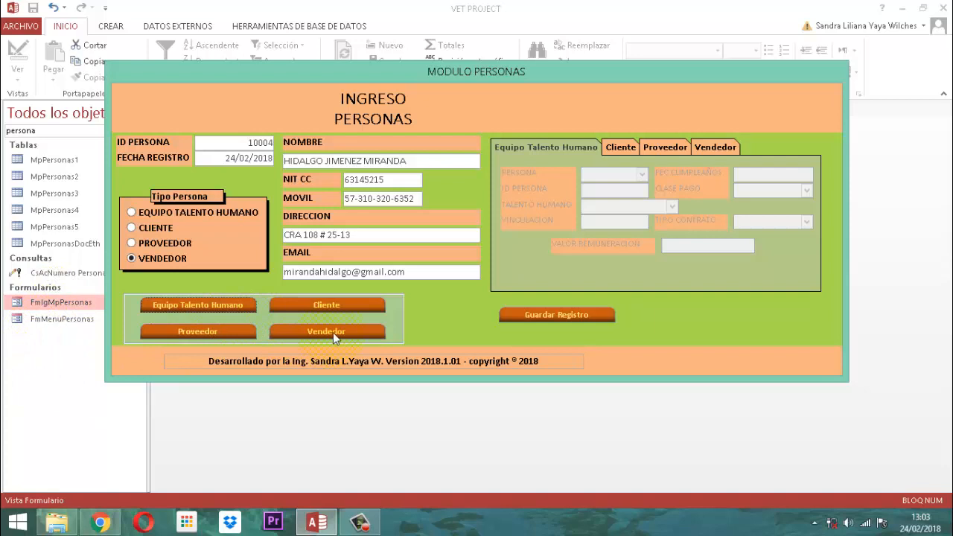
# Show the Vendedor section and set TIPO VENTA to PRODUCTO
pyautogui.click(326, 330)
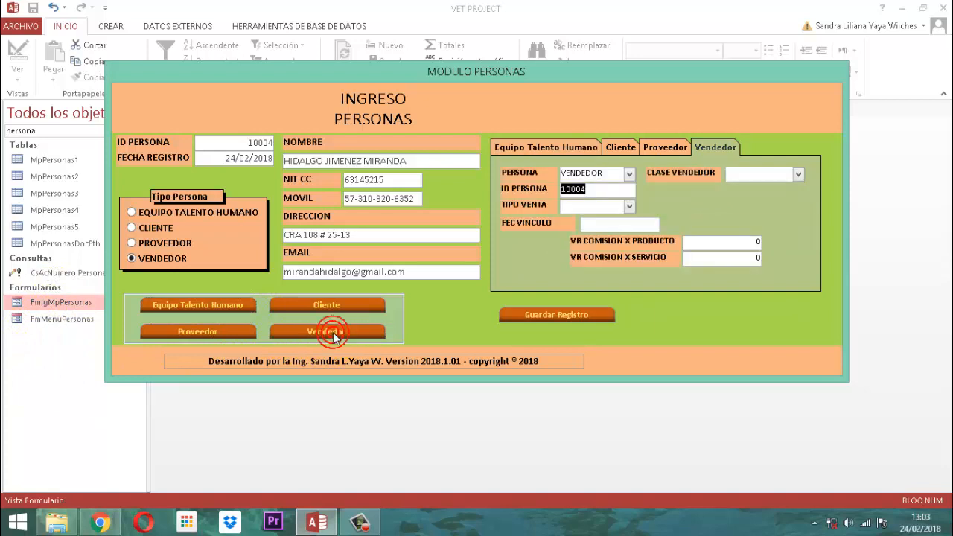
pyautogui.click(326, 331)
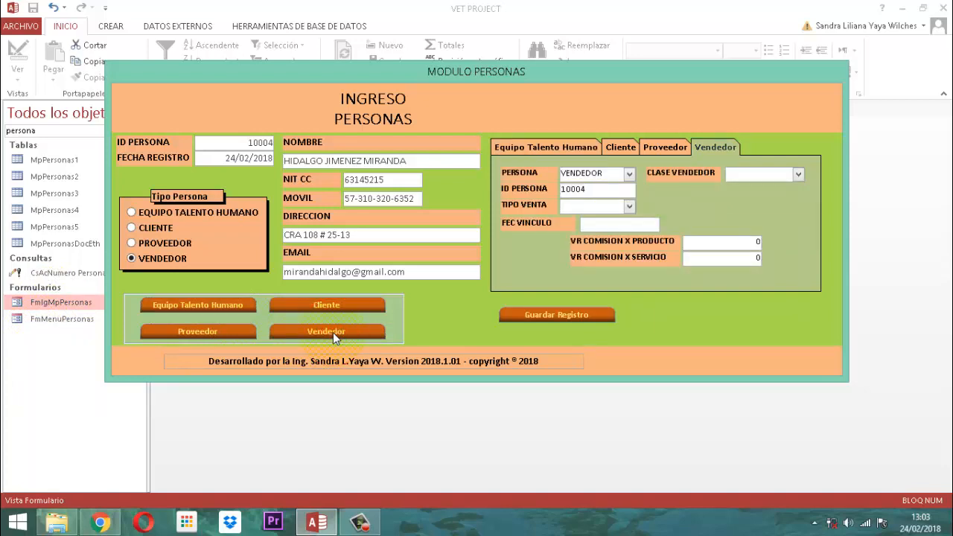
pyautogui.click(628, 205)
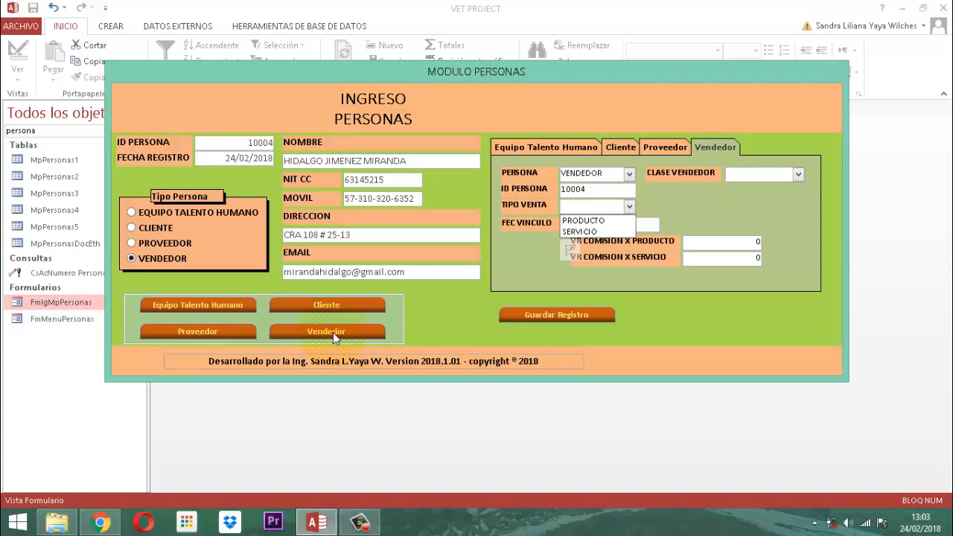
pyautogui.click(584, 221)
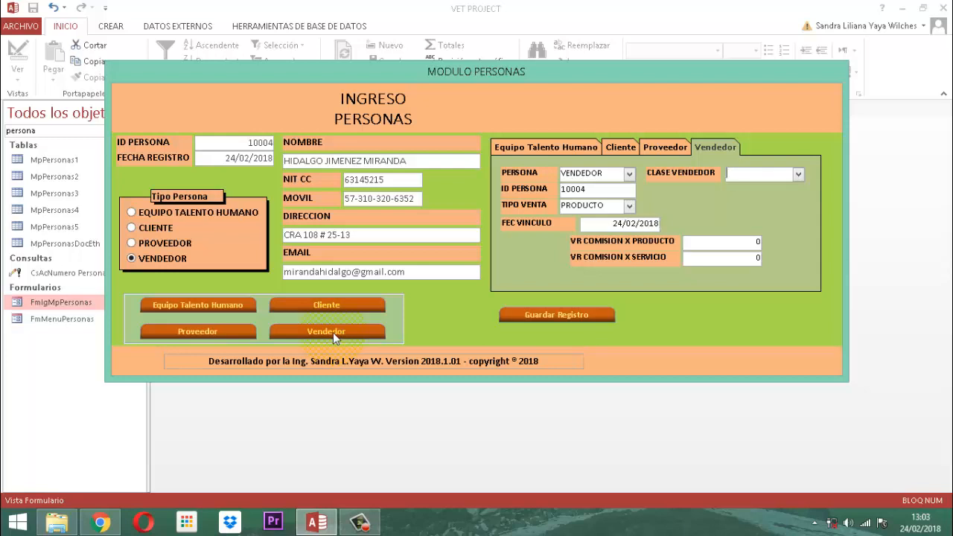
# Set CLASE VENDEDOR to INTERNO, enter 5,25 product commission and save the record
pyautogui.click(798, 172)
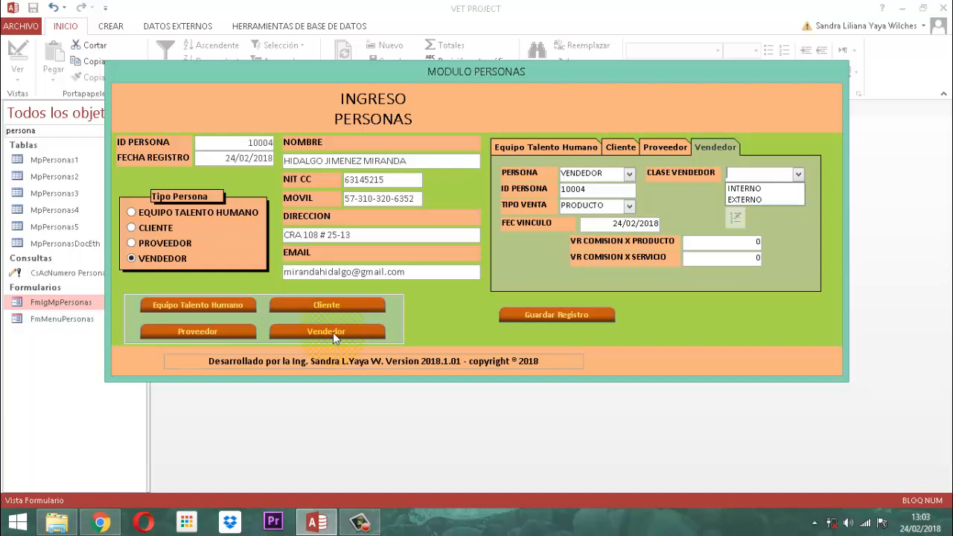
pyautogui.click(798, 173)
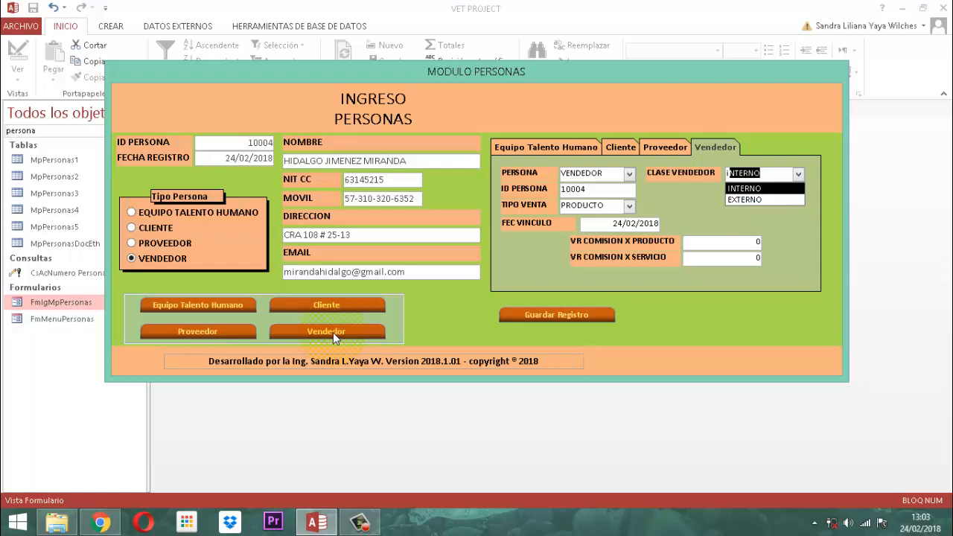
pyautogui.click(741, 188)
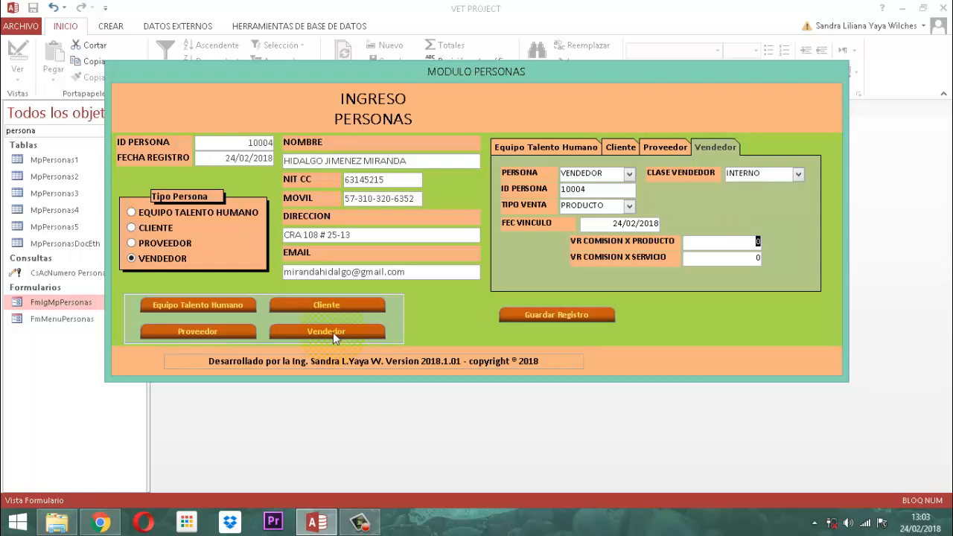
pyautogui.write('5,25')
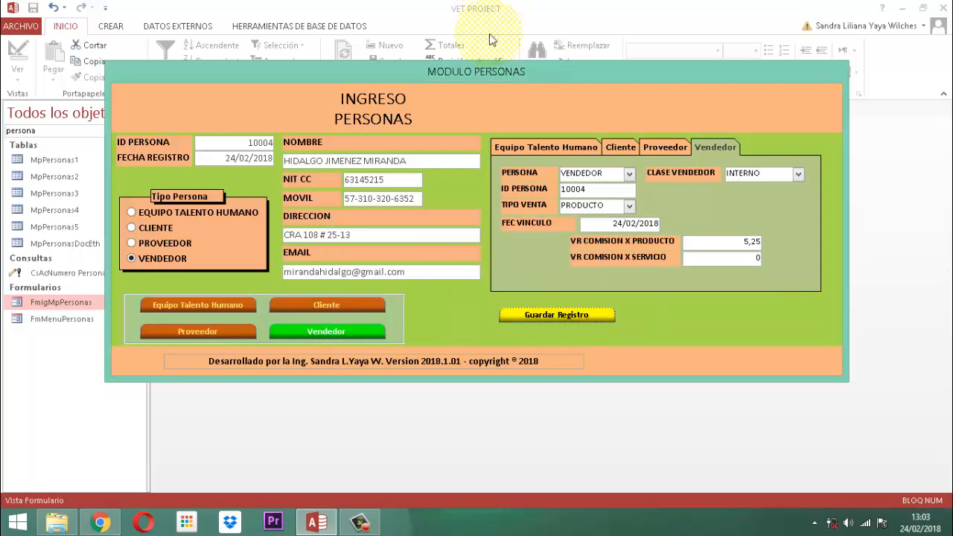
pyautogui.click(595, 67)
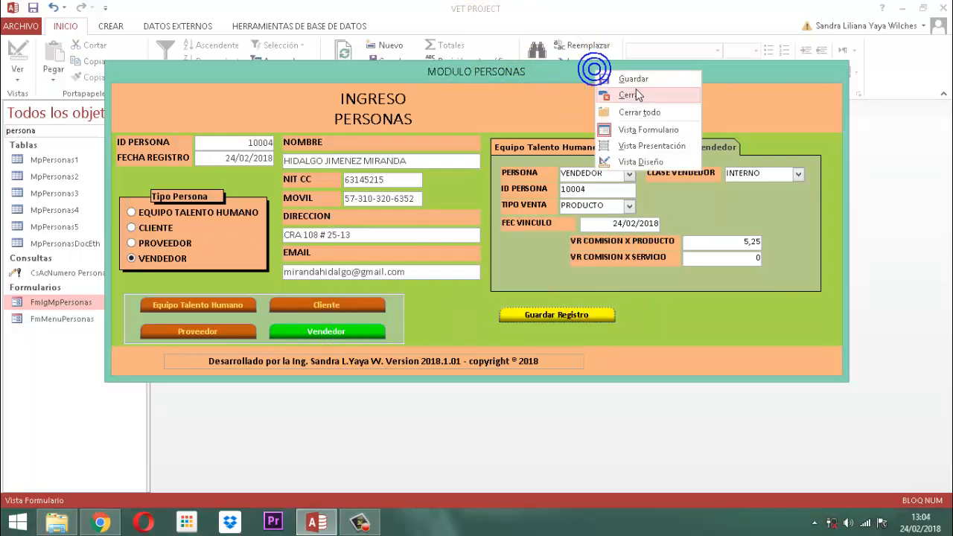
pyautogui.click(631, 96)
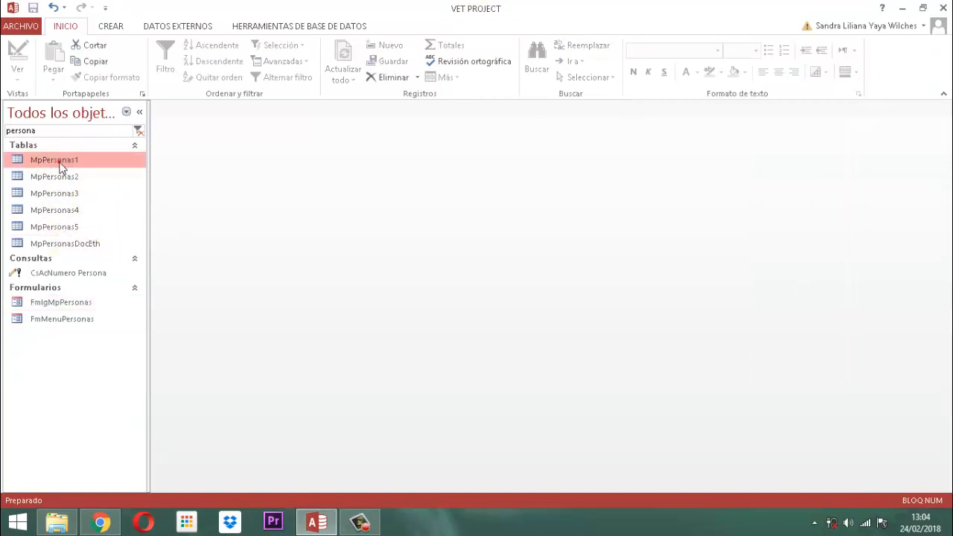
pyautogui.doubleClick(54, 160)
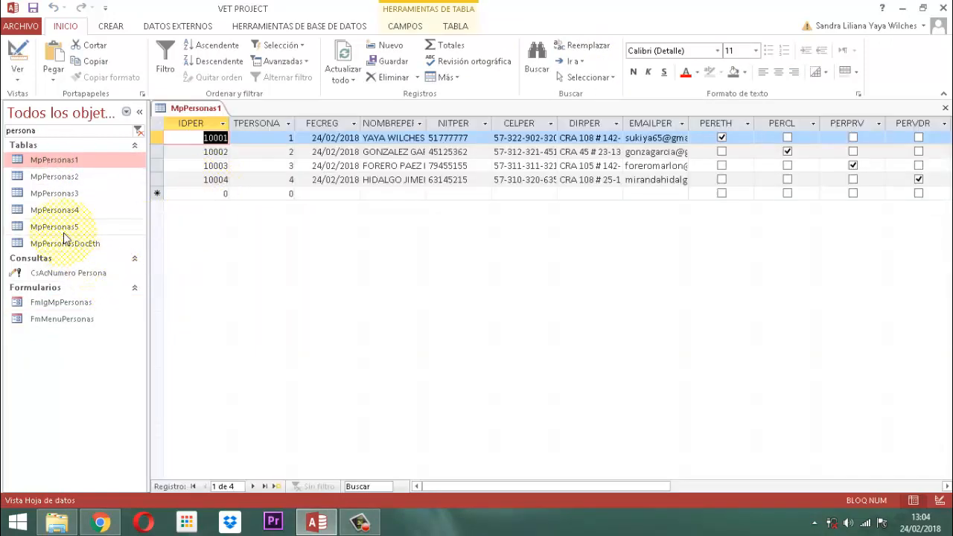
pyautogui.doubleClick(54, 226)
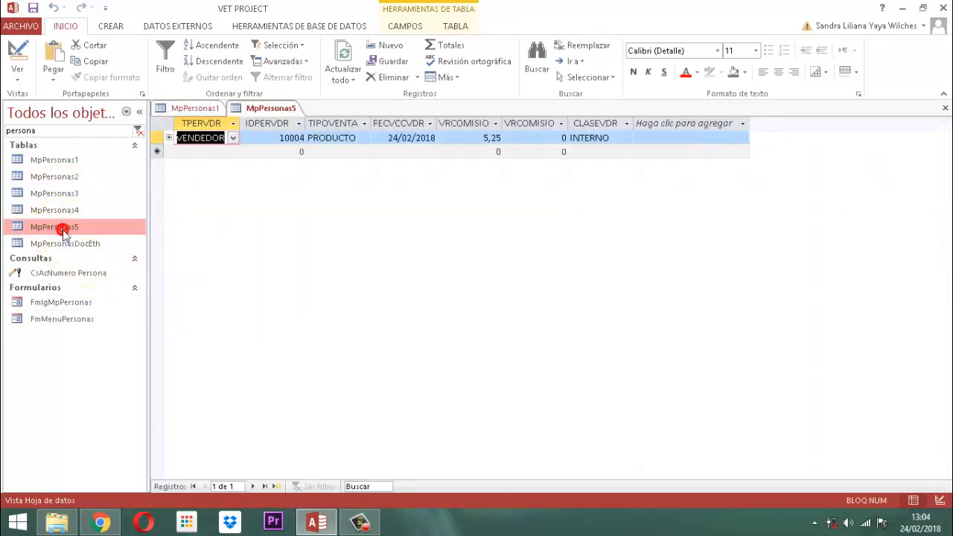
pyautogui.rightClick(271, 107)
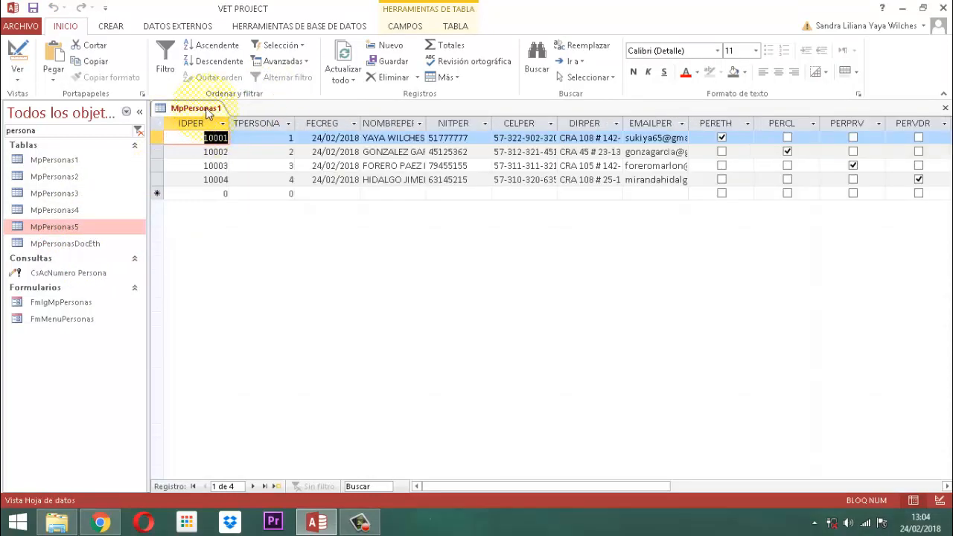
pyautogui.moveTo(747, 164)
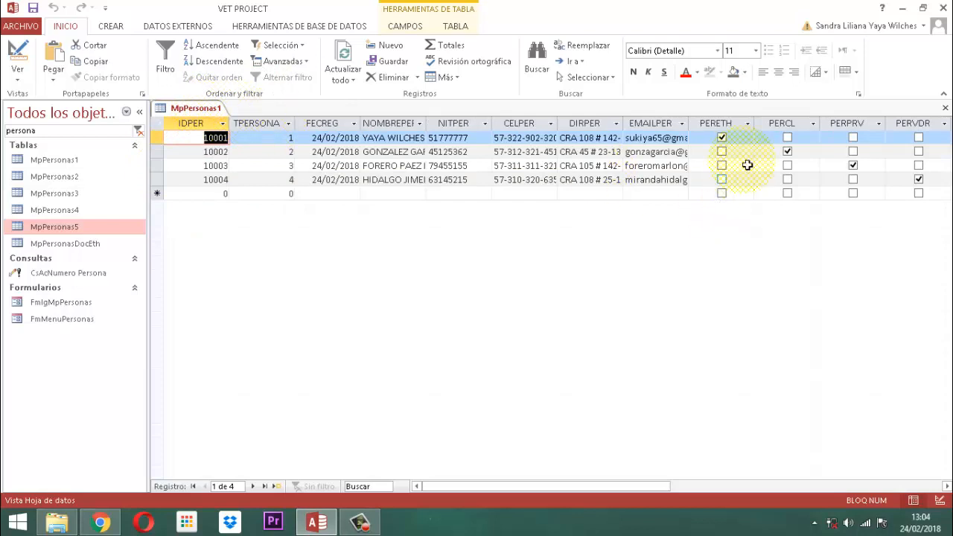
pyautogui.moveTo(417, 111)
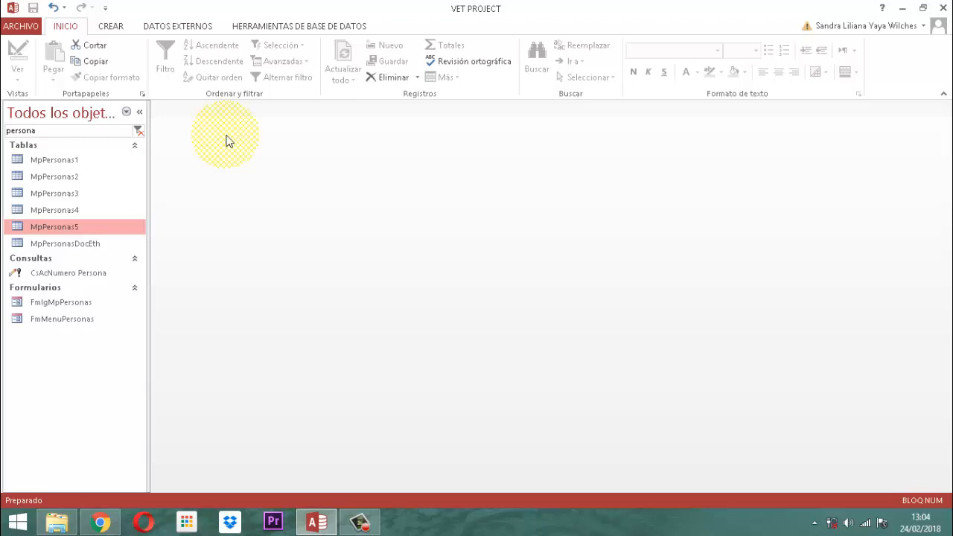
# Open the FrmIgMpPersonas form in Design view from the navigation pane
pyautogui.click(59, 301)
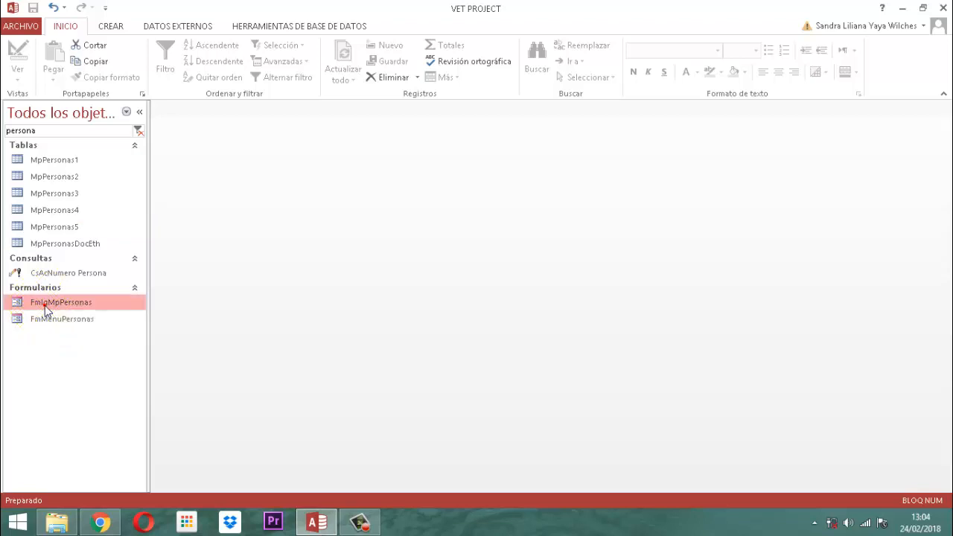
pyautogui.rightClick(59, 300)
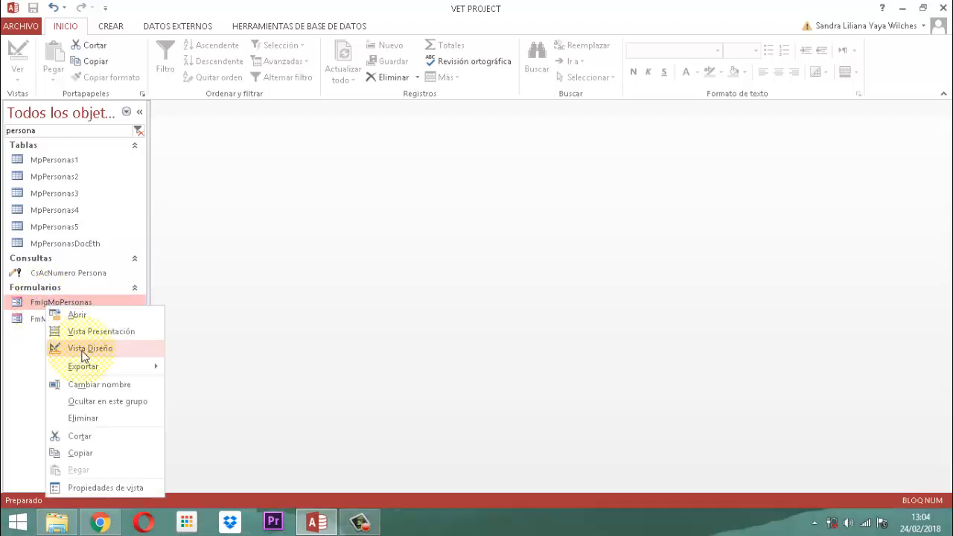
pyautogui.click(89, 348)
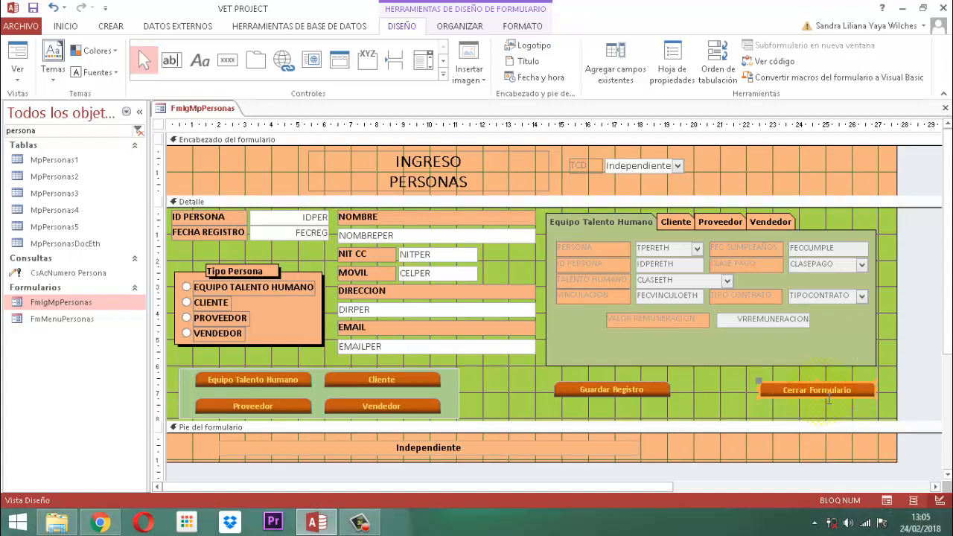
pyautogui.moveTo(672, 63)
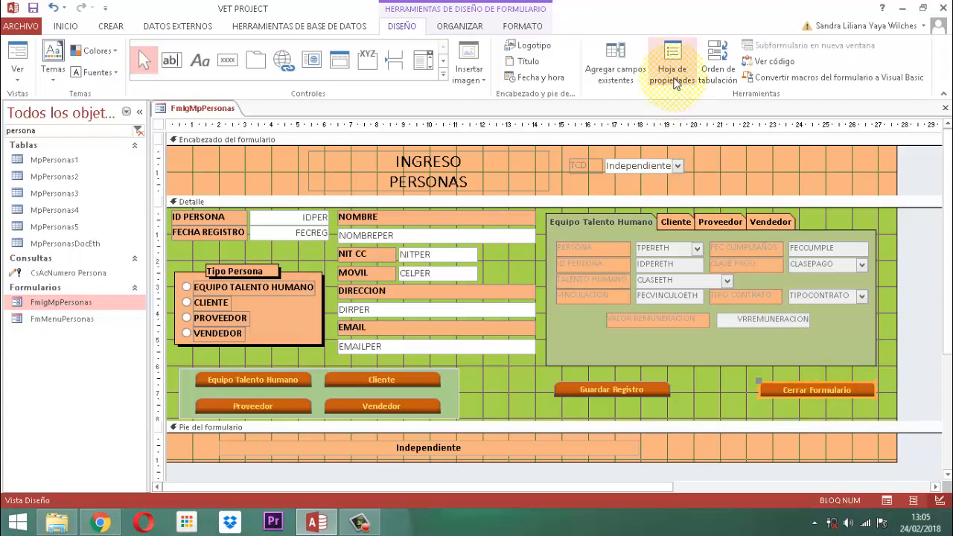
# Name the close-form button btncerrar in its property sheet and go to its event properties
pyautogui.click(672, 63)
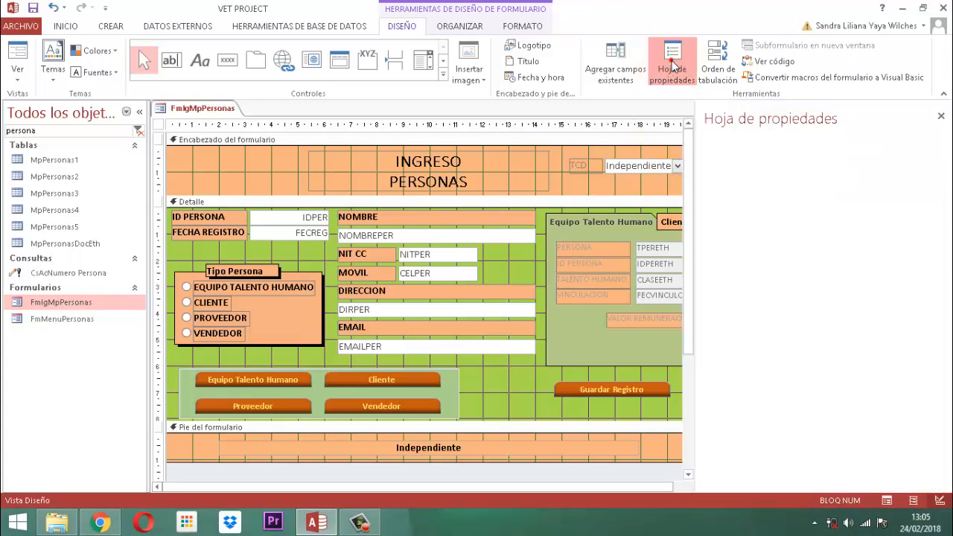
pyautogui.click(669, 62)
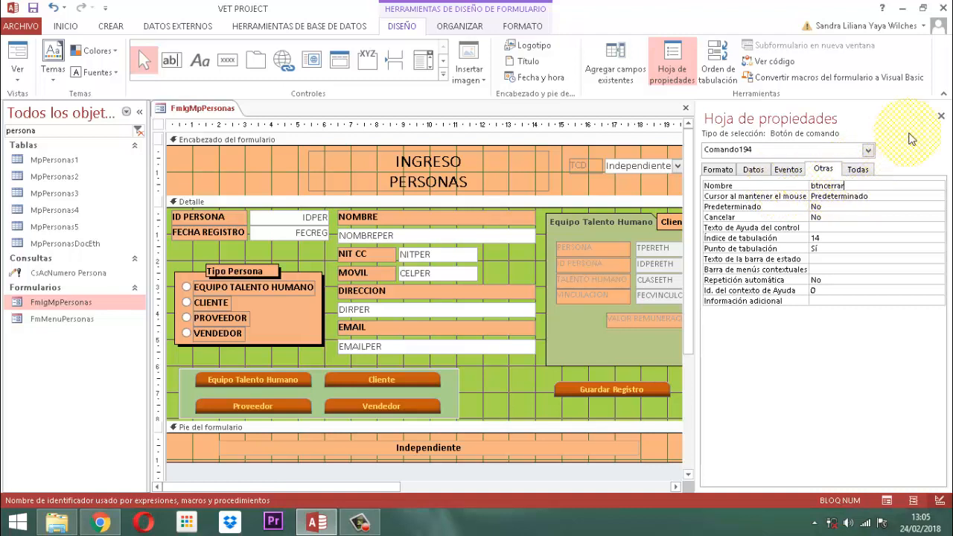
pyautogui.moveTo(941, 117)
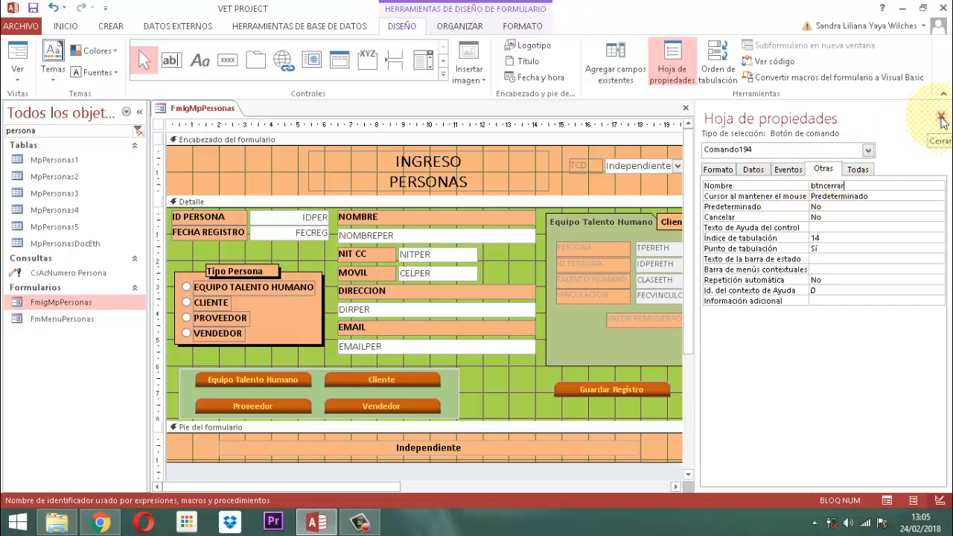
pyautogui.click(941, 118)
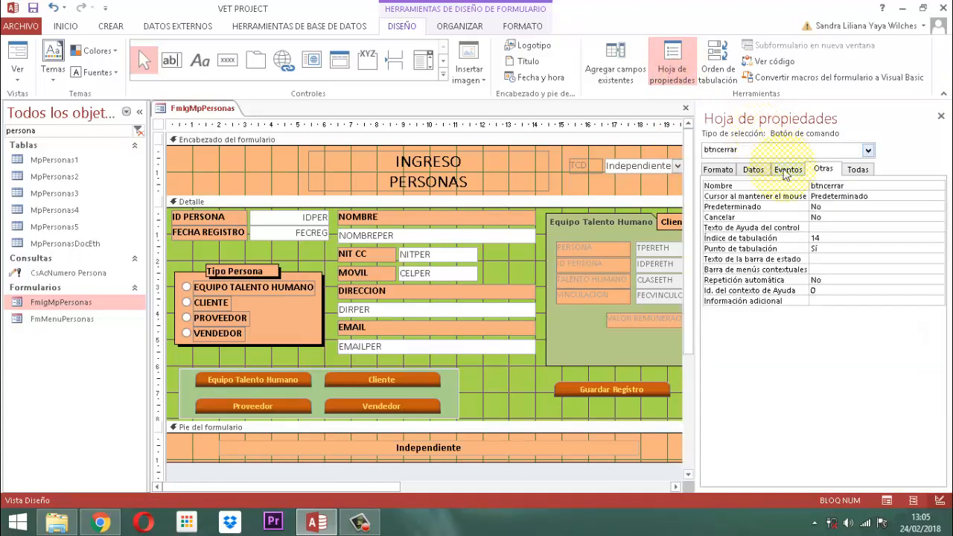
pyautogui.click(787, 170)
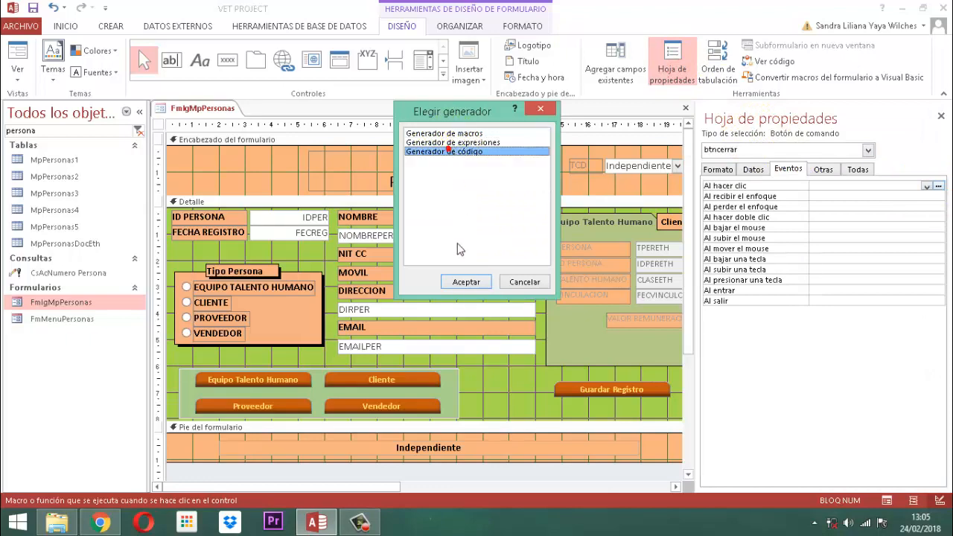
# Write DoCmd.Close acForm, Me.Name in btncerrar_Click and save the Vet Project code
pyautogui.click(464, 281)
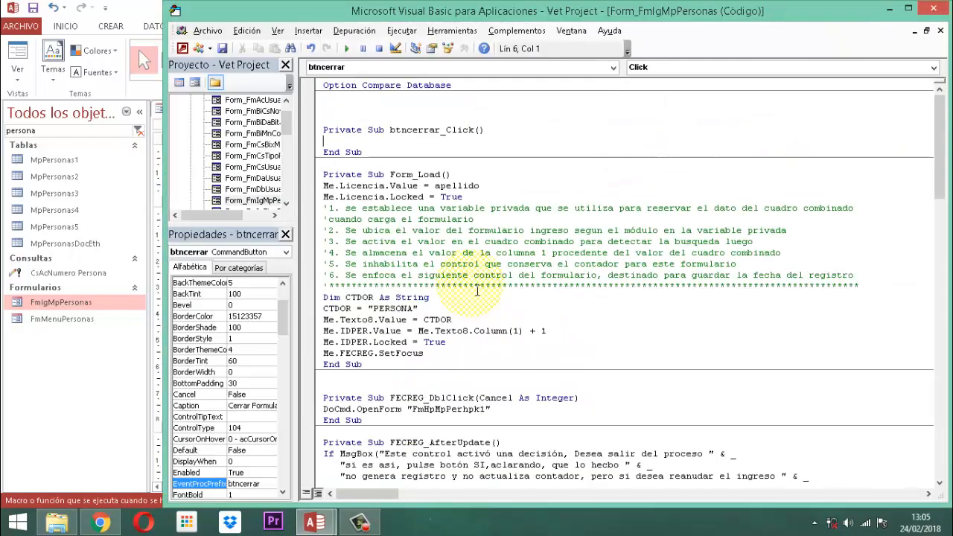
pyautogui.write('docmd')
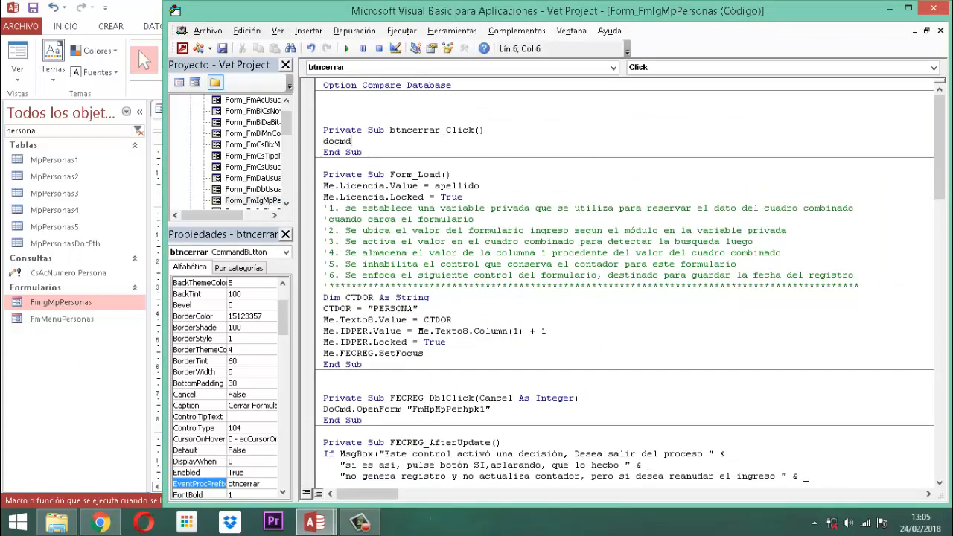
pyautogui.write('.Close acForm')
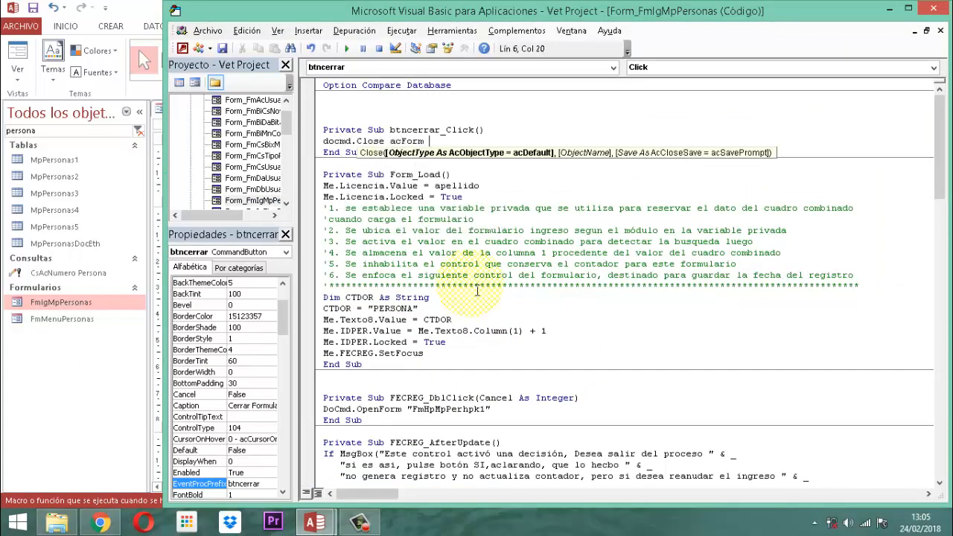
pyautogui.write(', M')
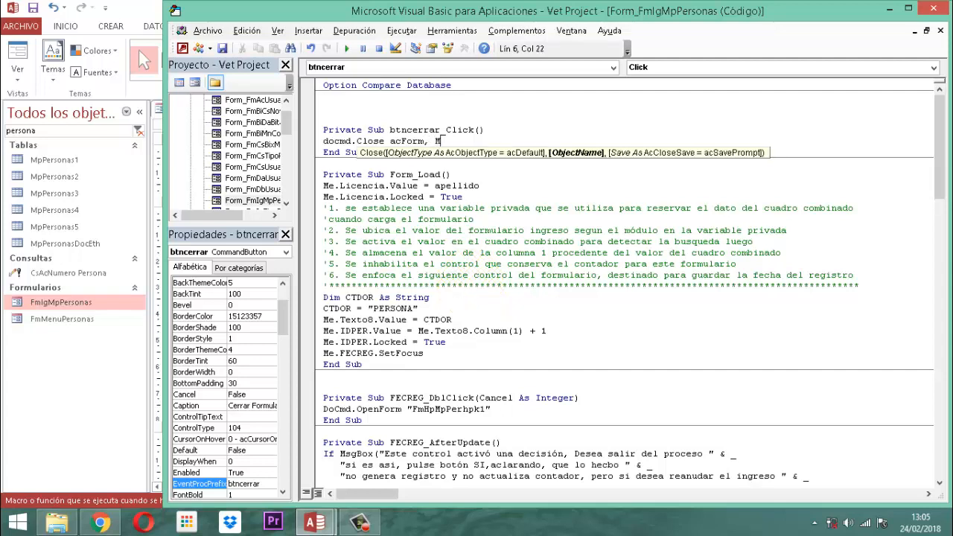
pyautogui.write('e.Name')
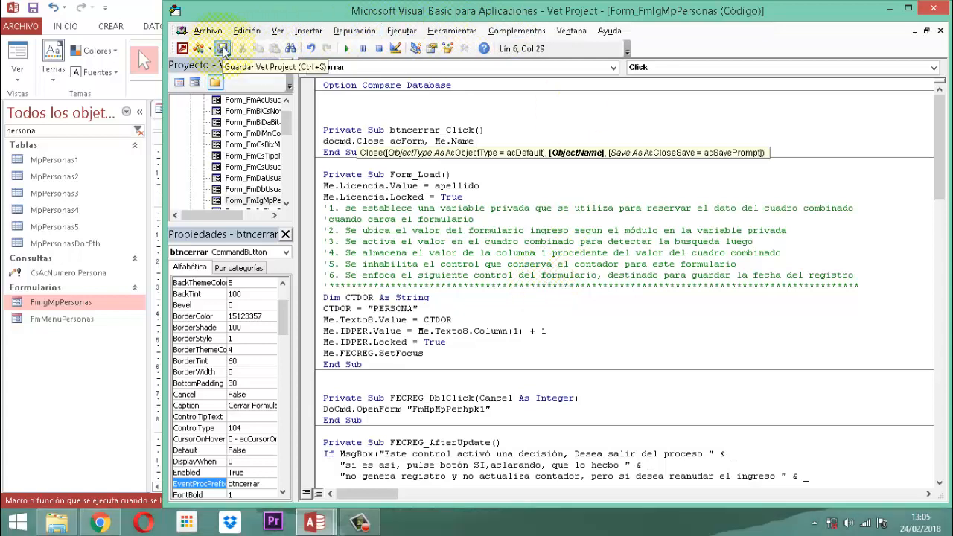
pyautogui.click(224, 48)
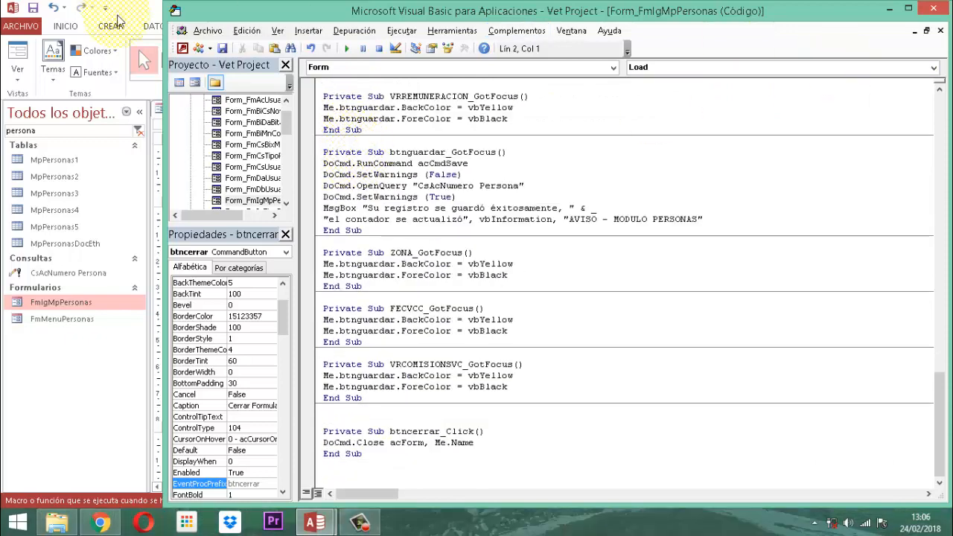
pyautogui.moveTo(212, 58)
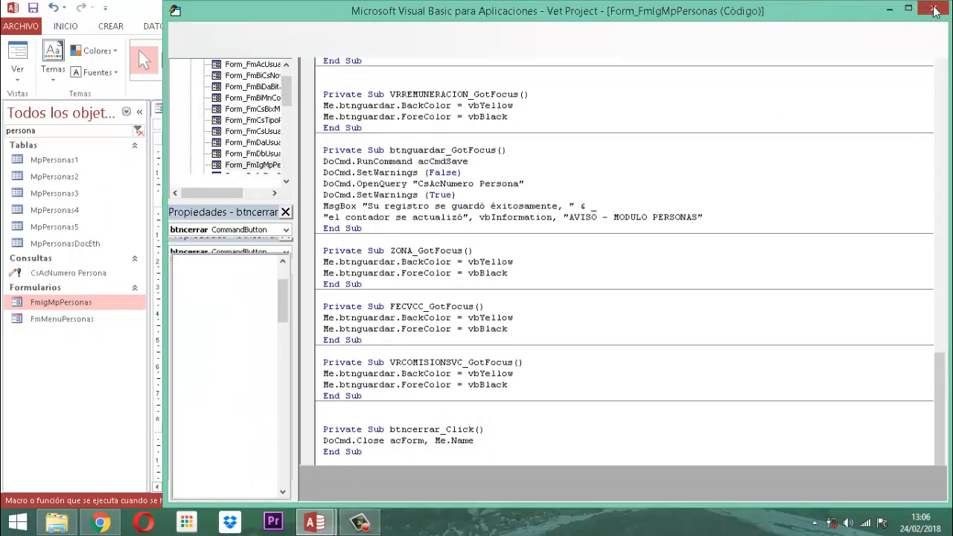
# Leave the VBA editor and close the FrmIgMpPersonas design, leaving only the object list
pyautogui.click(935, 10)
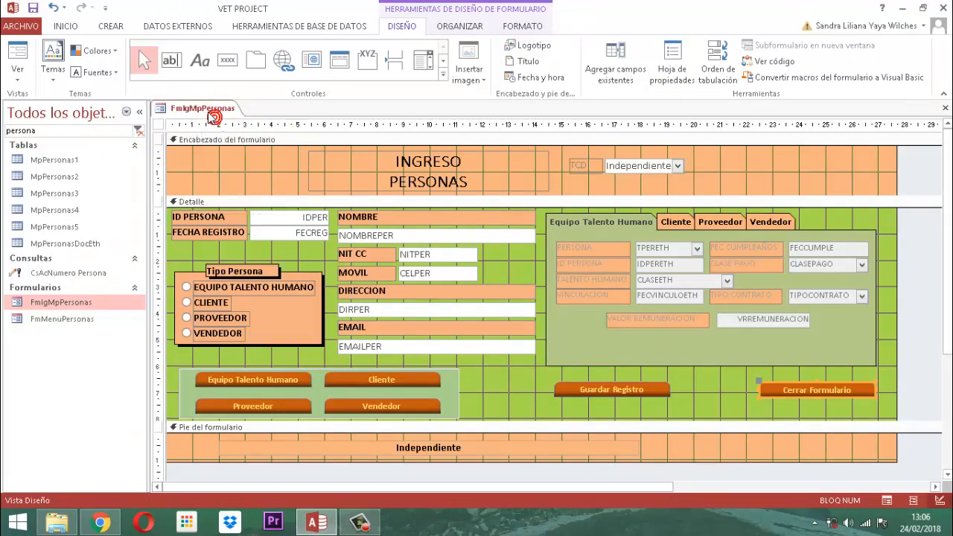
pyautogui.rightClick(205, 107)
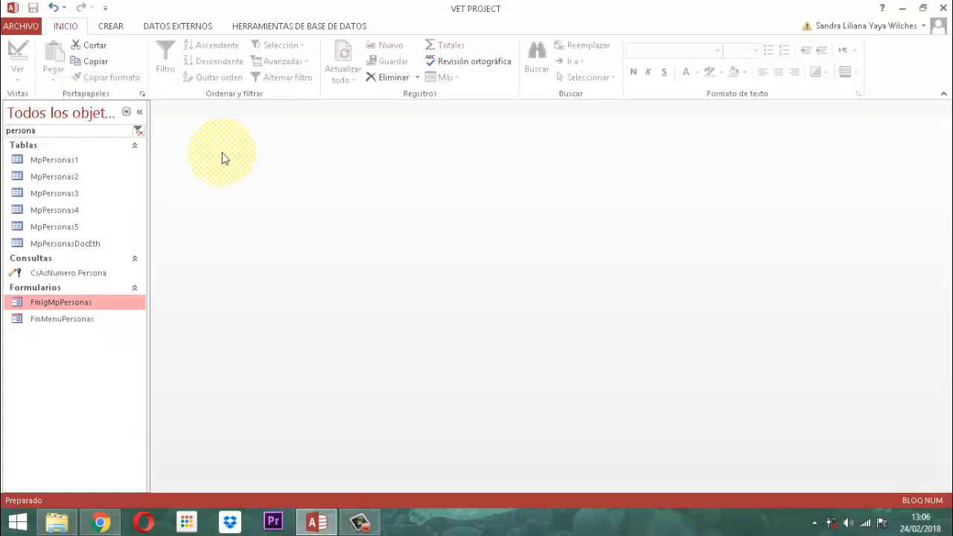
pyautogui.moveTo(59, 300)
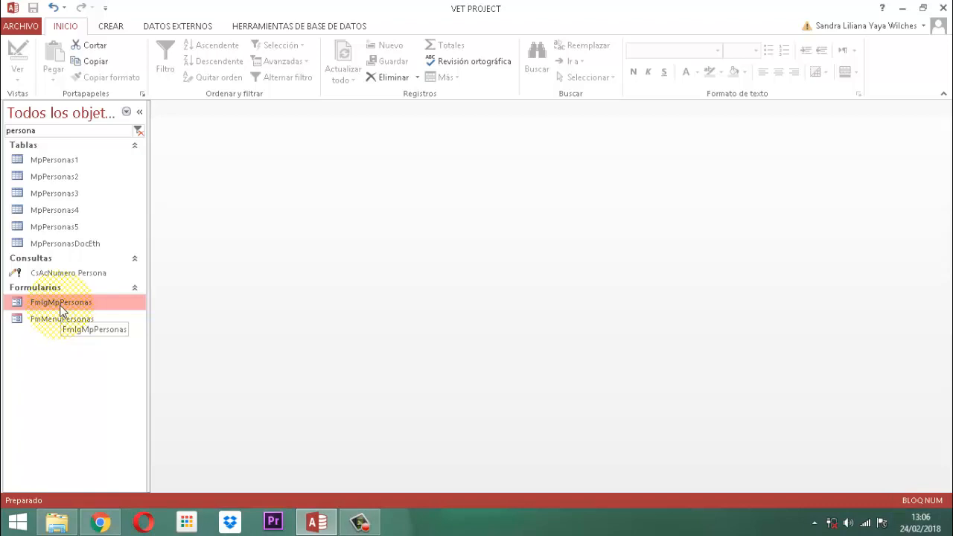
pyautogui.moveTo(57, 324)
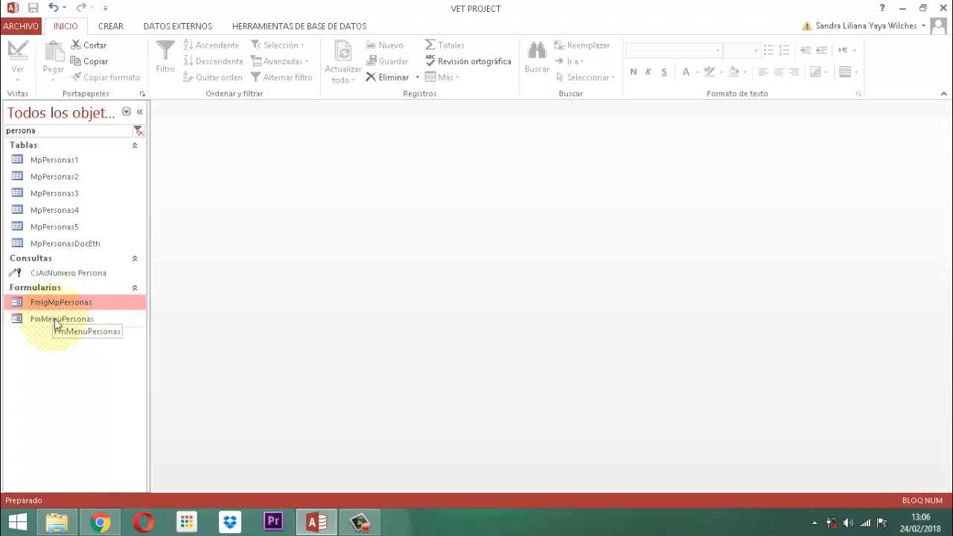
pyautogui.click(62, 319)
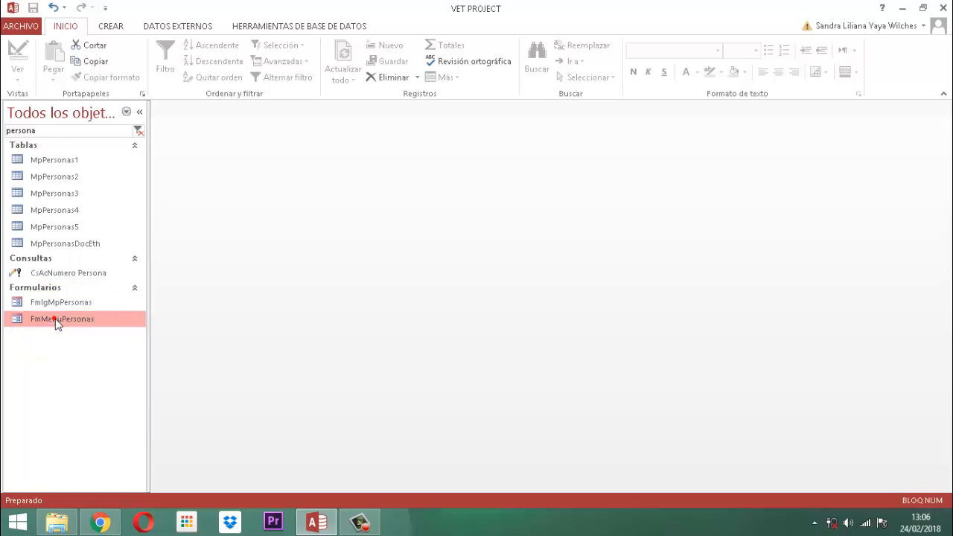
# Open the FrmMenuPersonas menu form, then exit Access to the desktop
pyautogui.doubleClick(62, 319)
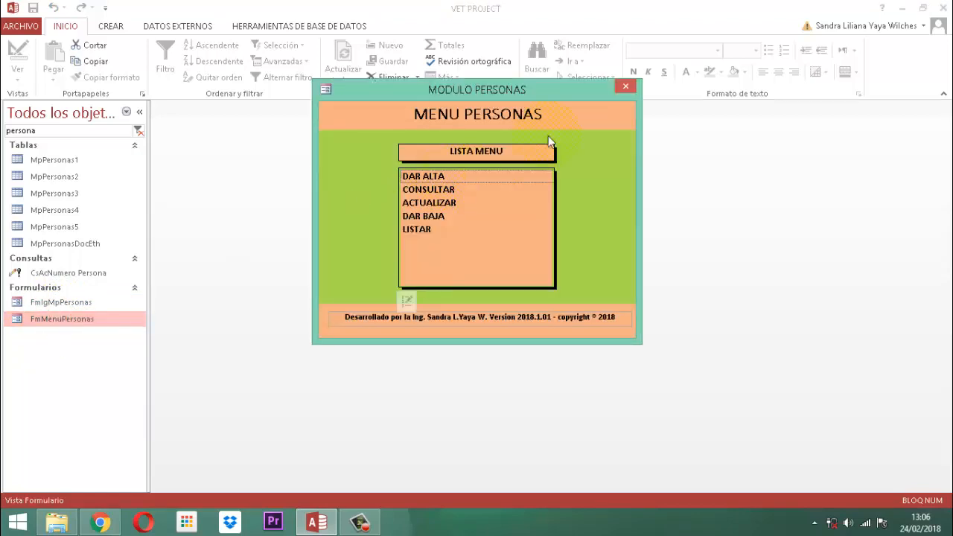
pyautogui.click(626, 86)
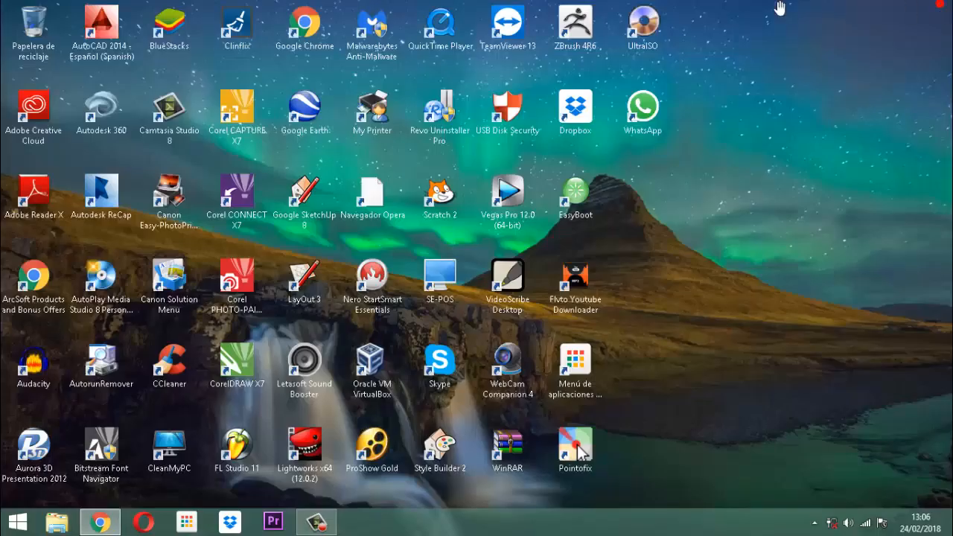
# Browse File Explorer into documentos 2017 > software veterinarias and launch the Vet Project database
pyautogui.click(57, 521)
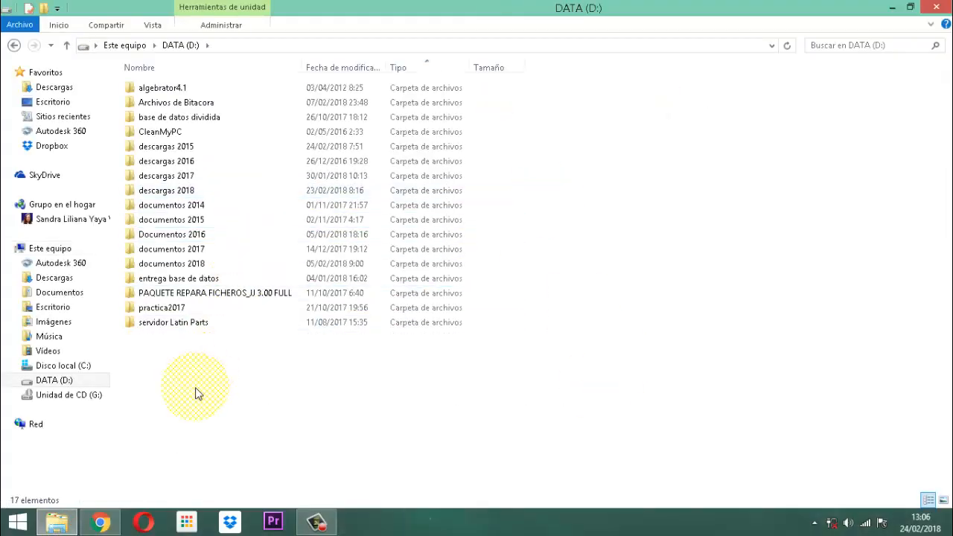
pyautogui.click(215, 292)
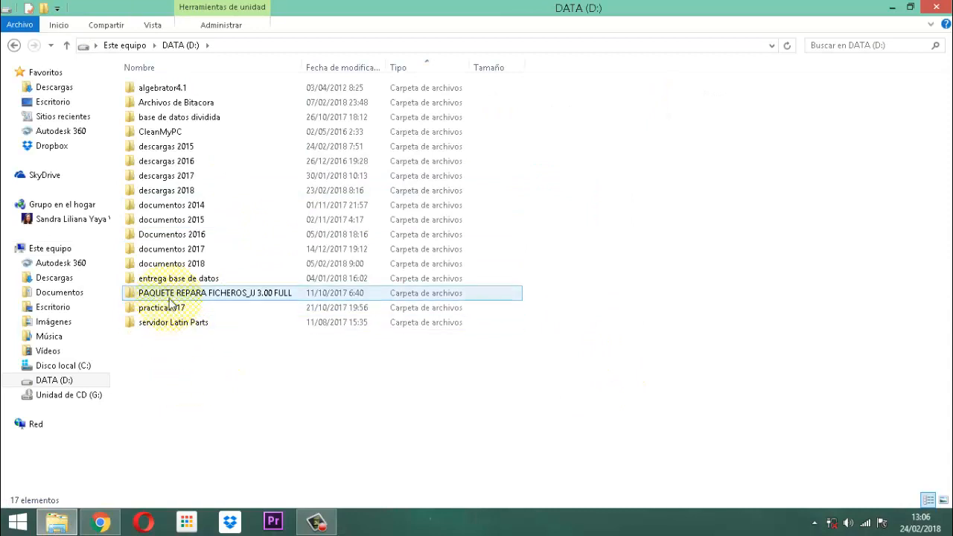
pyautogui.doubleClick(171, 249)
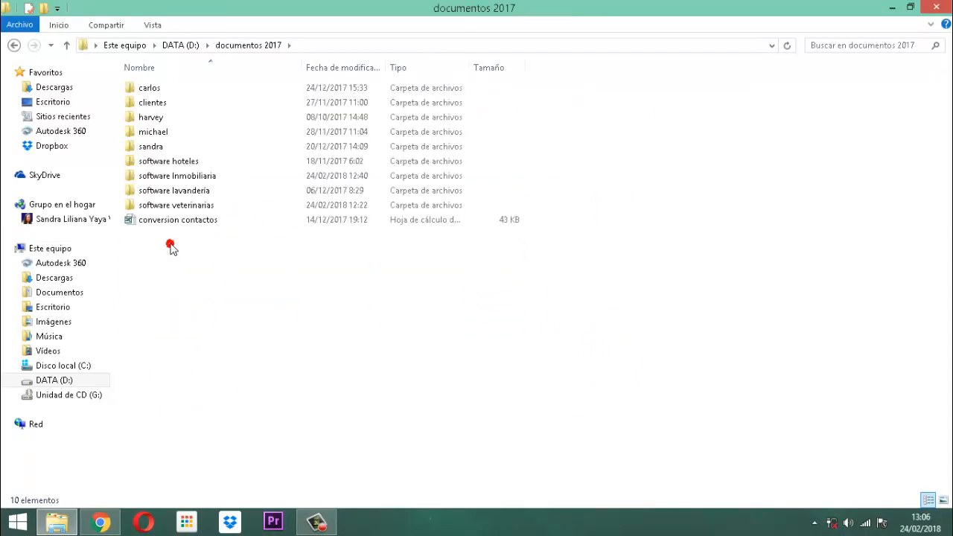
pyautogui.doubleClick(176, 205)
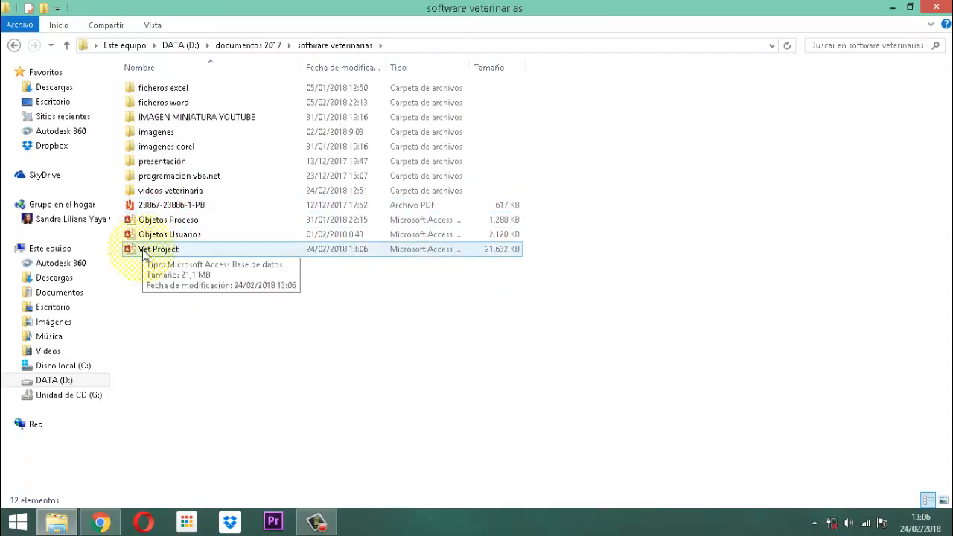
pyautogui.click(158, 249)
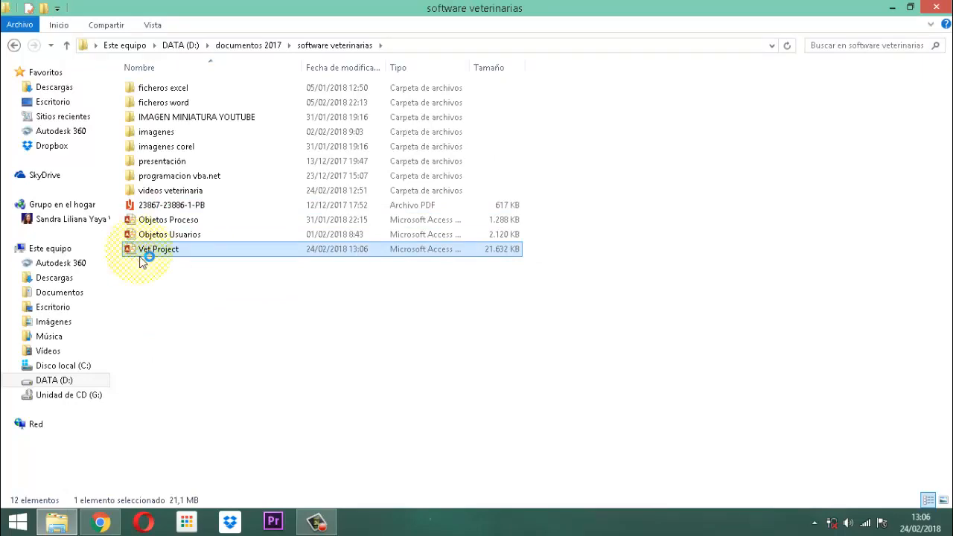
pyautogui.doubleClick(158, 249)
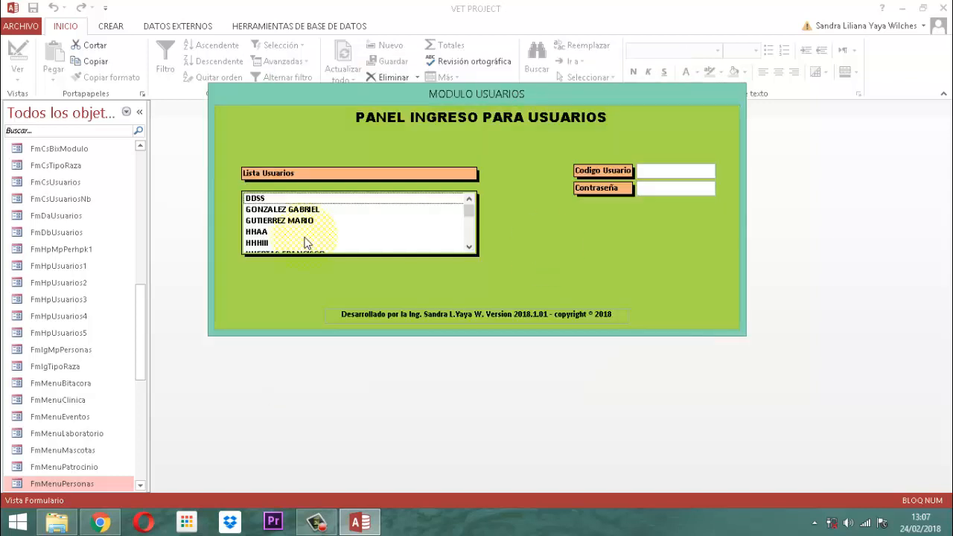
# From the main menu enter PERSONAS and DAR ALTA, reaching the Ingreso Personas form with new record 10005
pyautogui.scroll(-3)
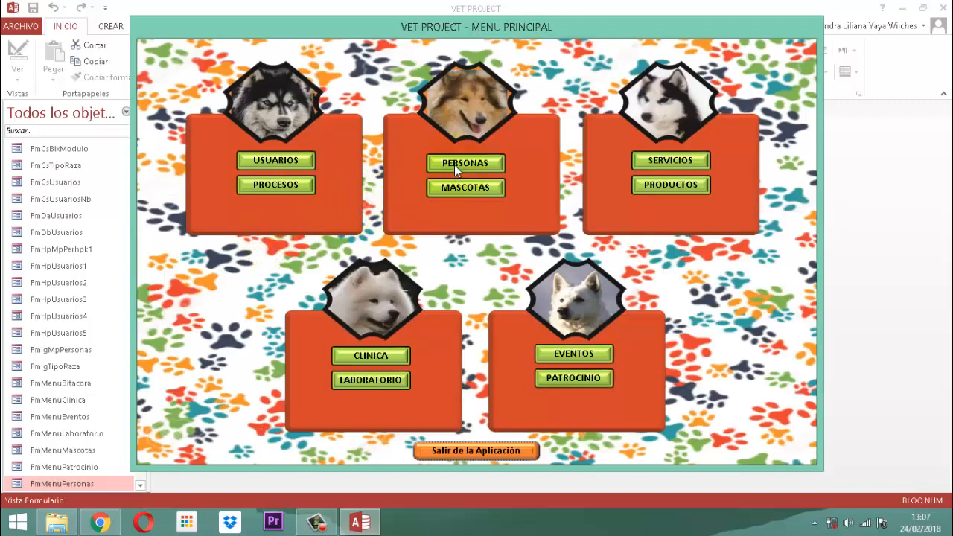
pyautogui.click(465, 163)
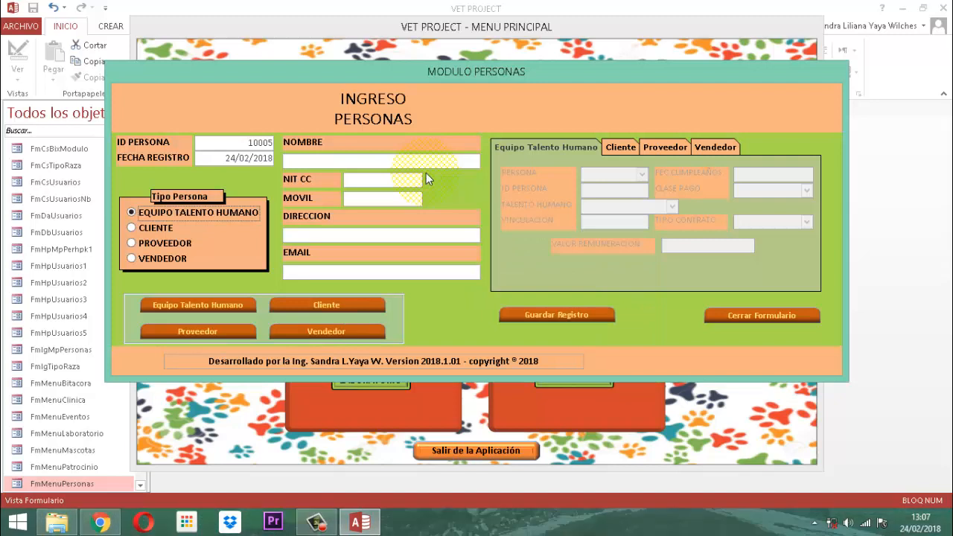
pyautogui.click(131, 228)
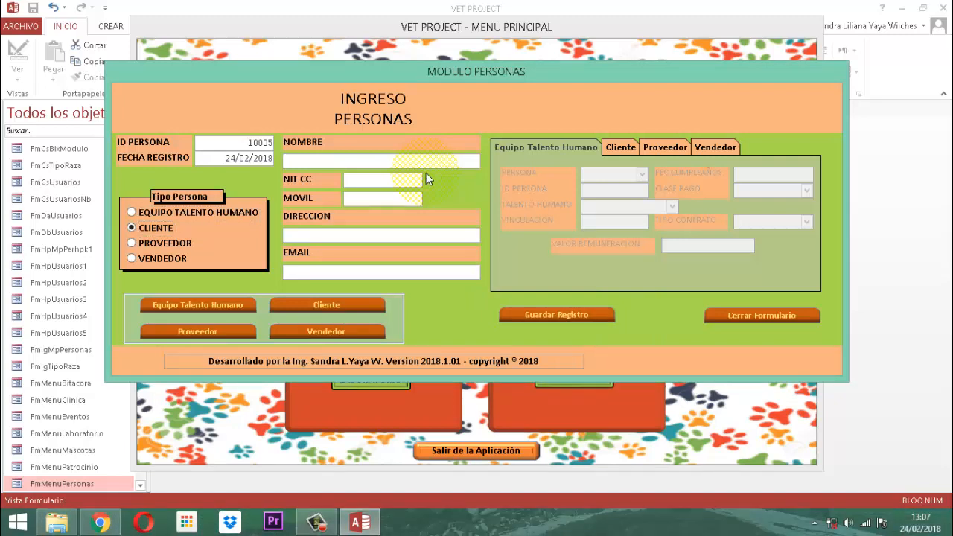
pyautogui.write('y')
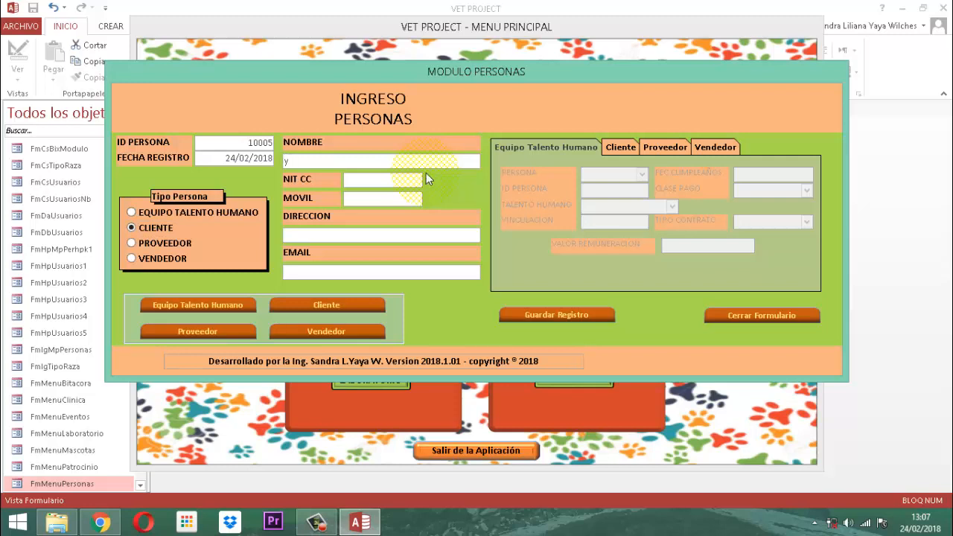
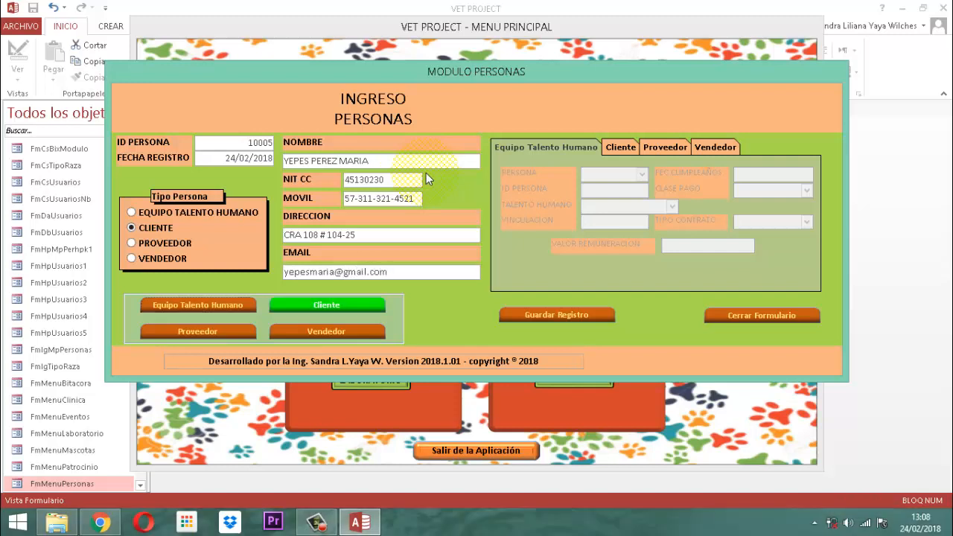
# In the client details set class PROPIETARIO and zone SUBA
pyautogui.click(326, 303)
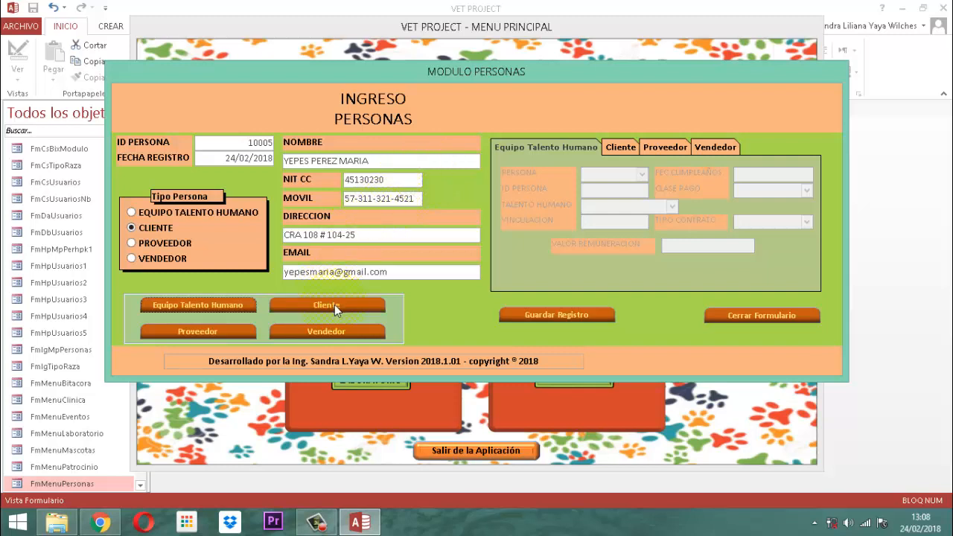
pyautogui.click(326, 305)
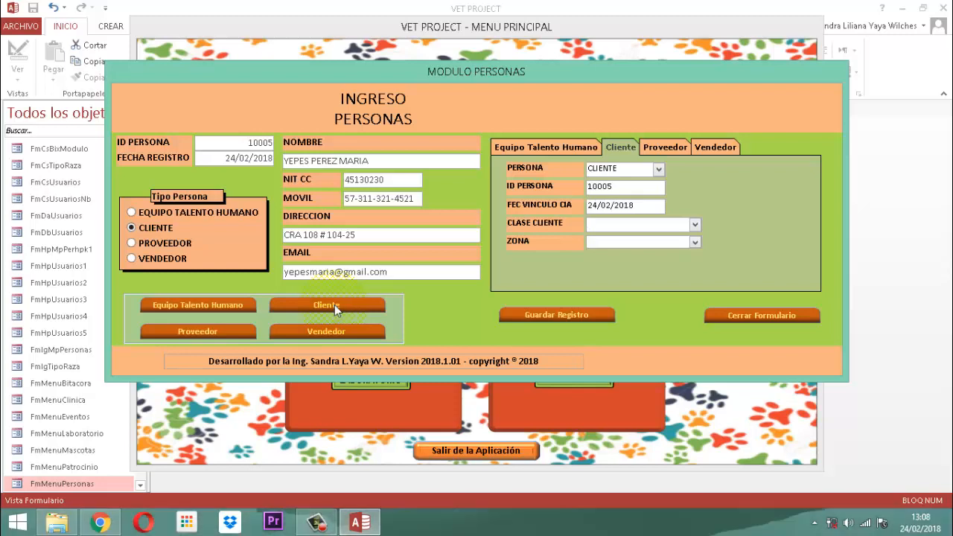
pyautogui.click(694, 224)
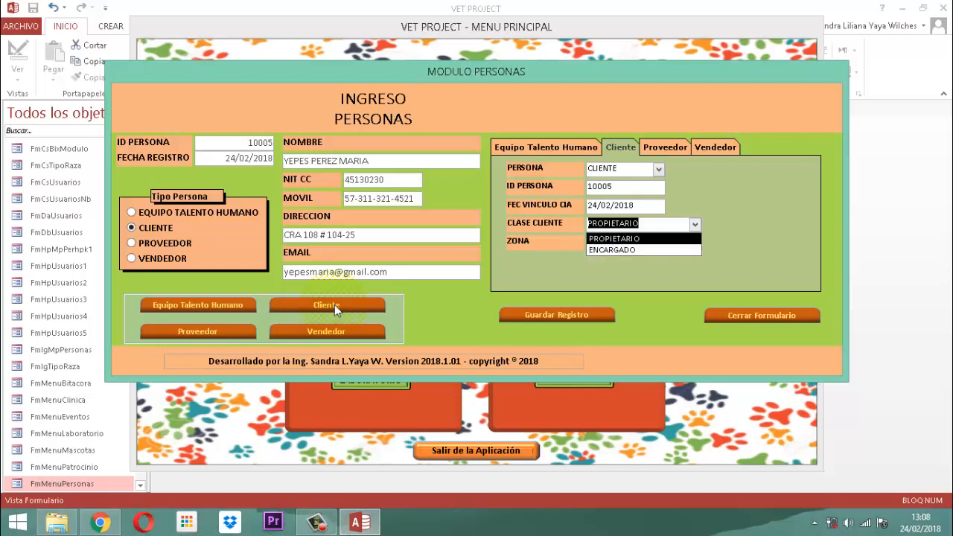
pyautogui.click(612, 223)
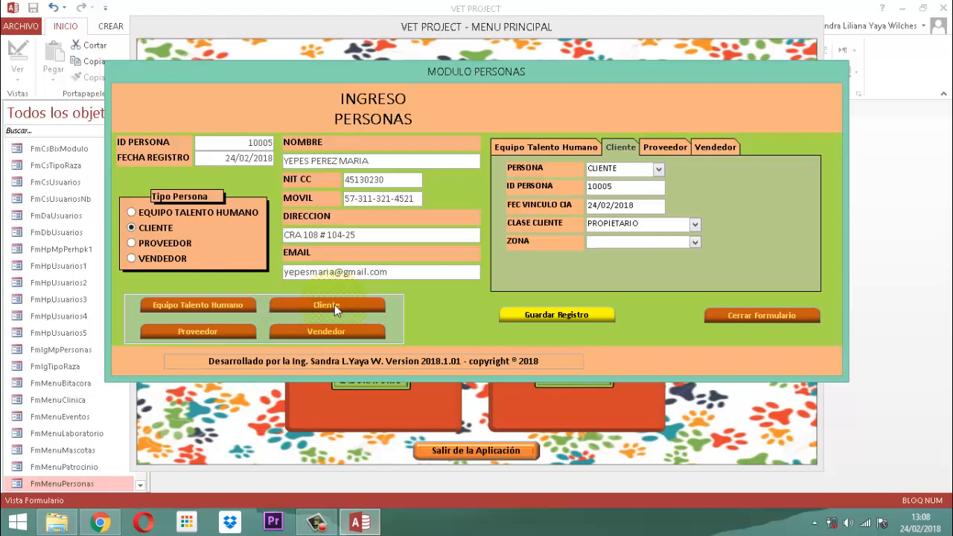
pyautogui.click(693, 241)
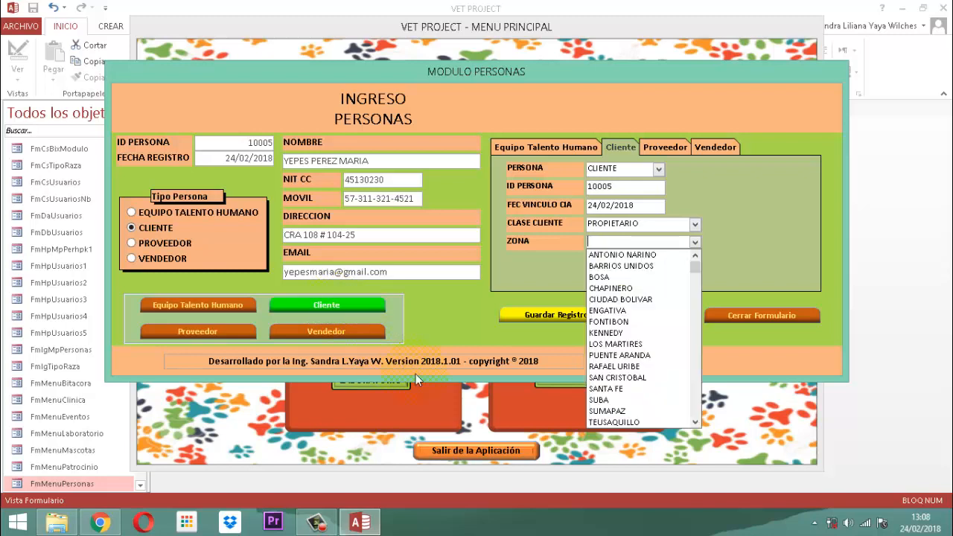
pyautogui.click(599, 399)
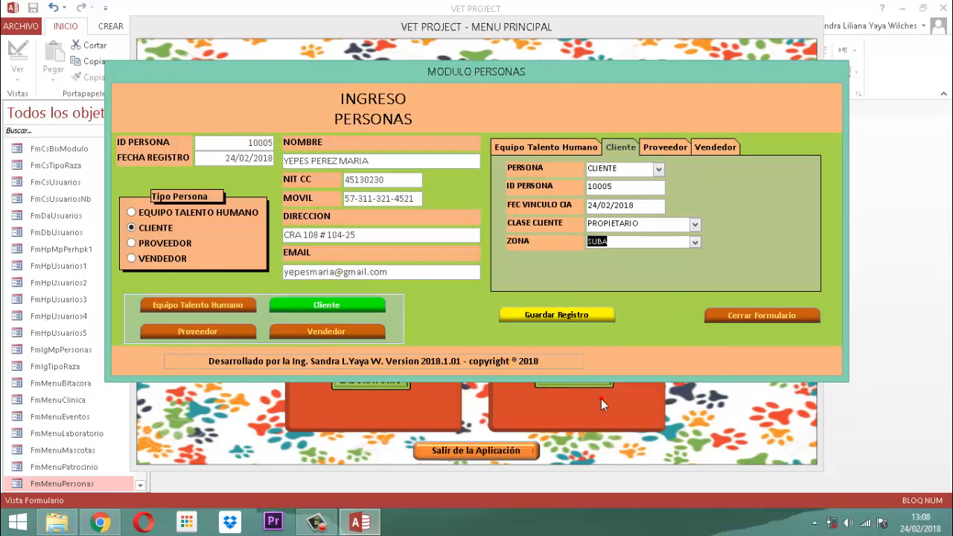
# Save the client record, accept the message, and close the person forms back to the main menu
pyautogui.click(557, 314)
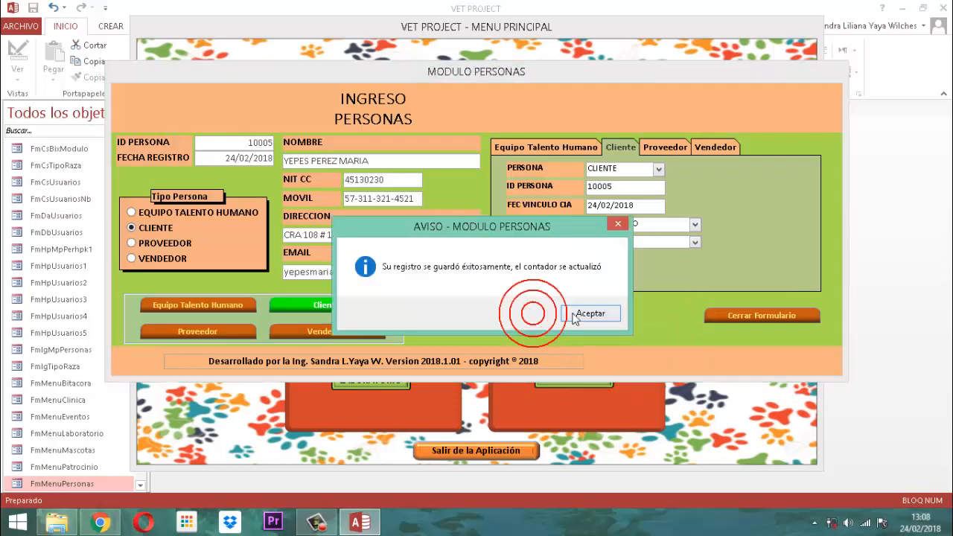
pyautogui.click(590, 313)
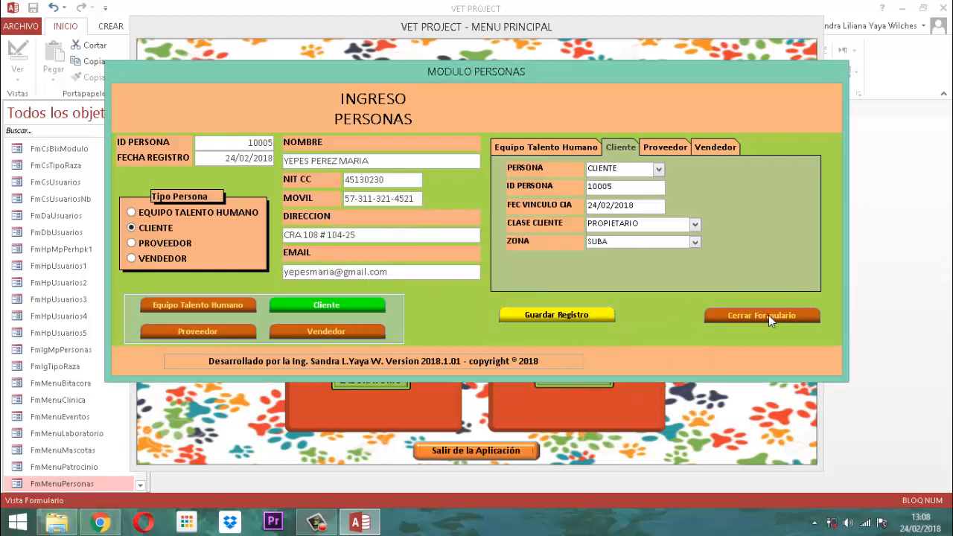
pyautogui.click(760, 315)
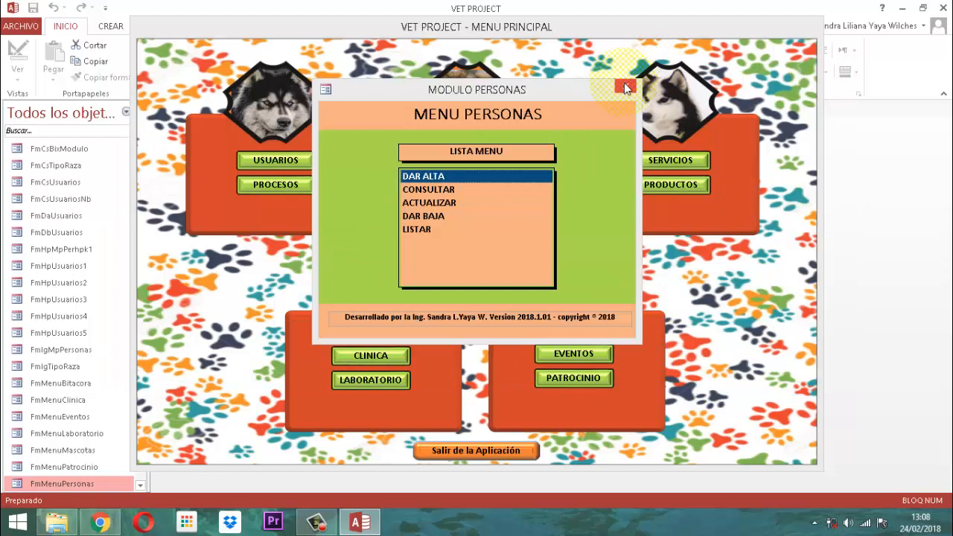
pyautogui.click(625, 88)
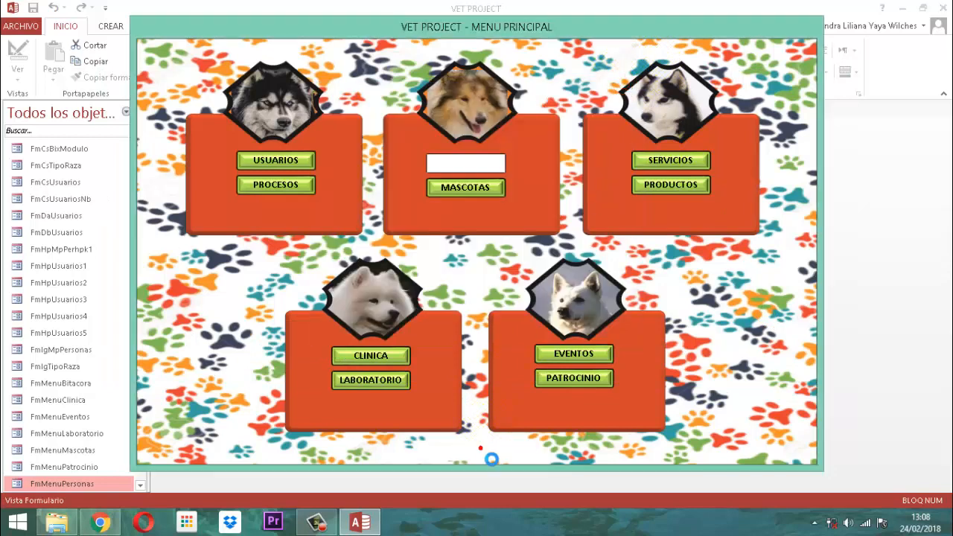